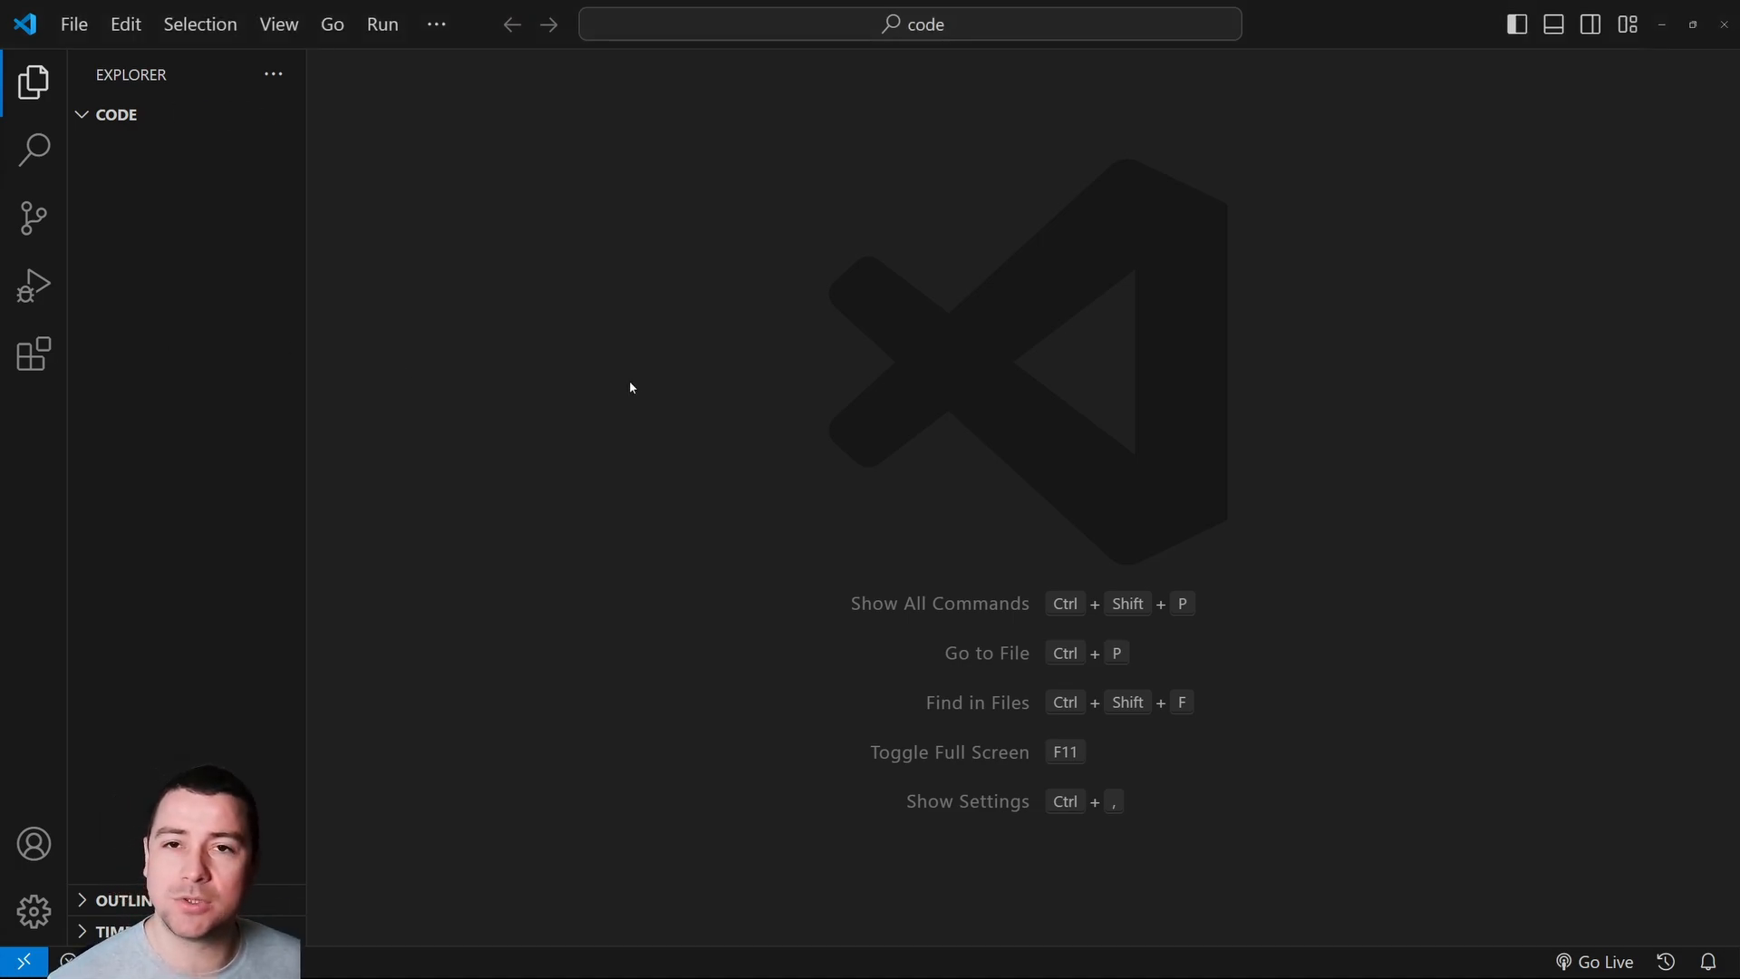
mouse_move(551, 398)
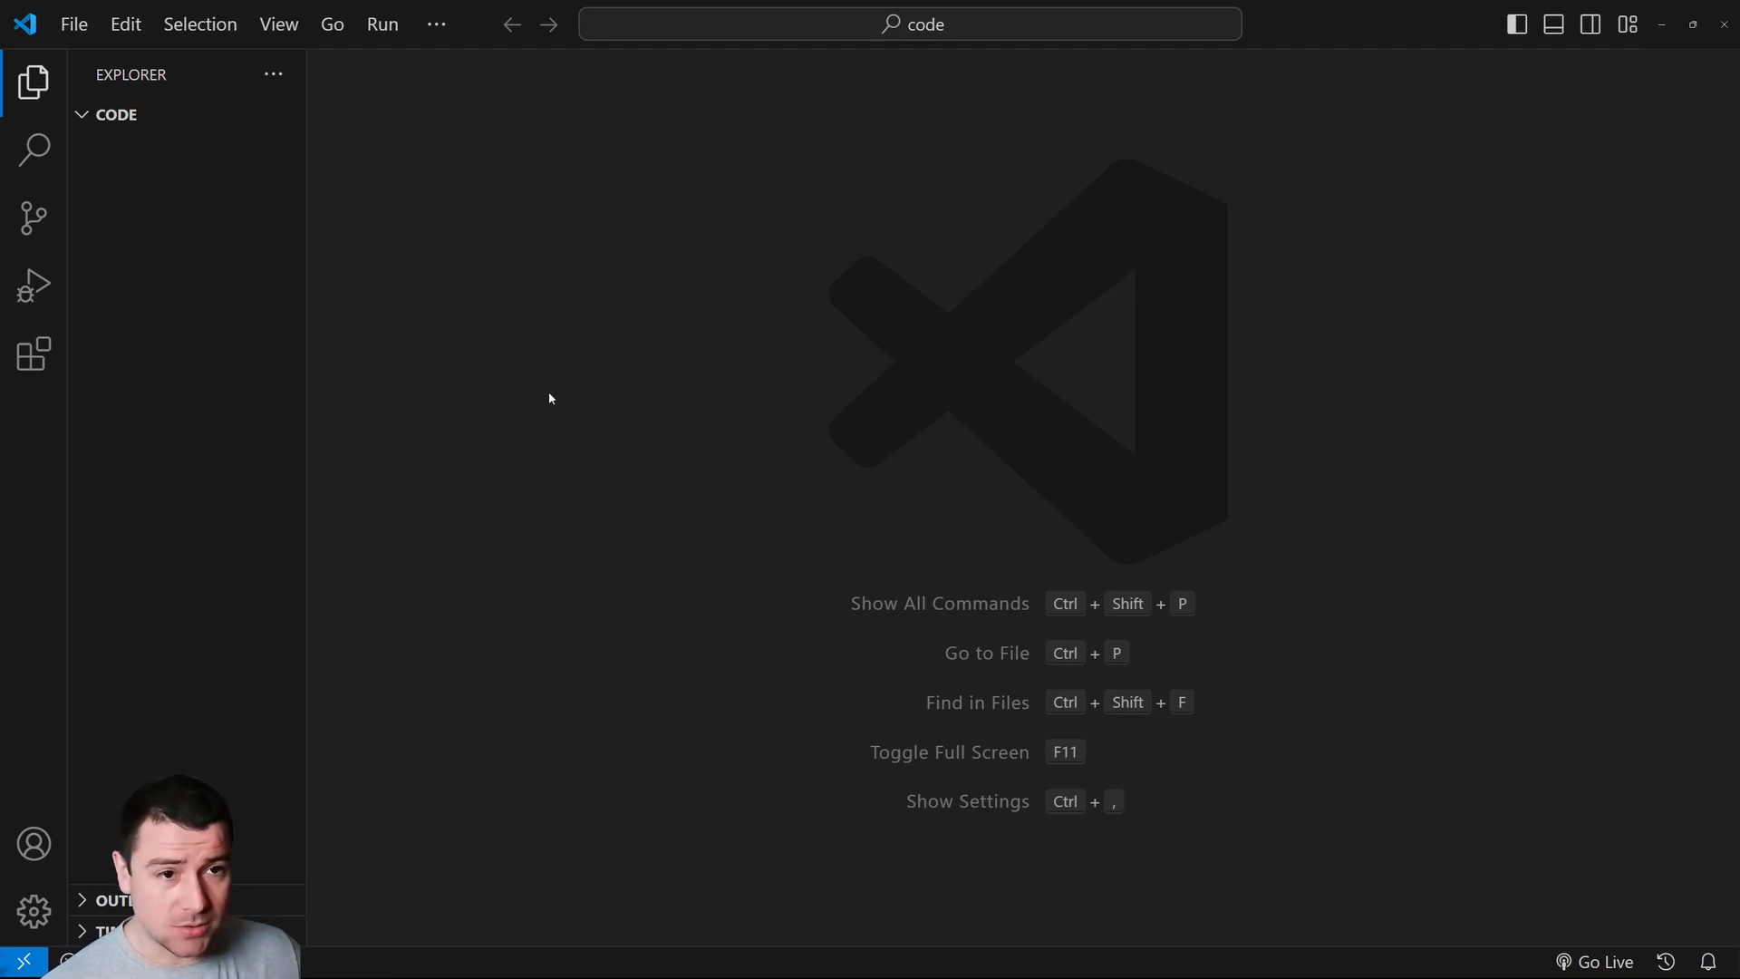
Open the integrated PowerShell terminal in the code folder with Ctrl+`.
key(ctrl+`)
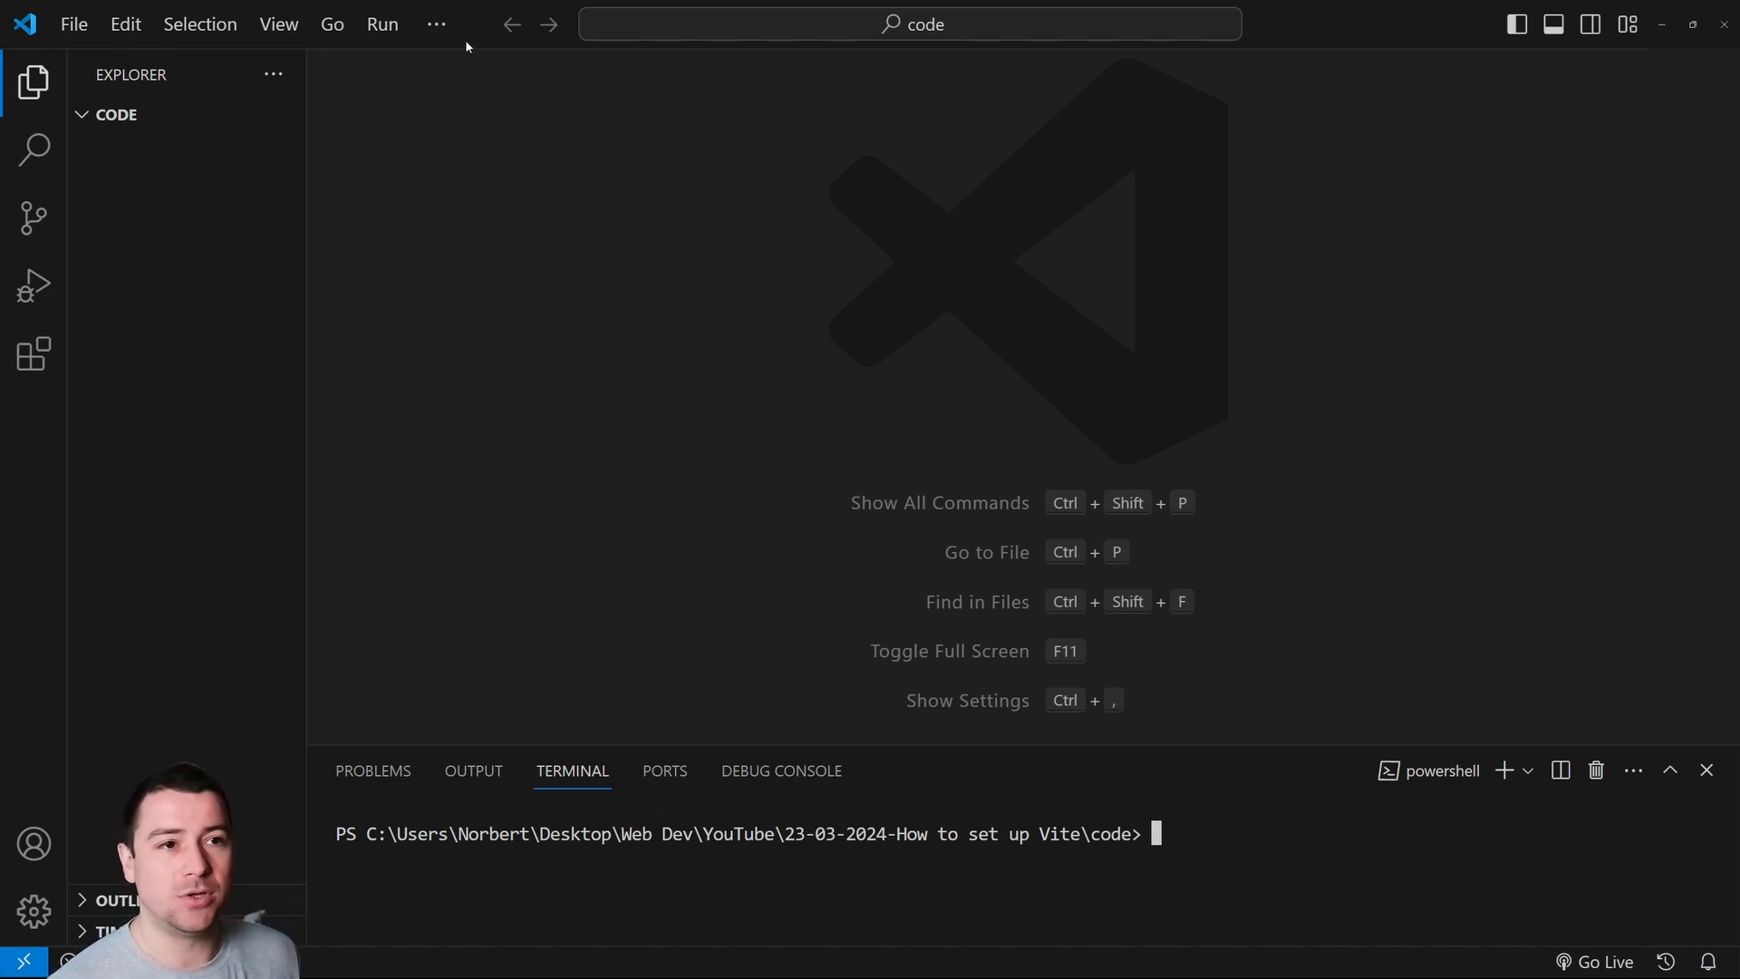
click(437, 24)
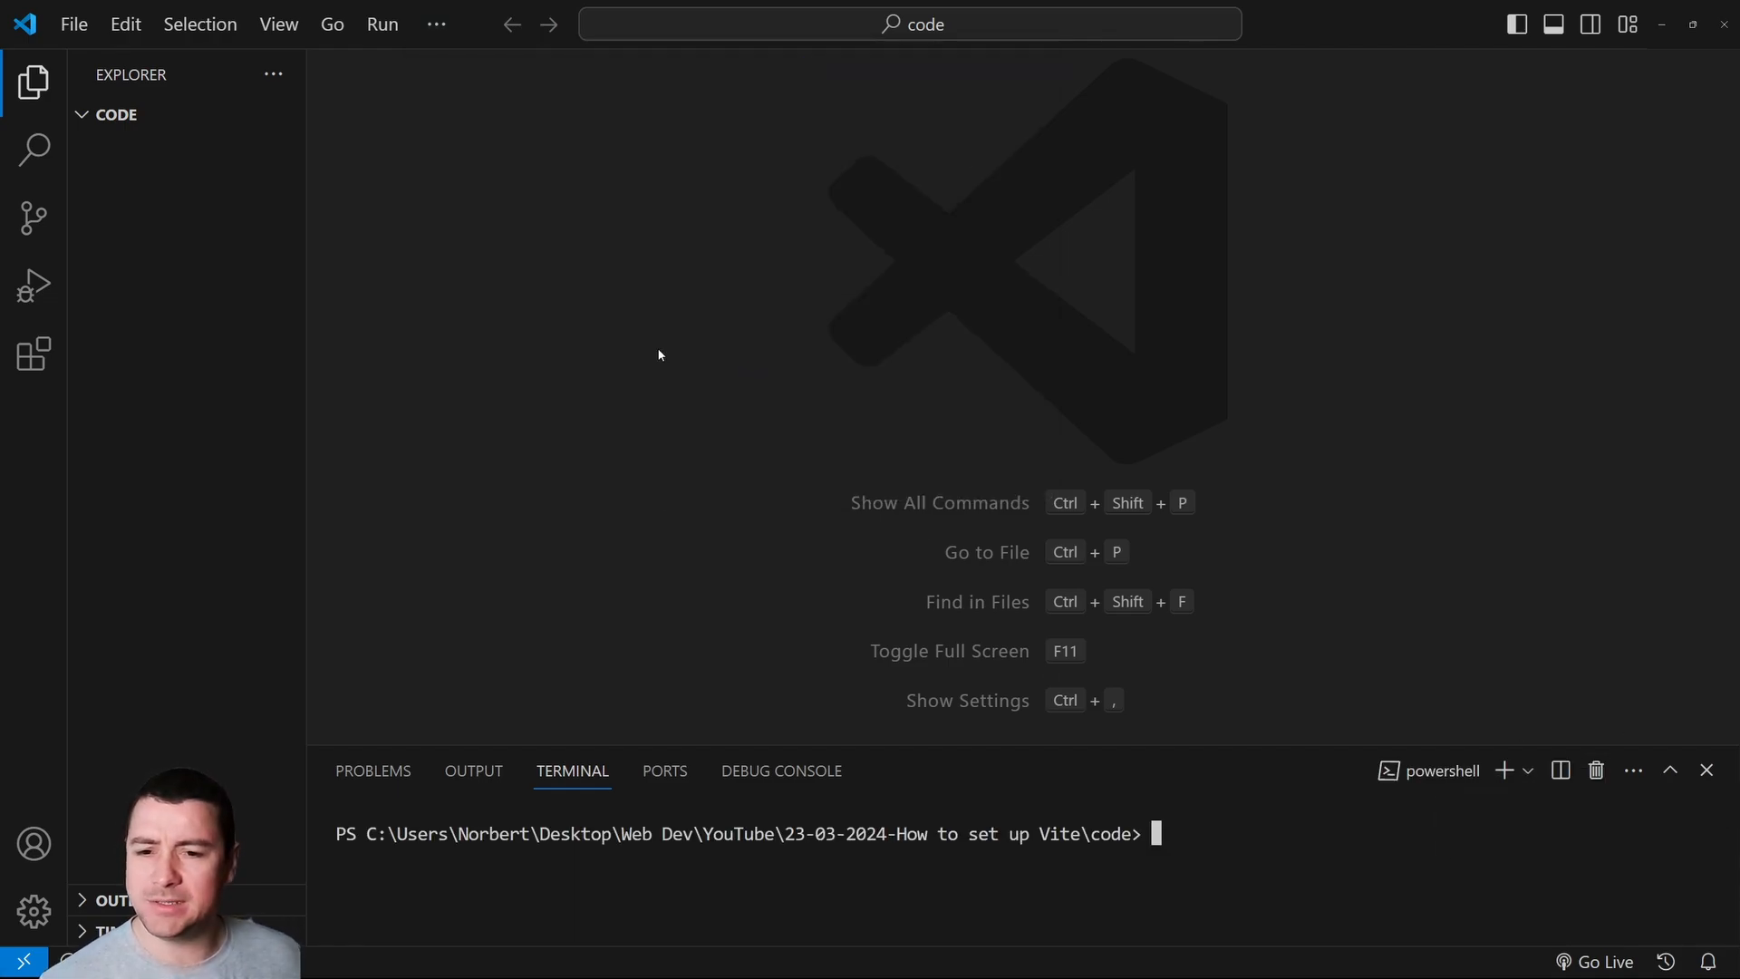
mouse_move(570, 314)
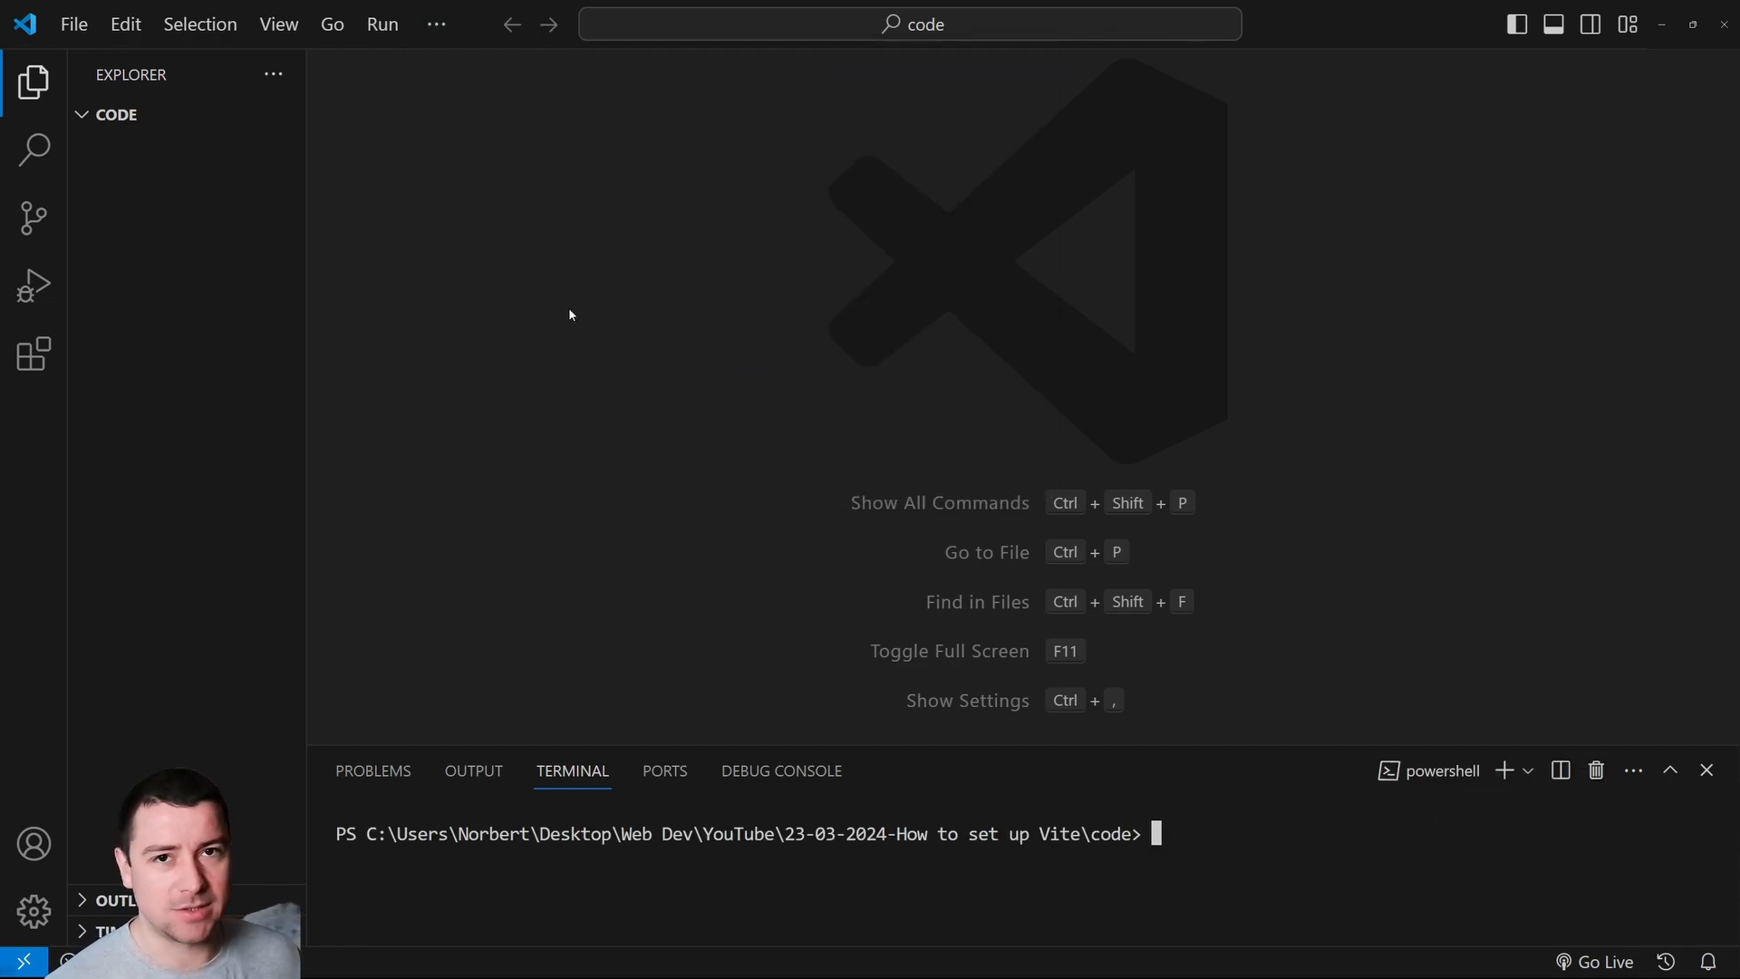
mouse_move(555, 293)
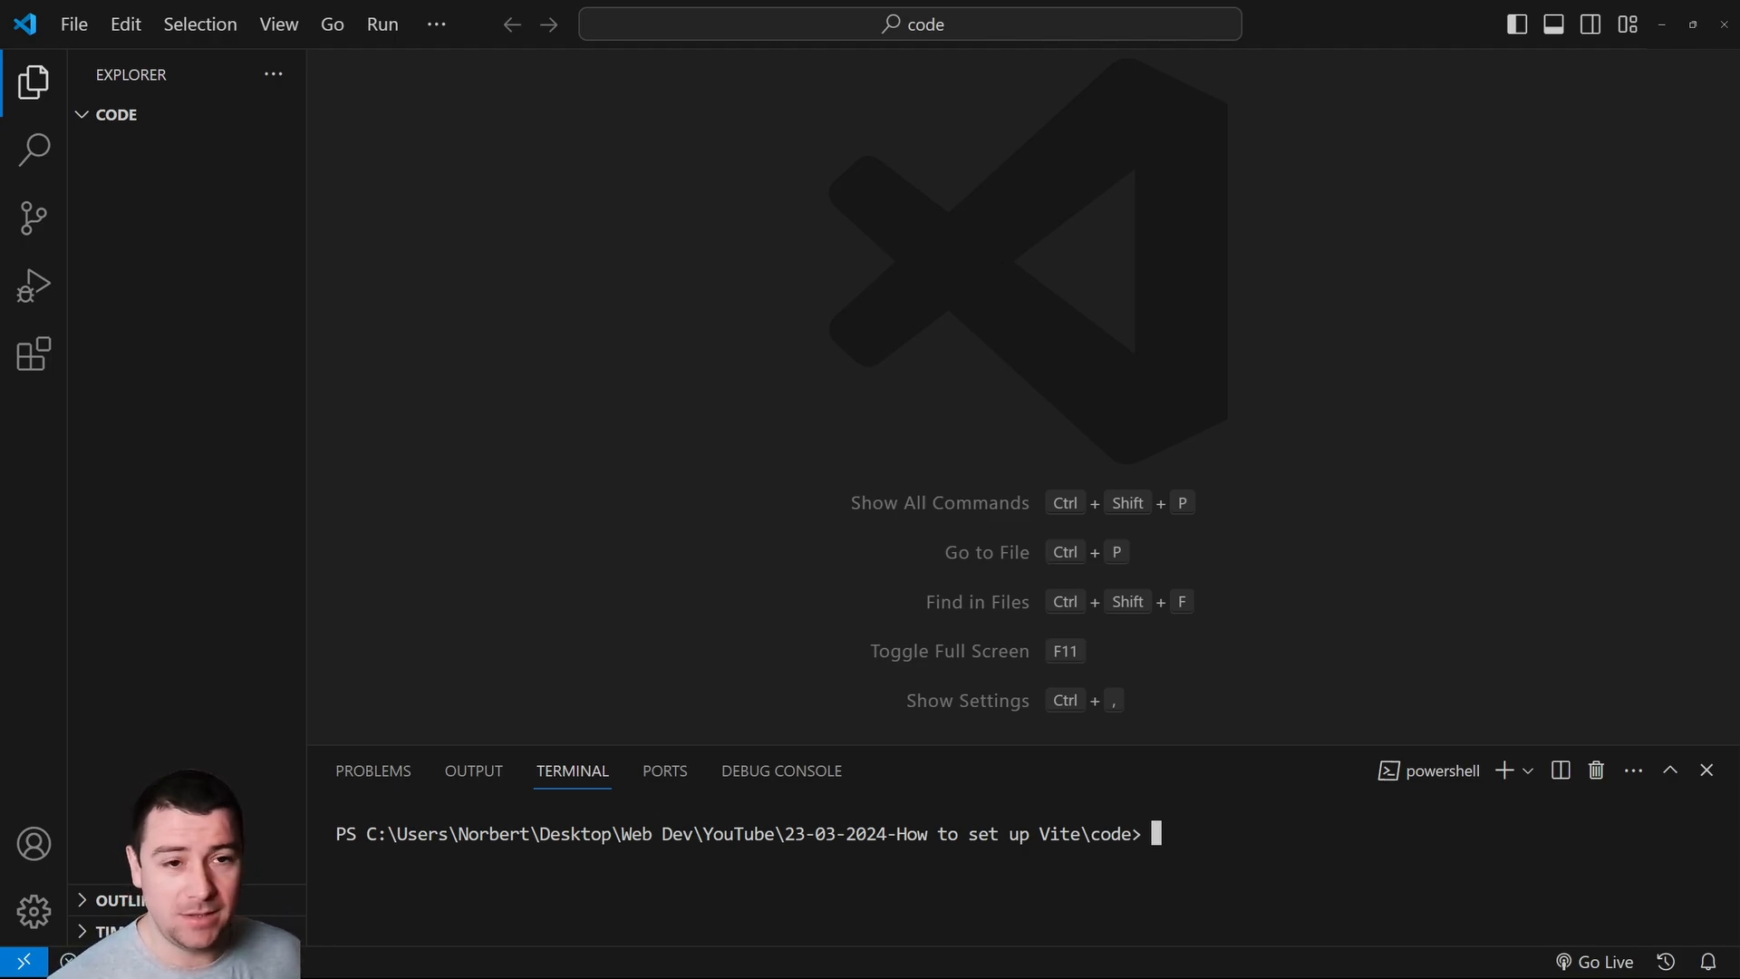
mouse_move(120, 122)
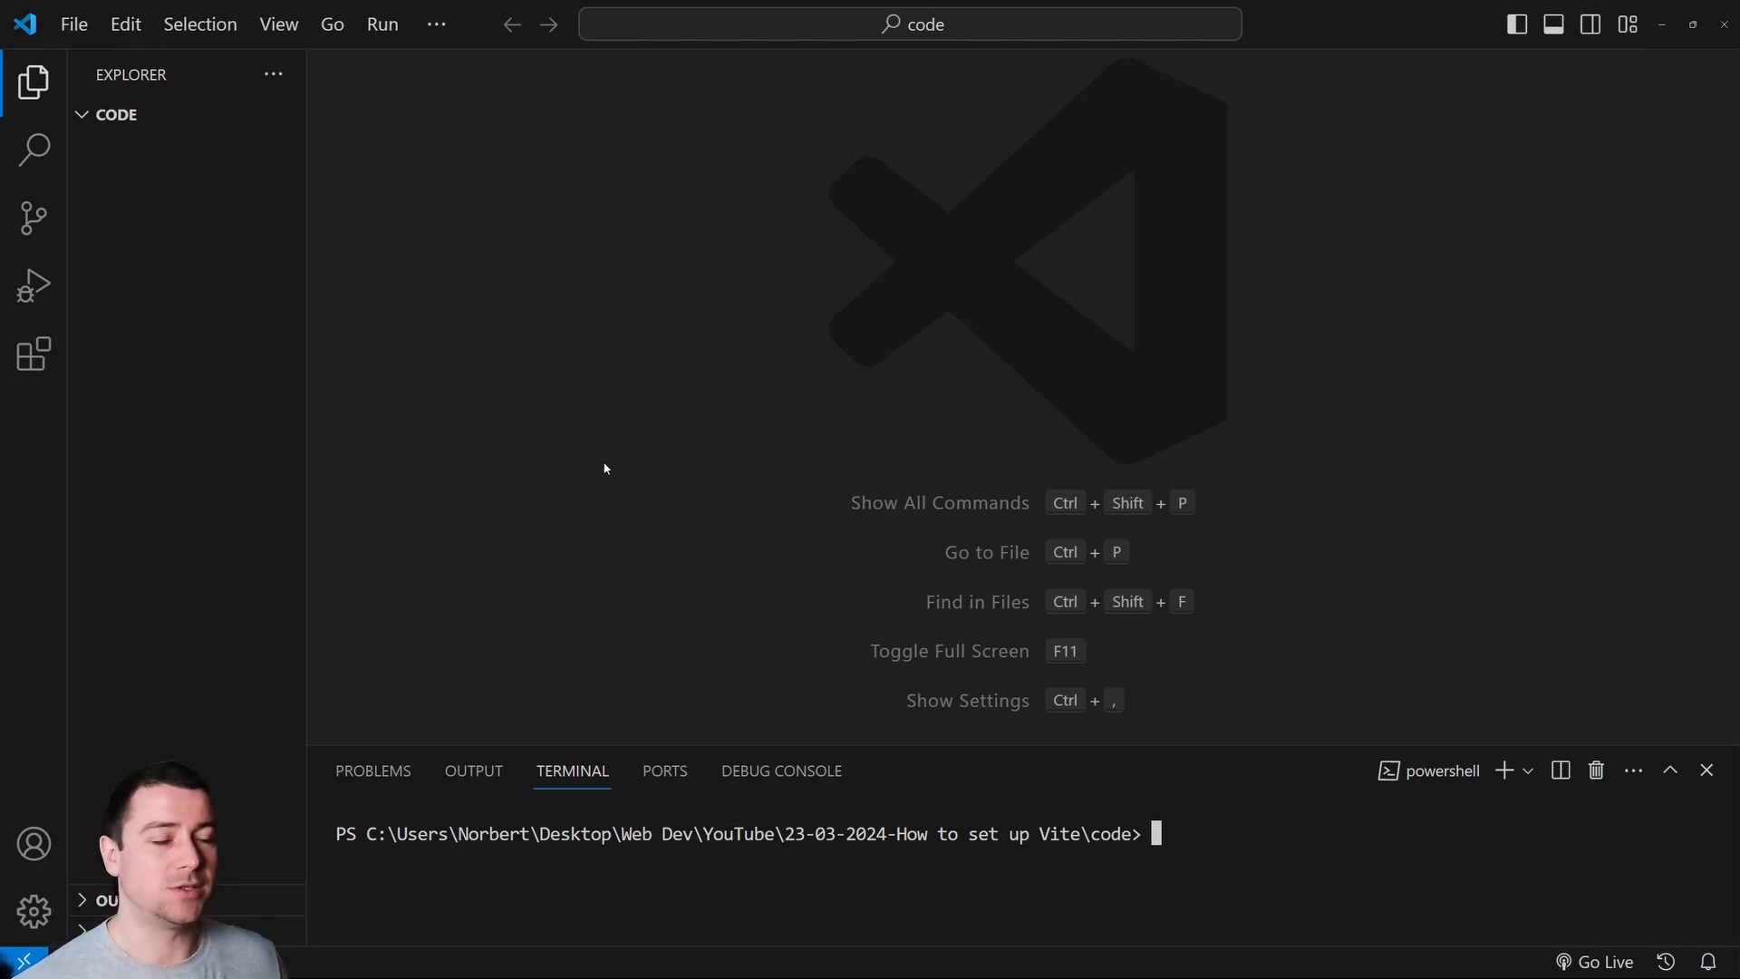
mouse_move(253, 212)
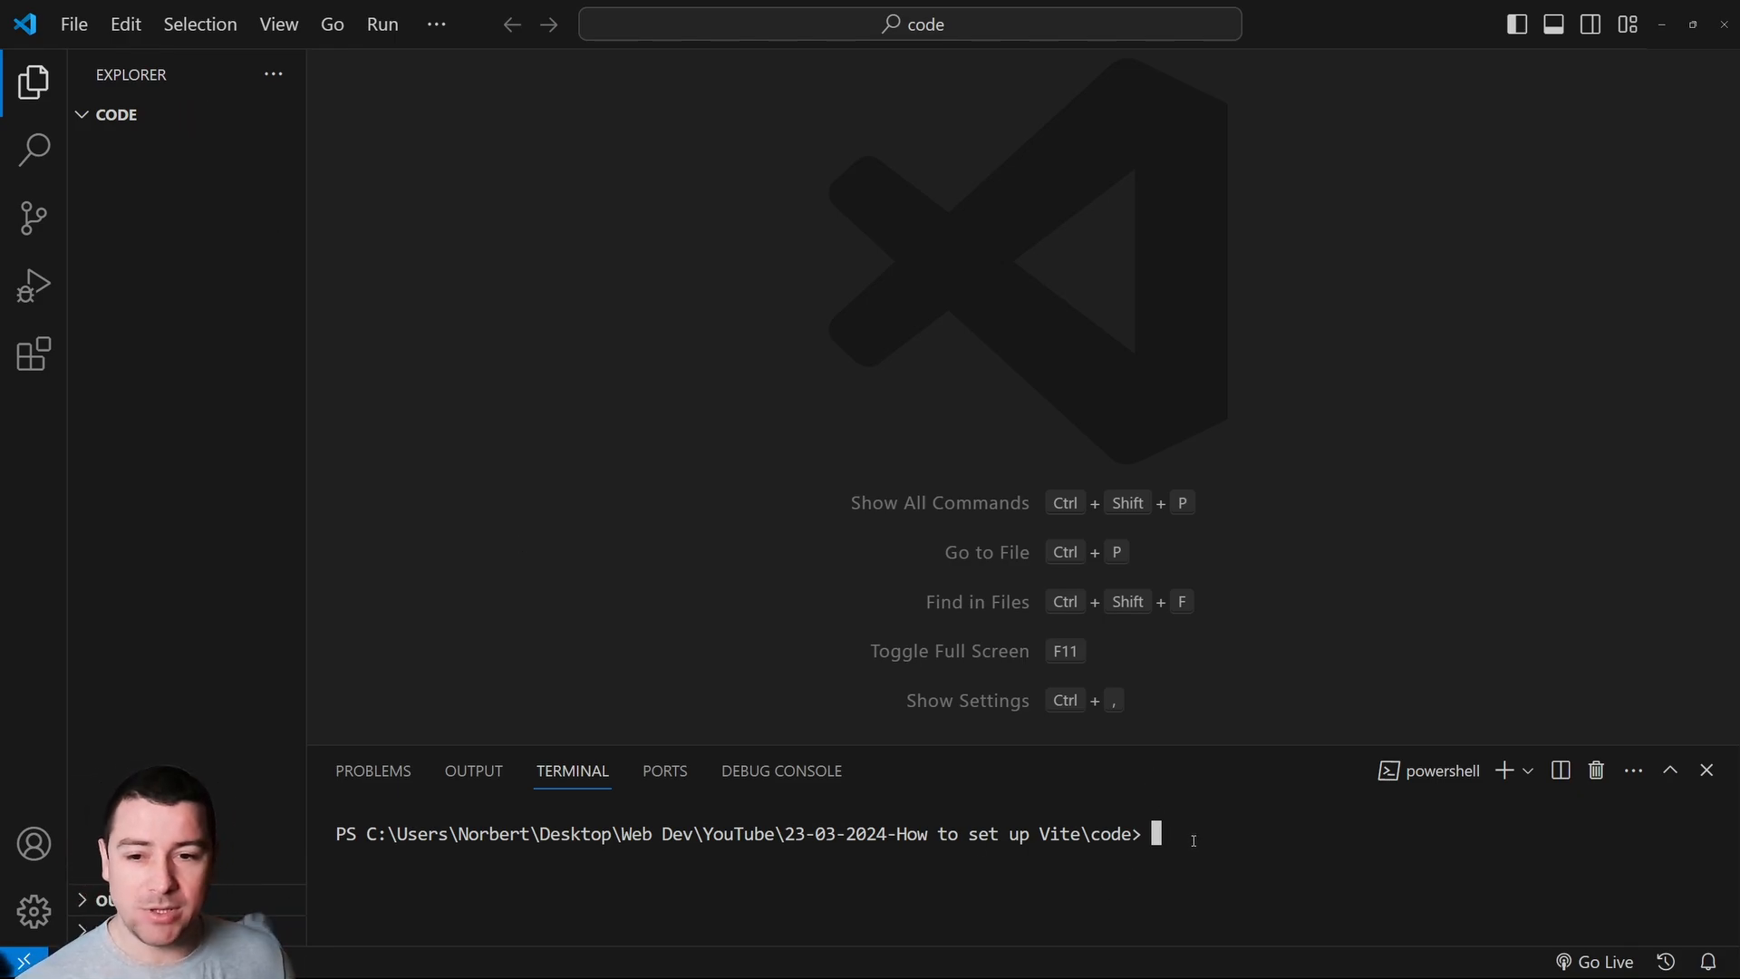
Run 'npm init vite my-vite-project', choosing the React framework with the JavaScript variant.
text(npm)
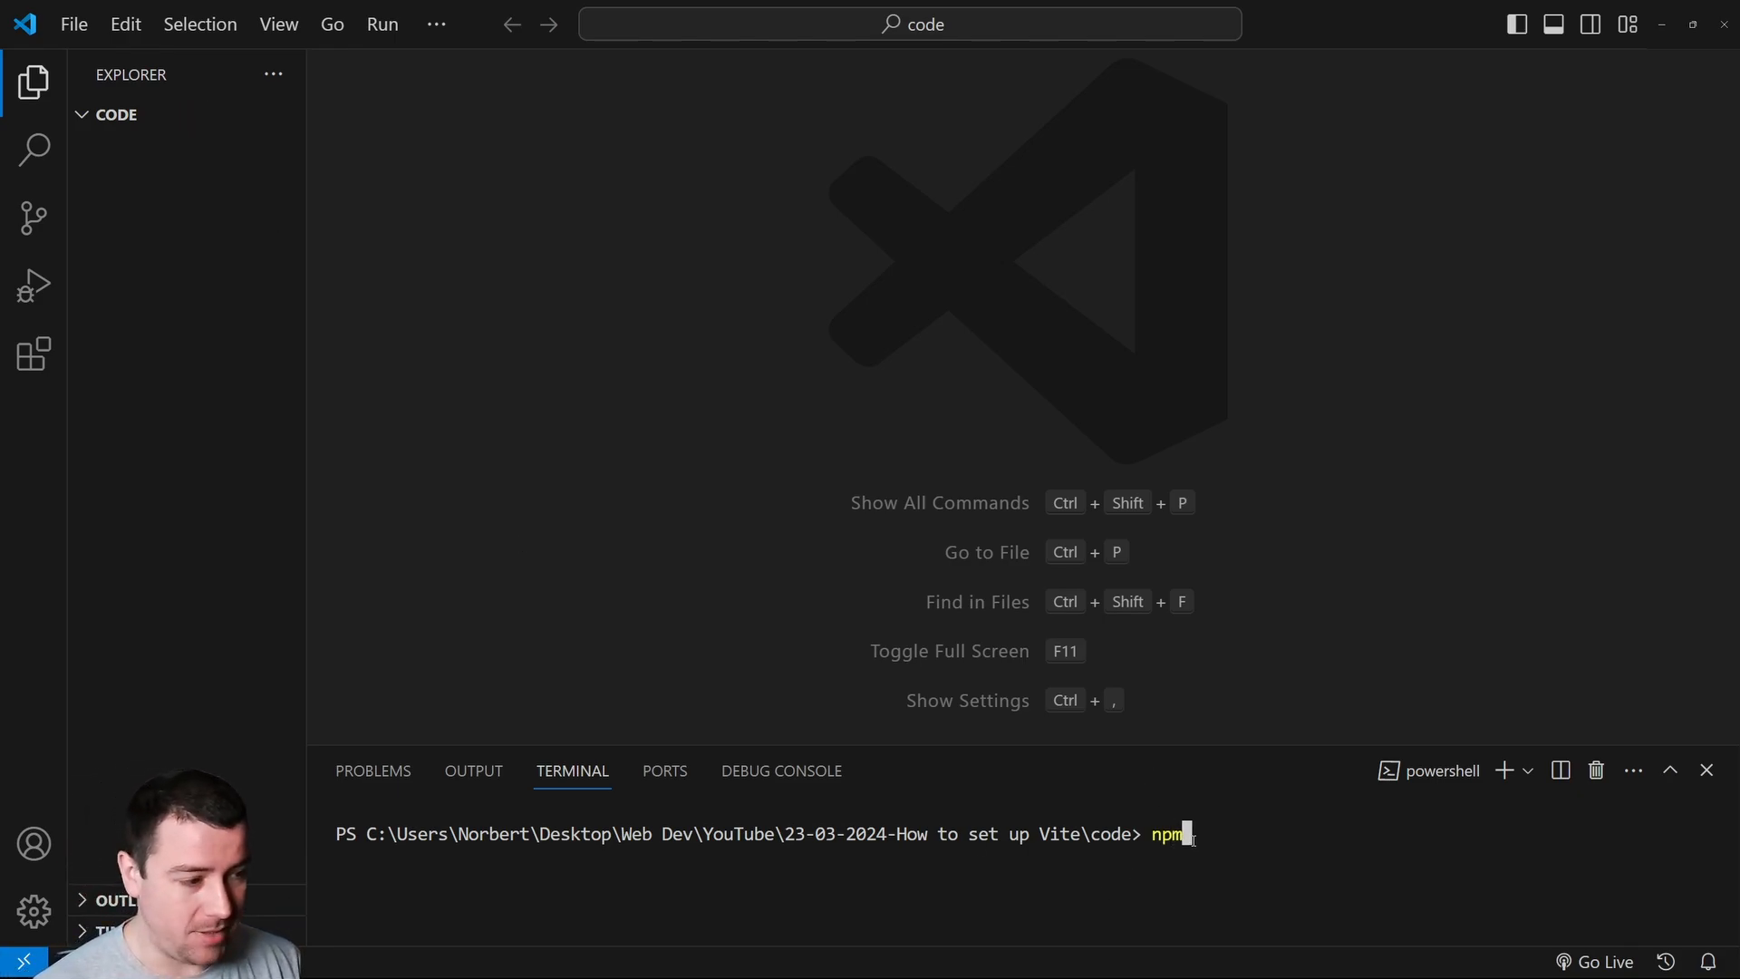
text(init vite)
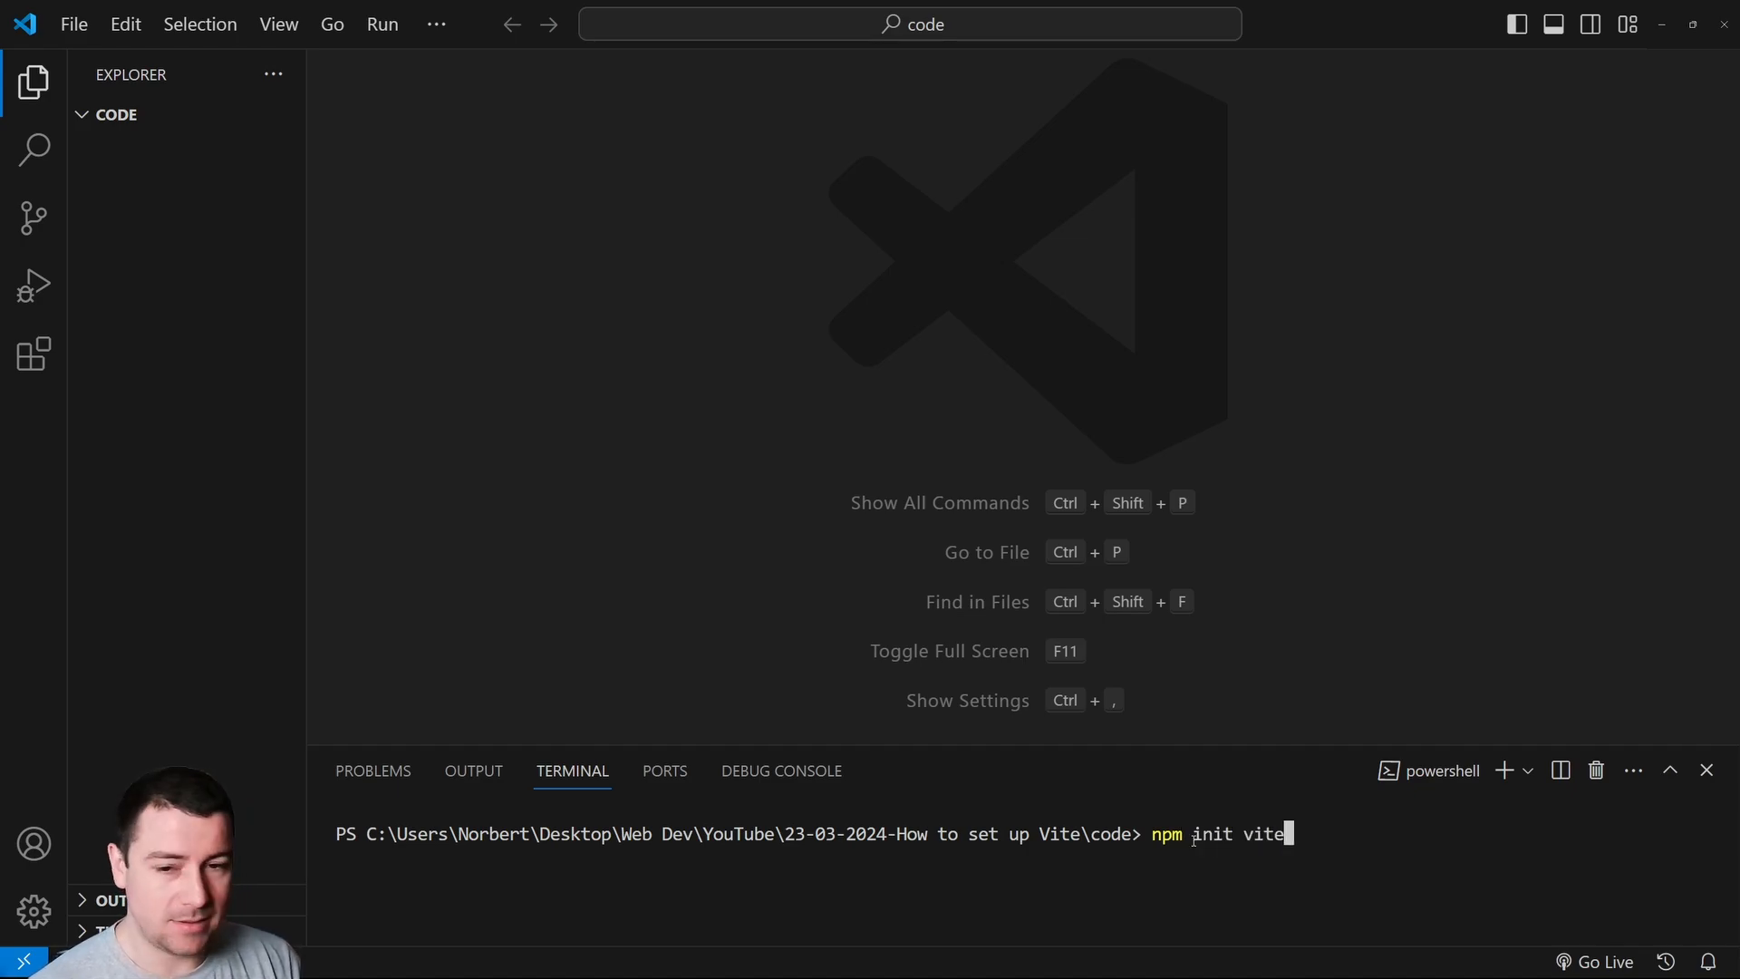
text(my)
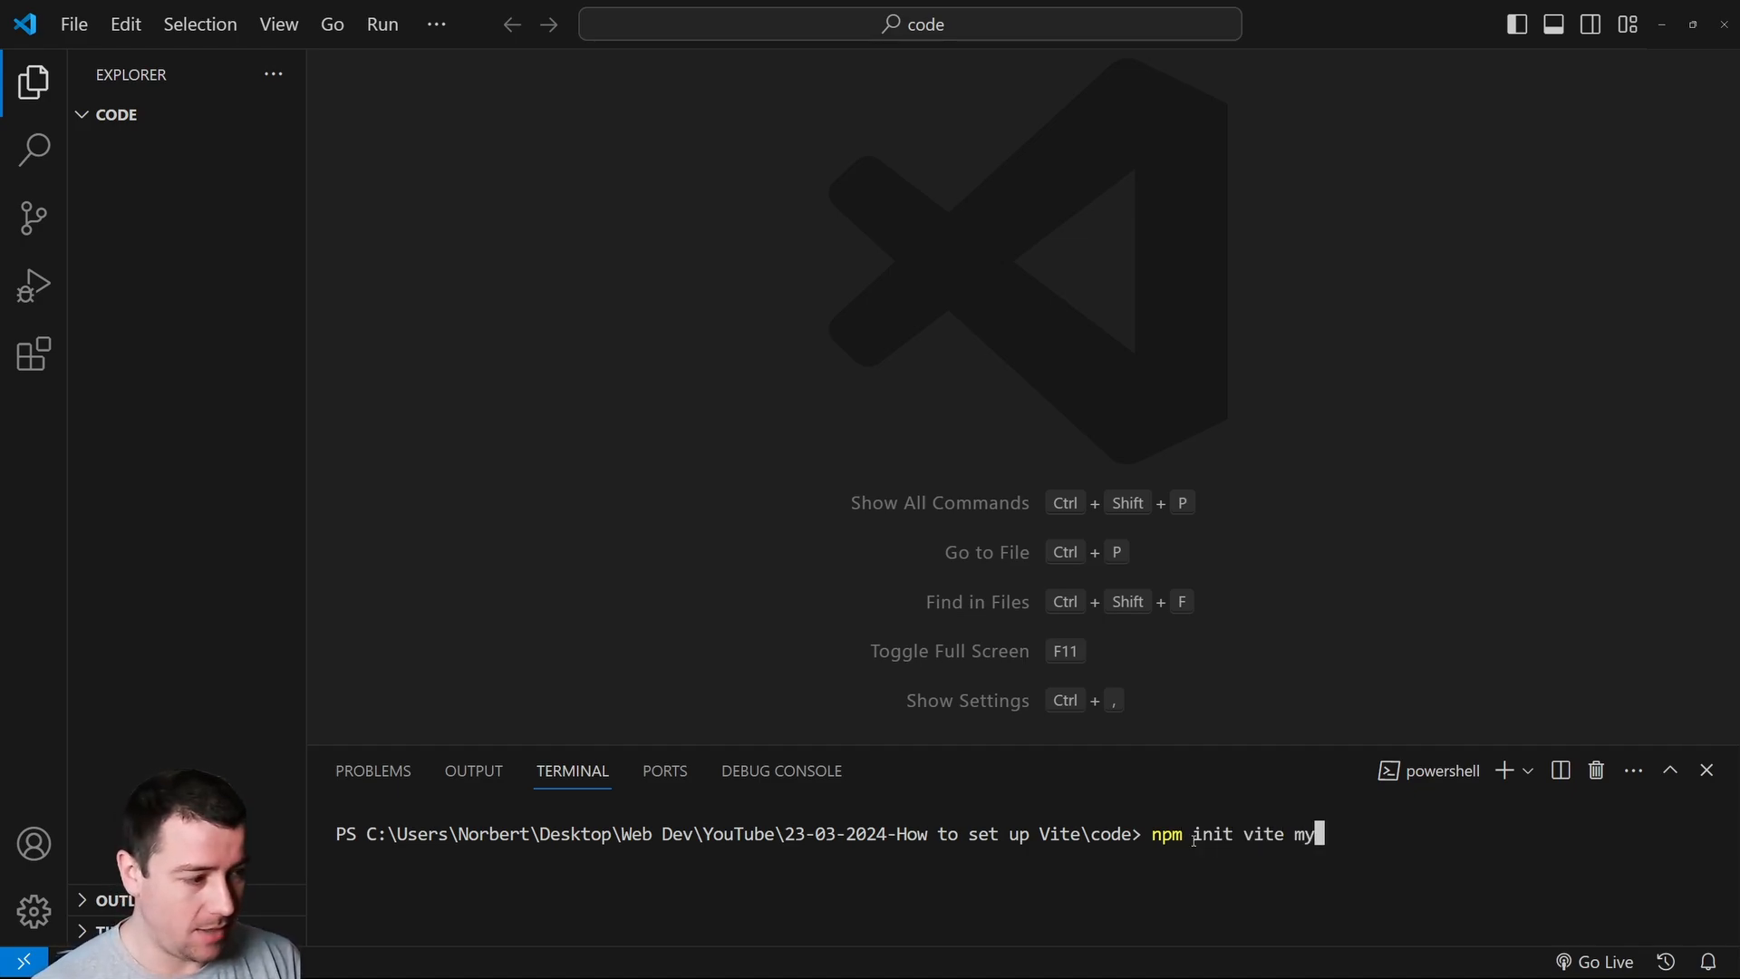
text(-vite-project)
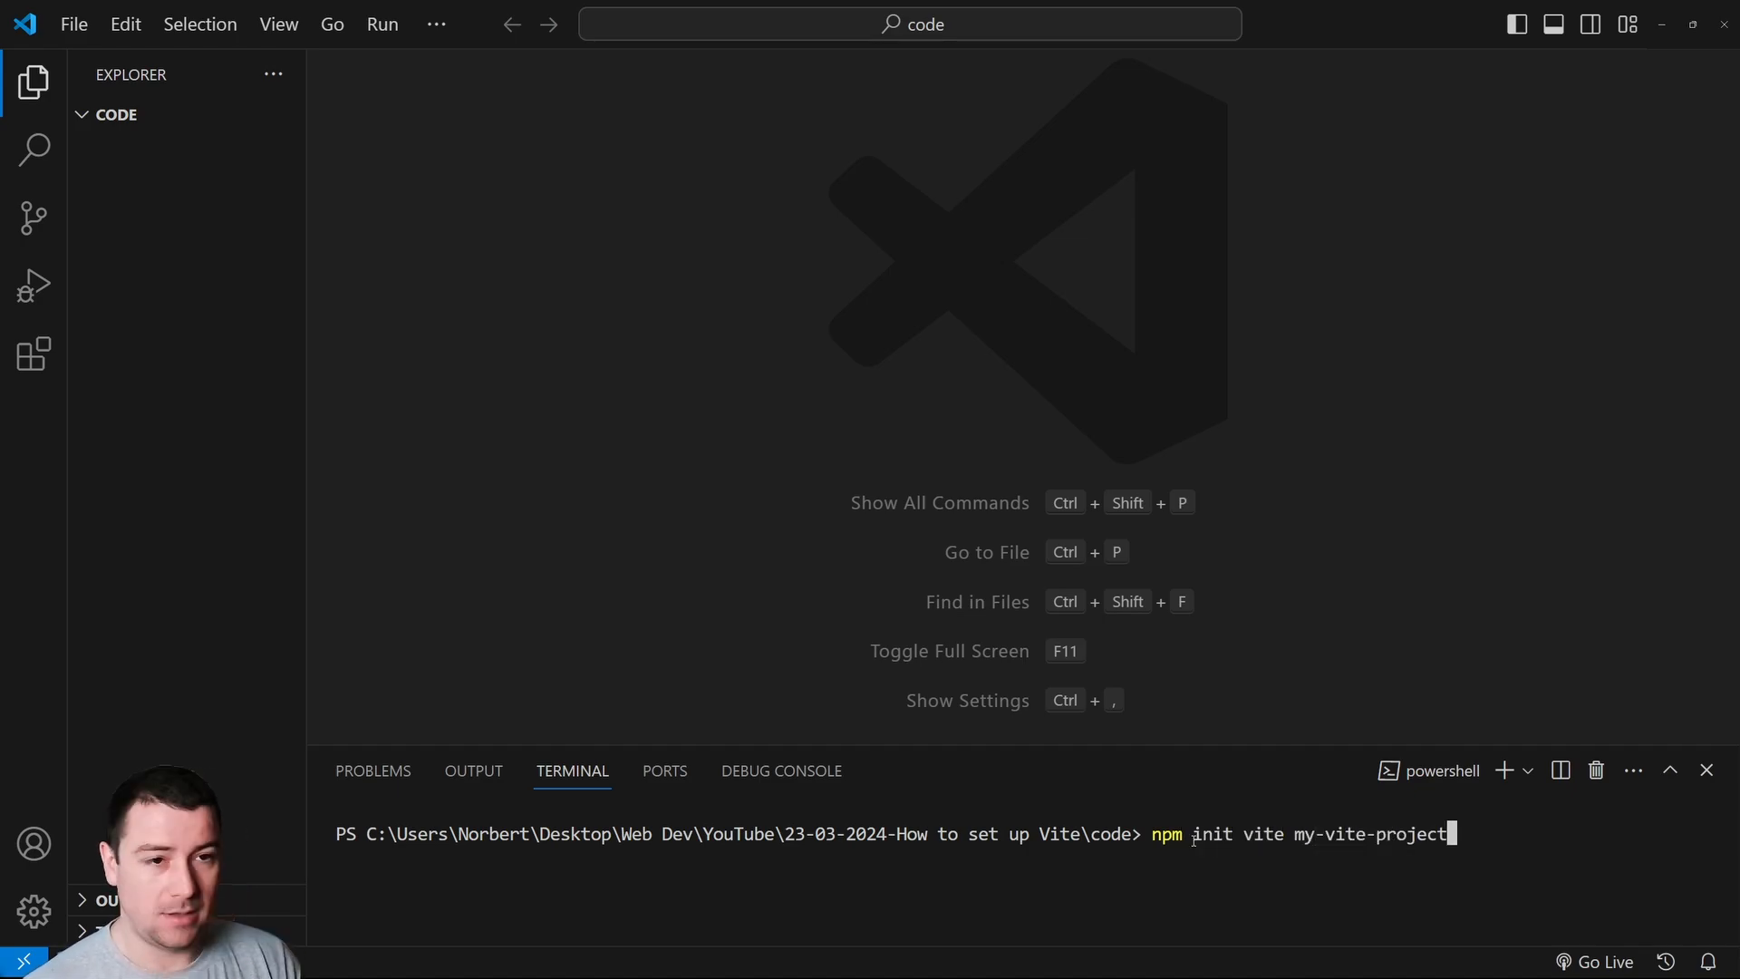
key(Enter)
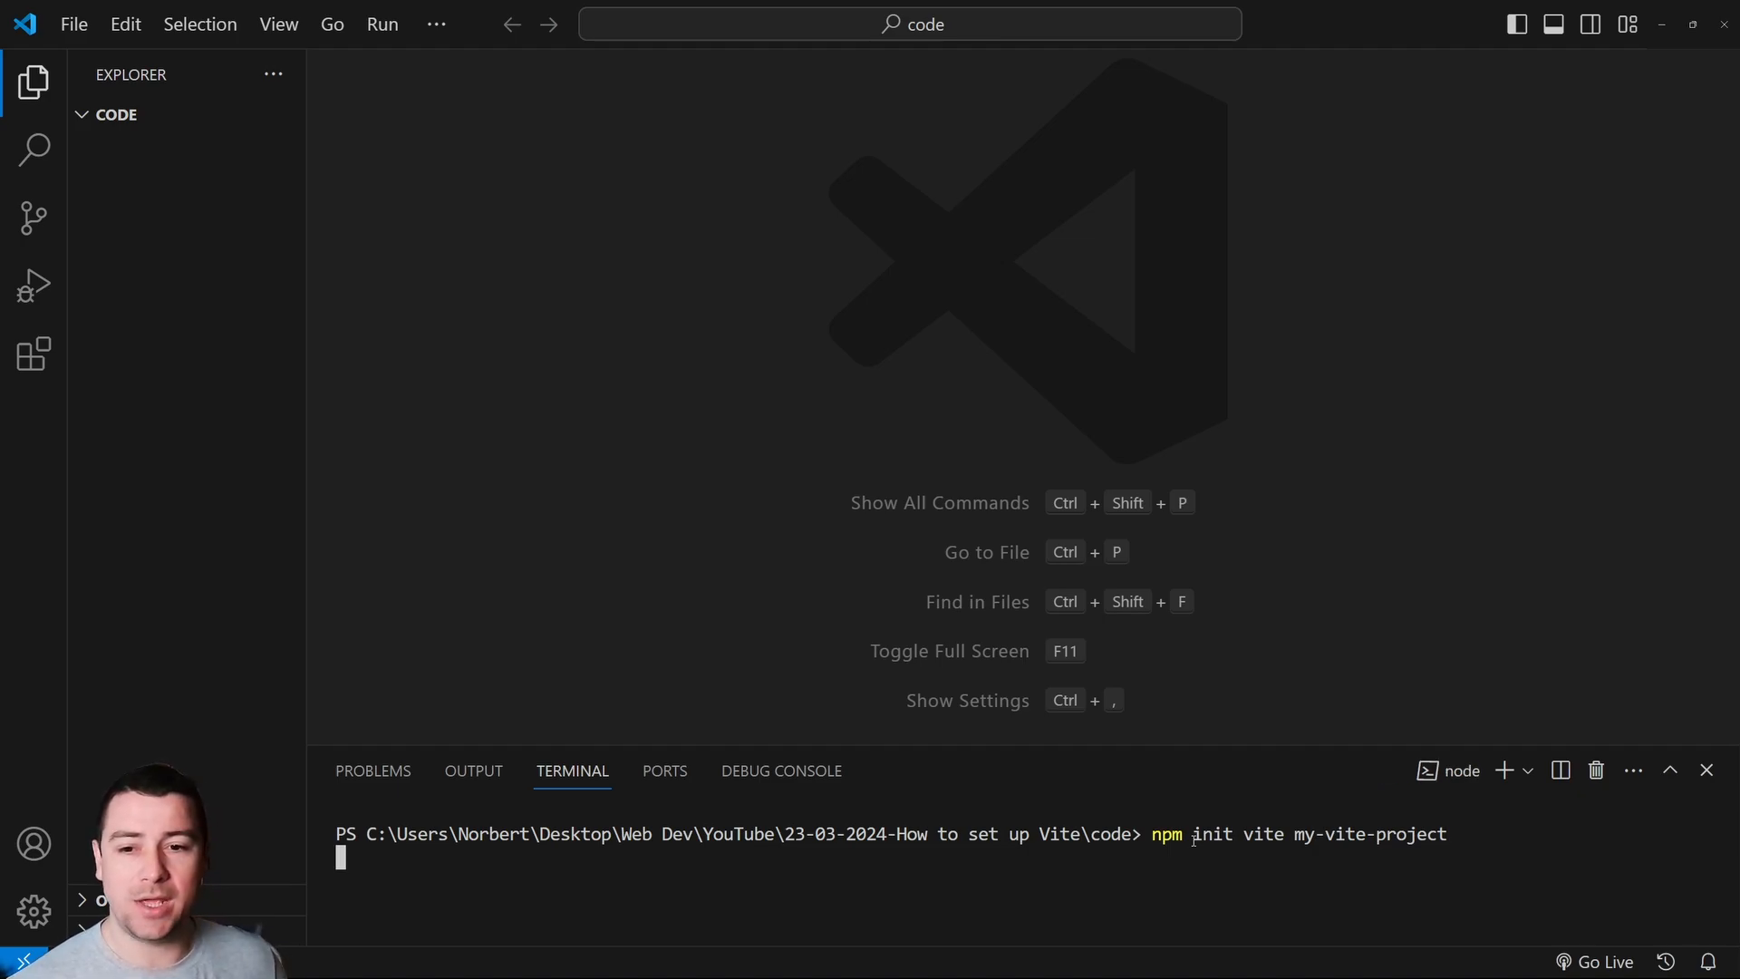
key(Enter)
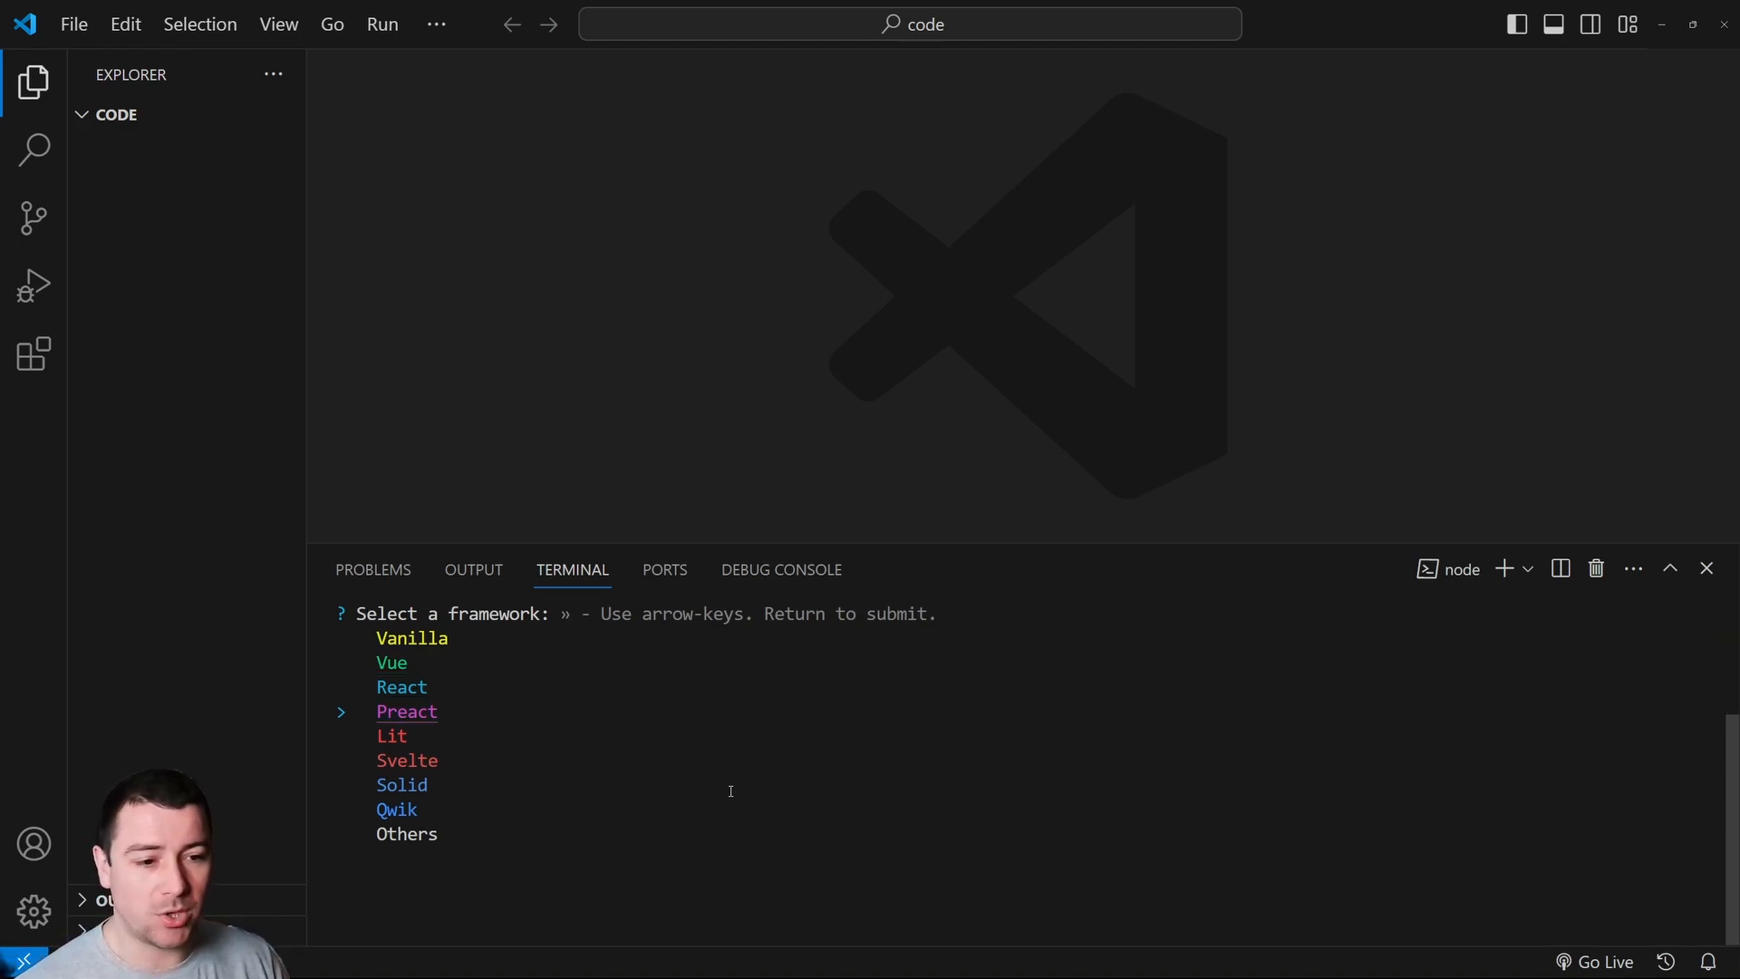
key(Down)
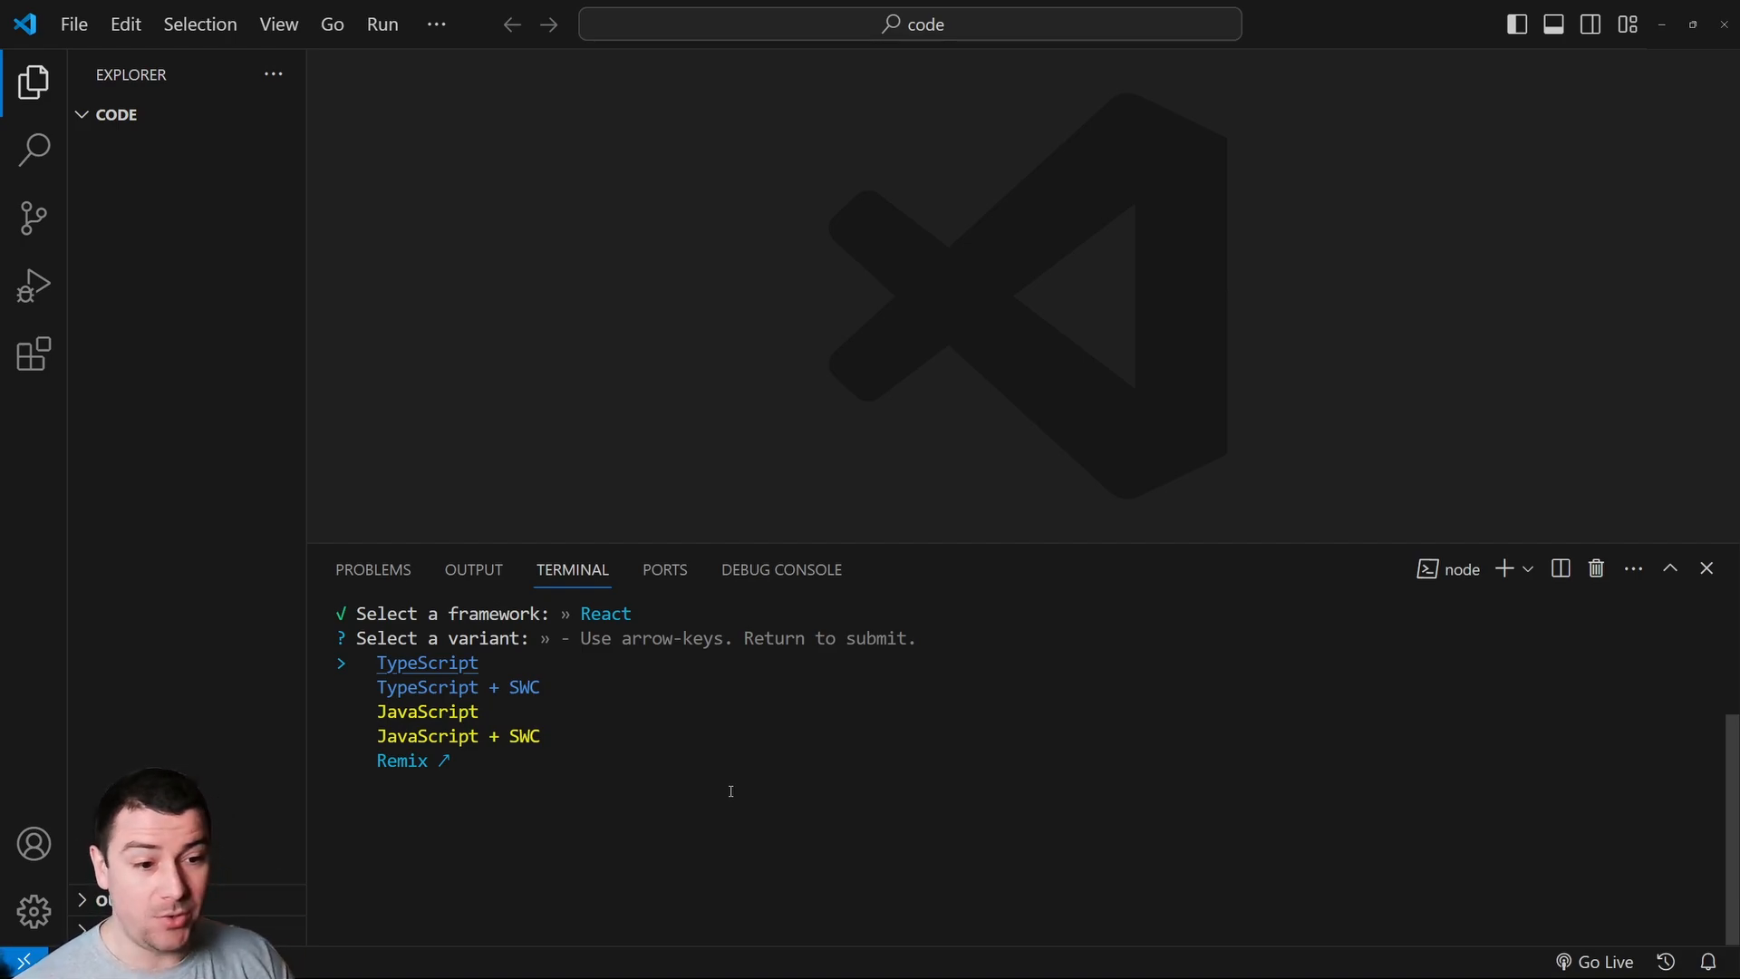
key(Down)
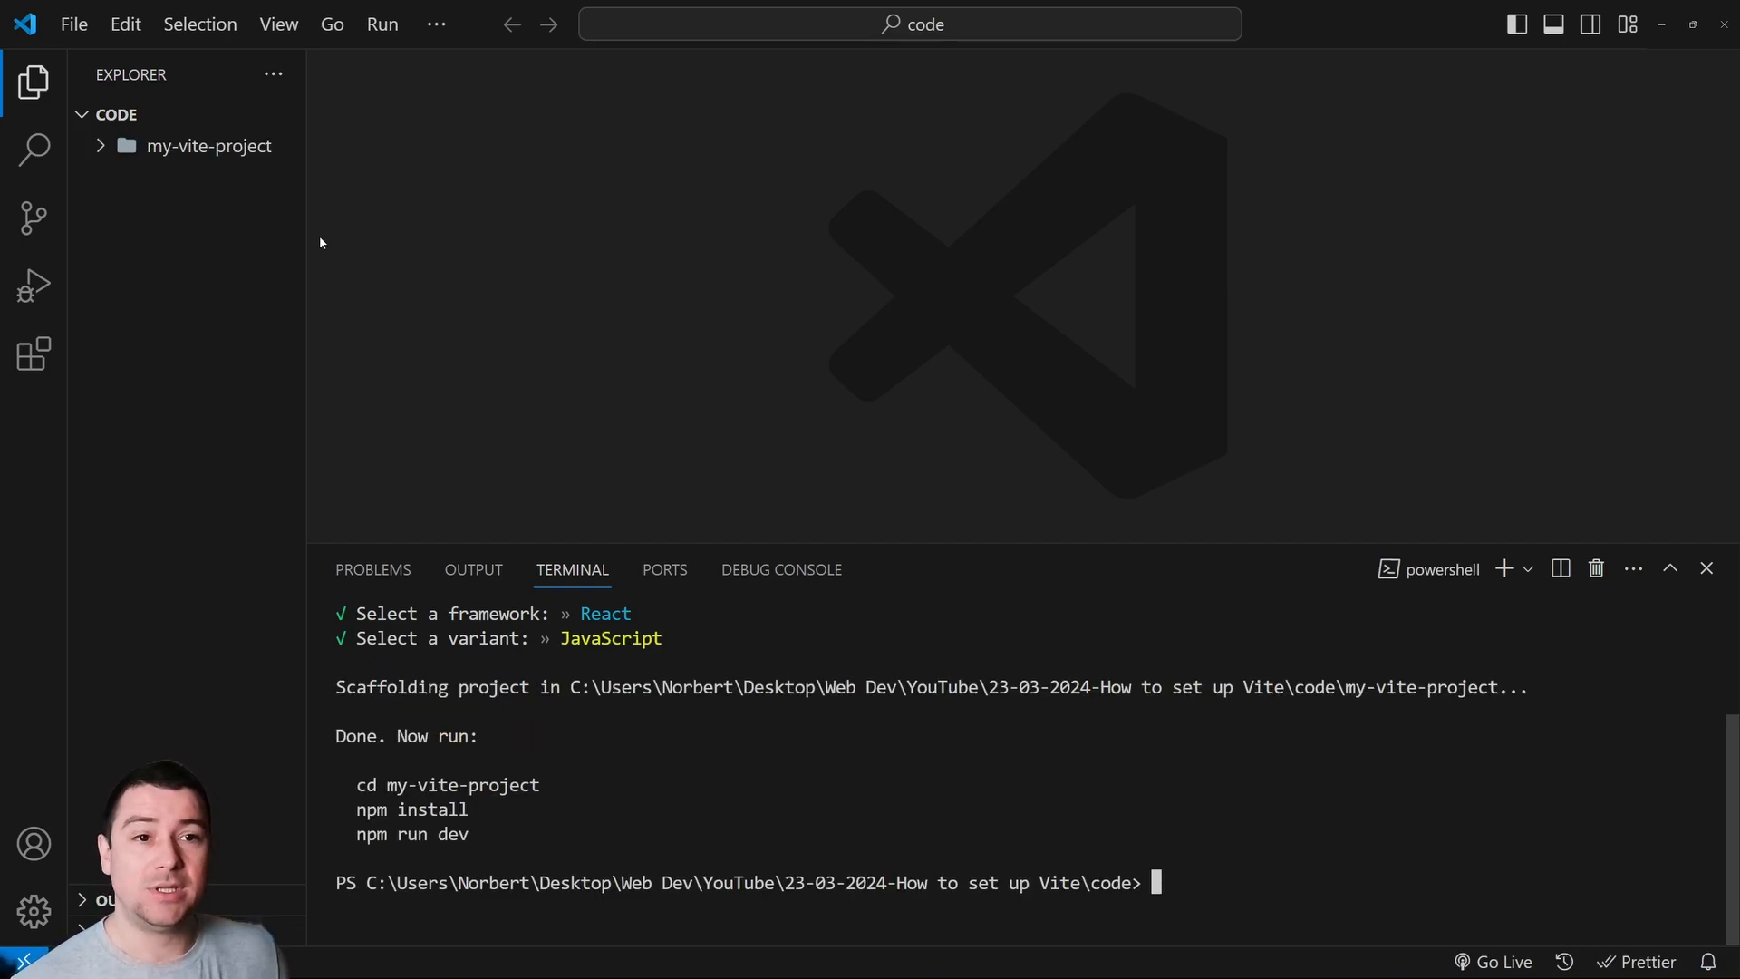
Expand my-vite-project and its public folder, and review the suggested terminal commands.
click(209, 146)
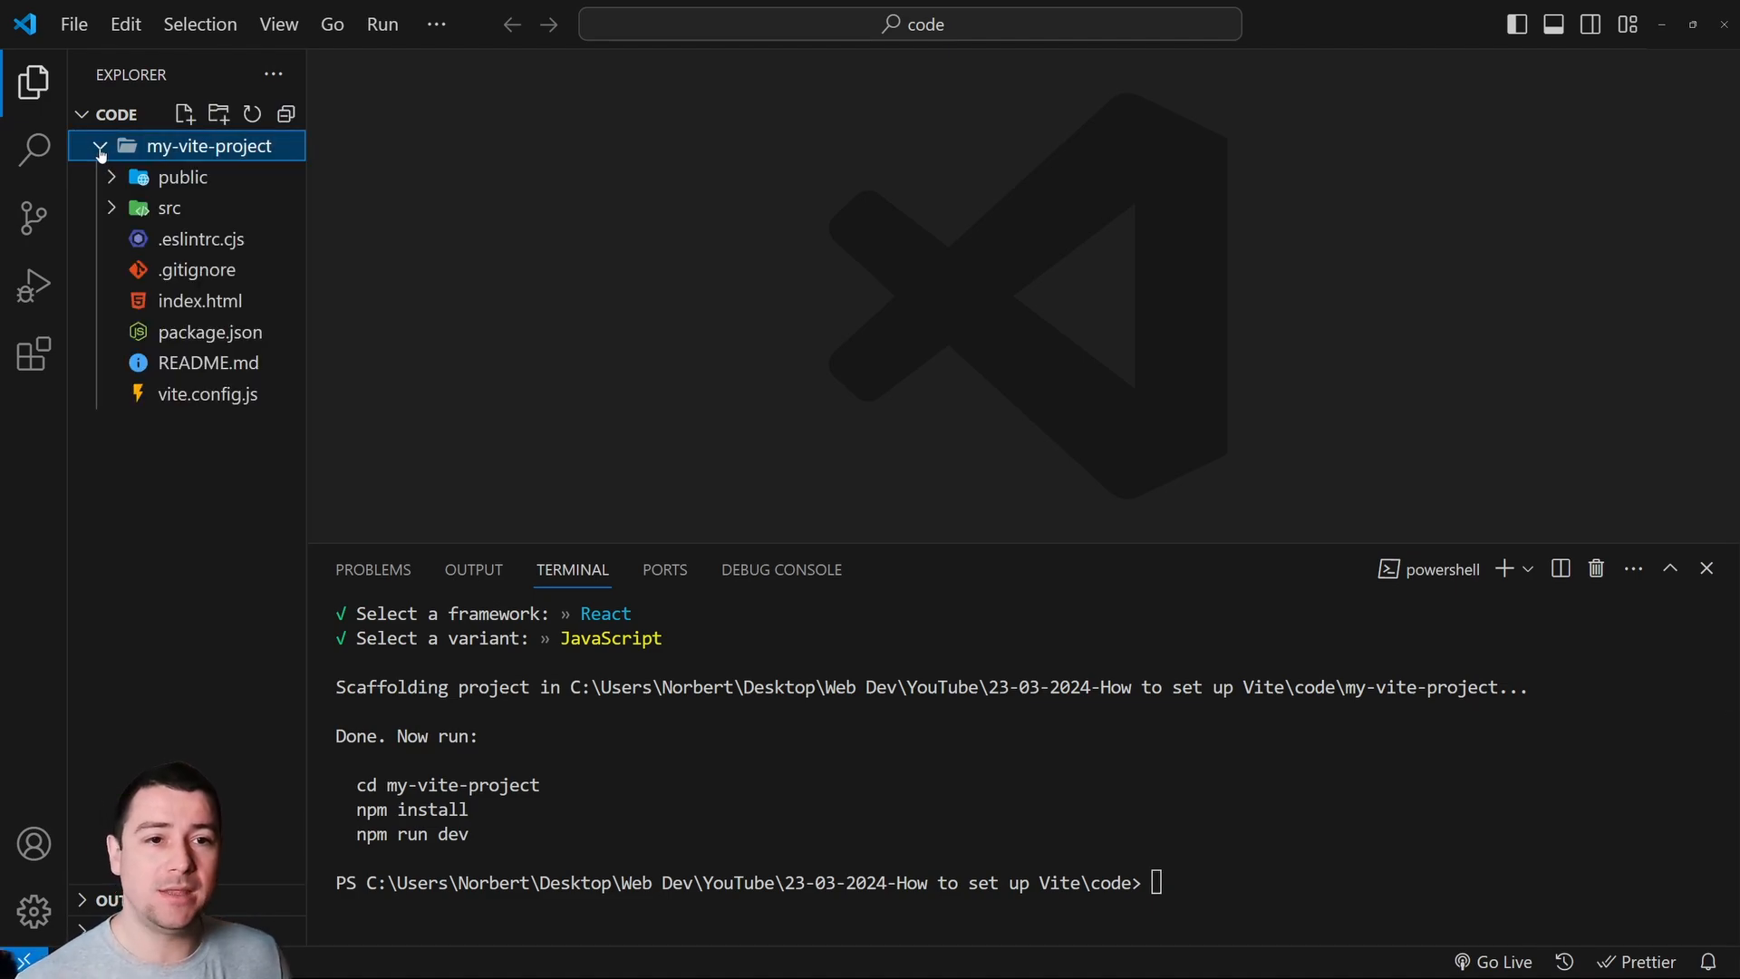
mouse_move(181, 158)
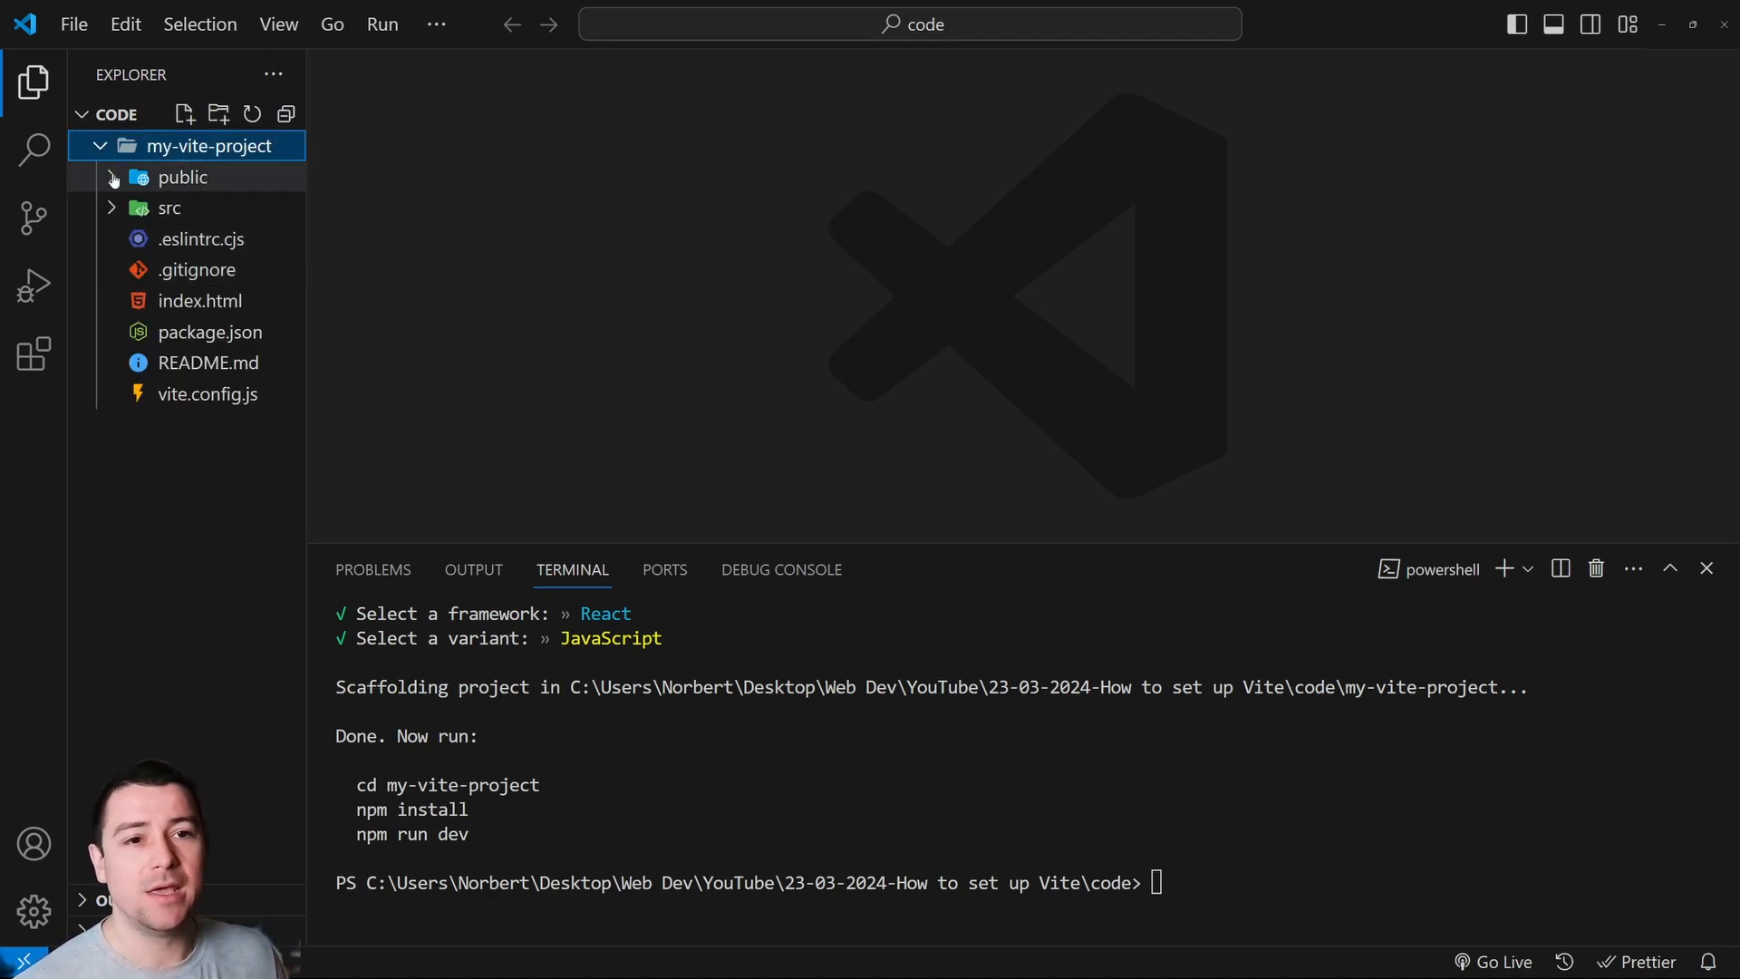
click(181, 177)
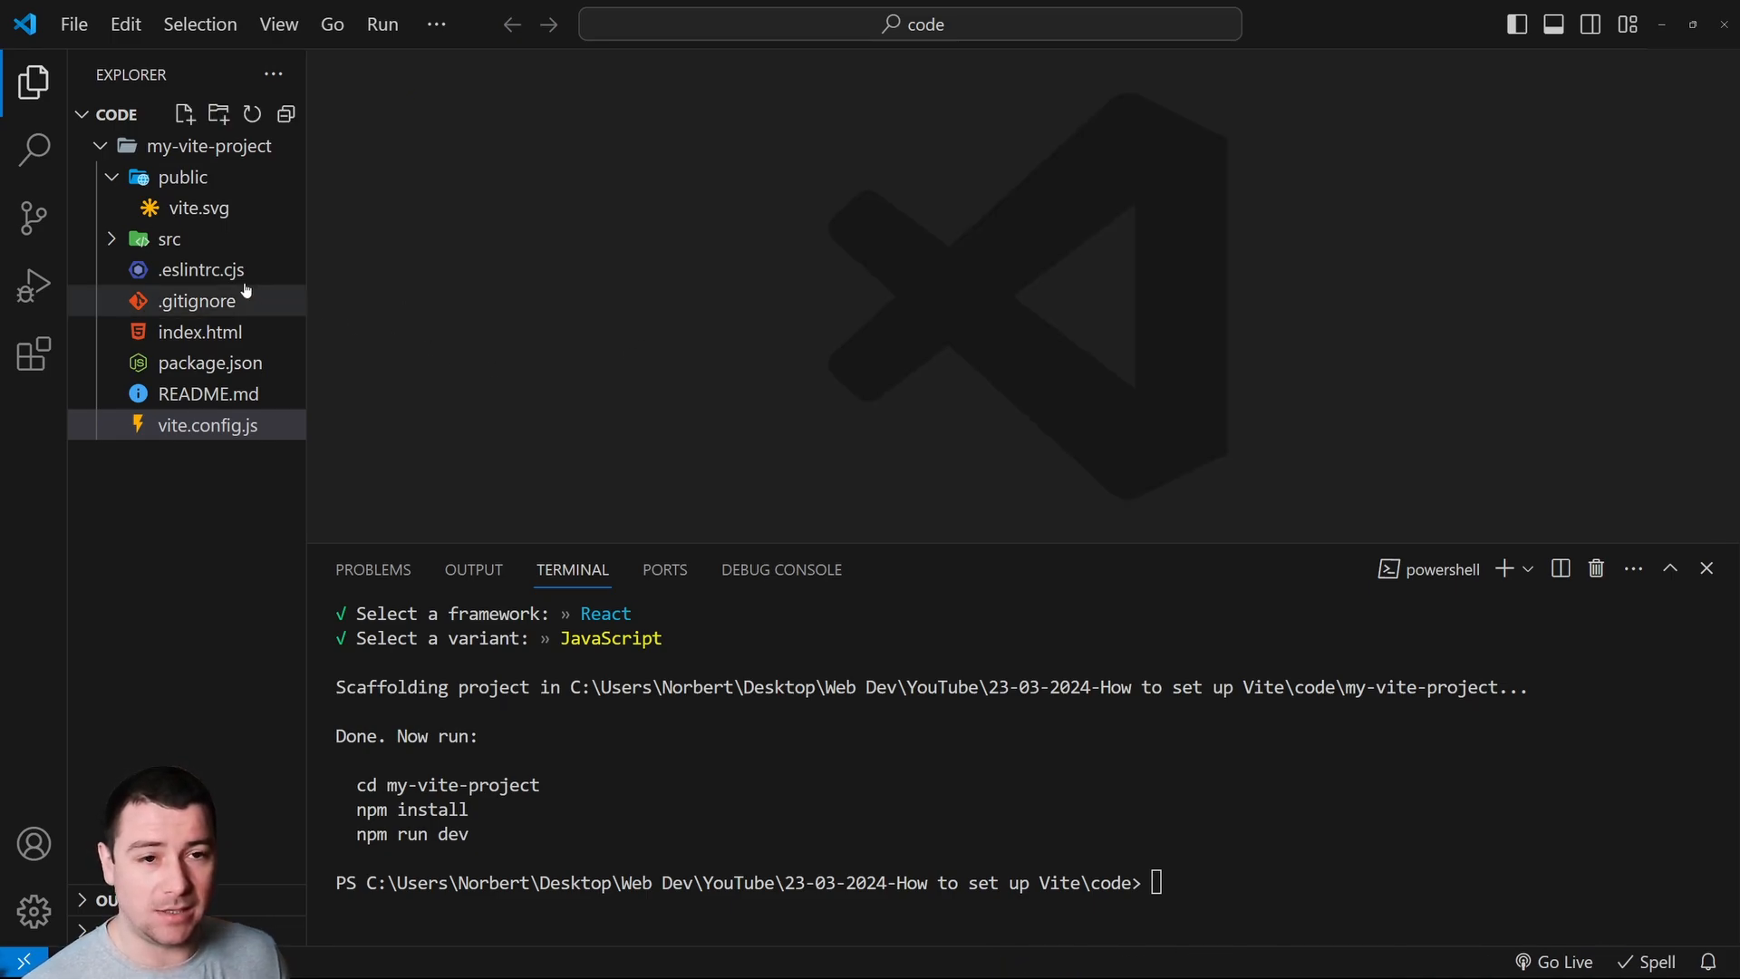
drag(352, 784, 469, 844)
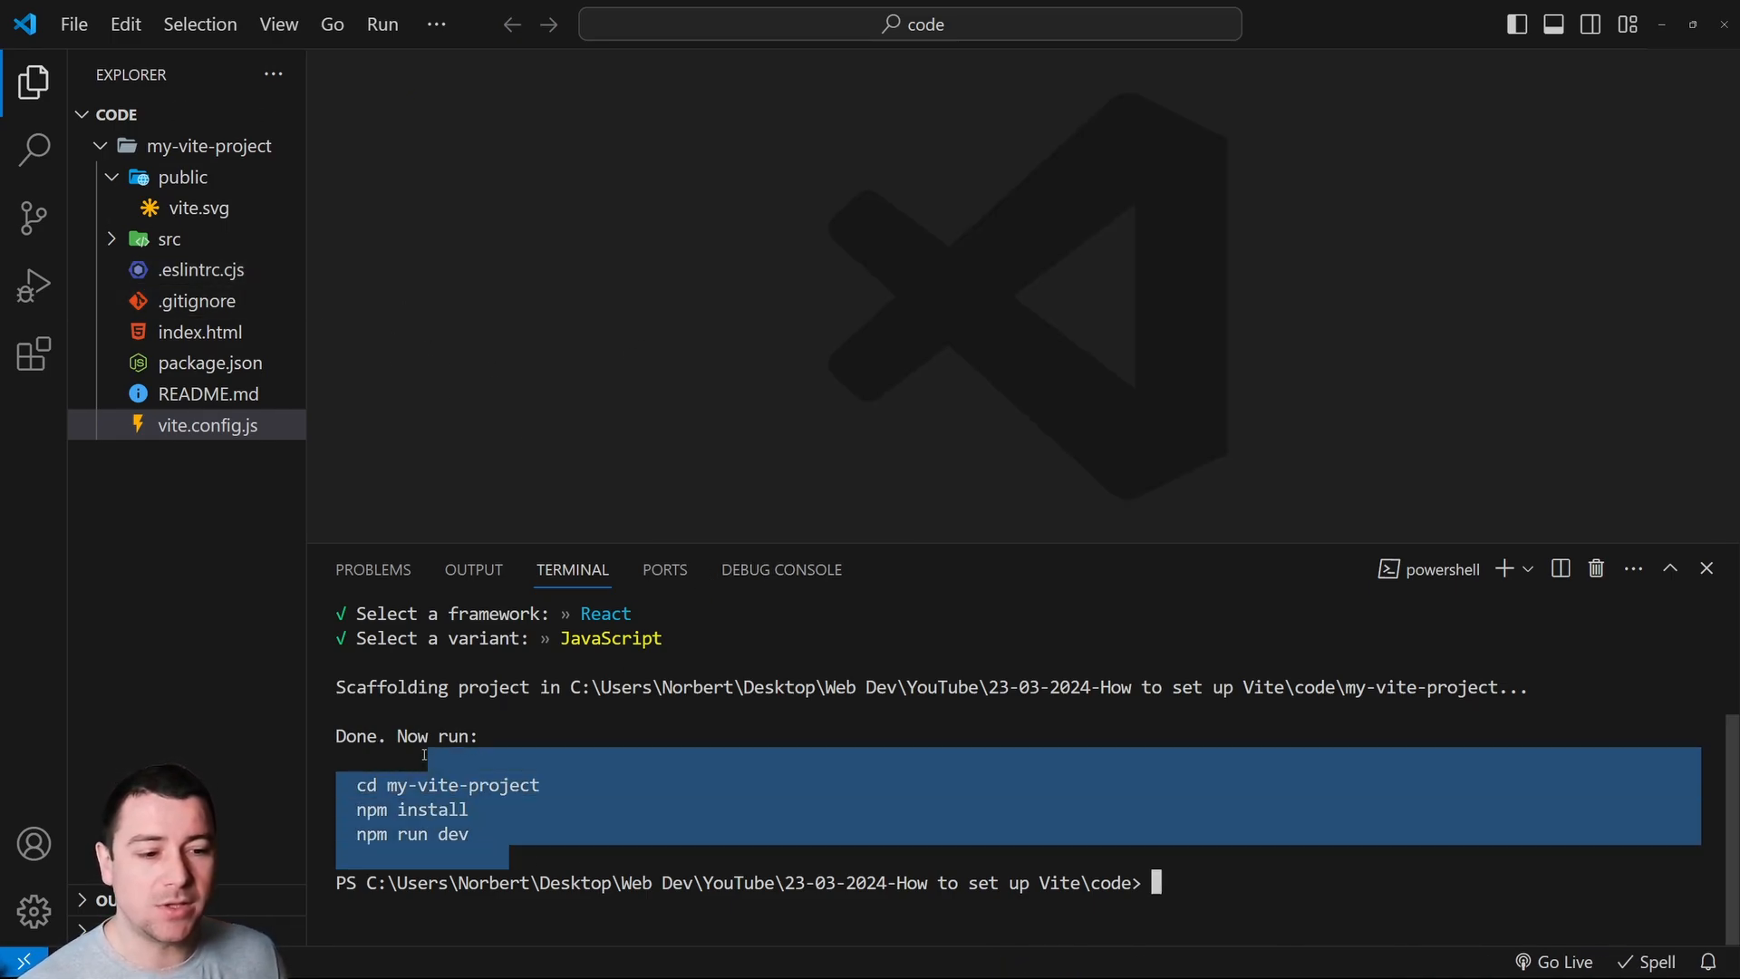
click(1192, 882)
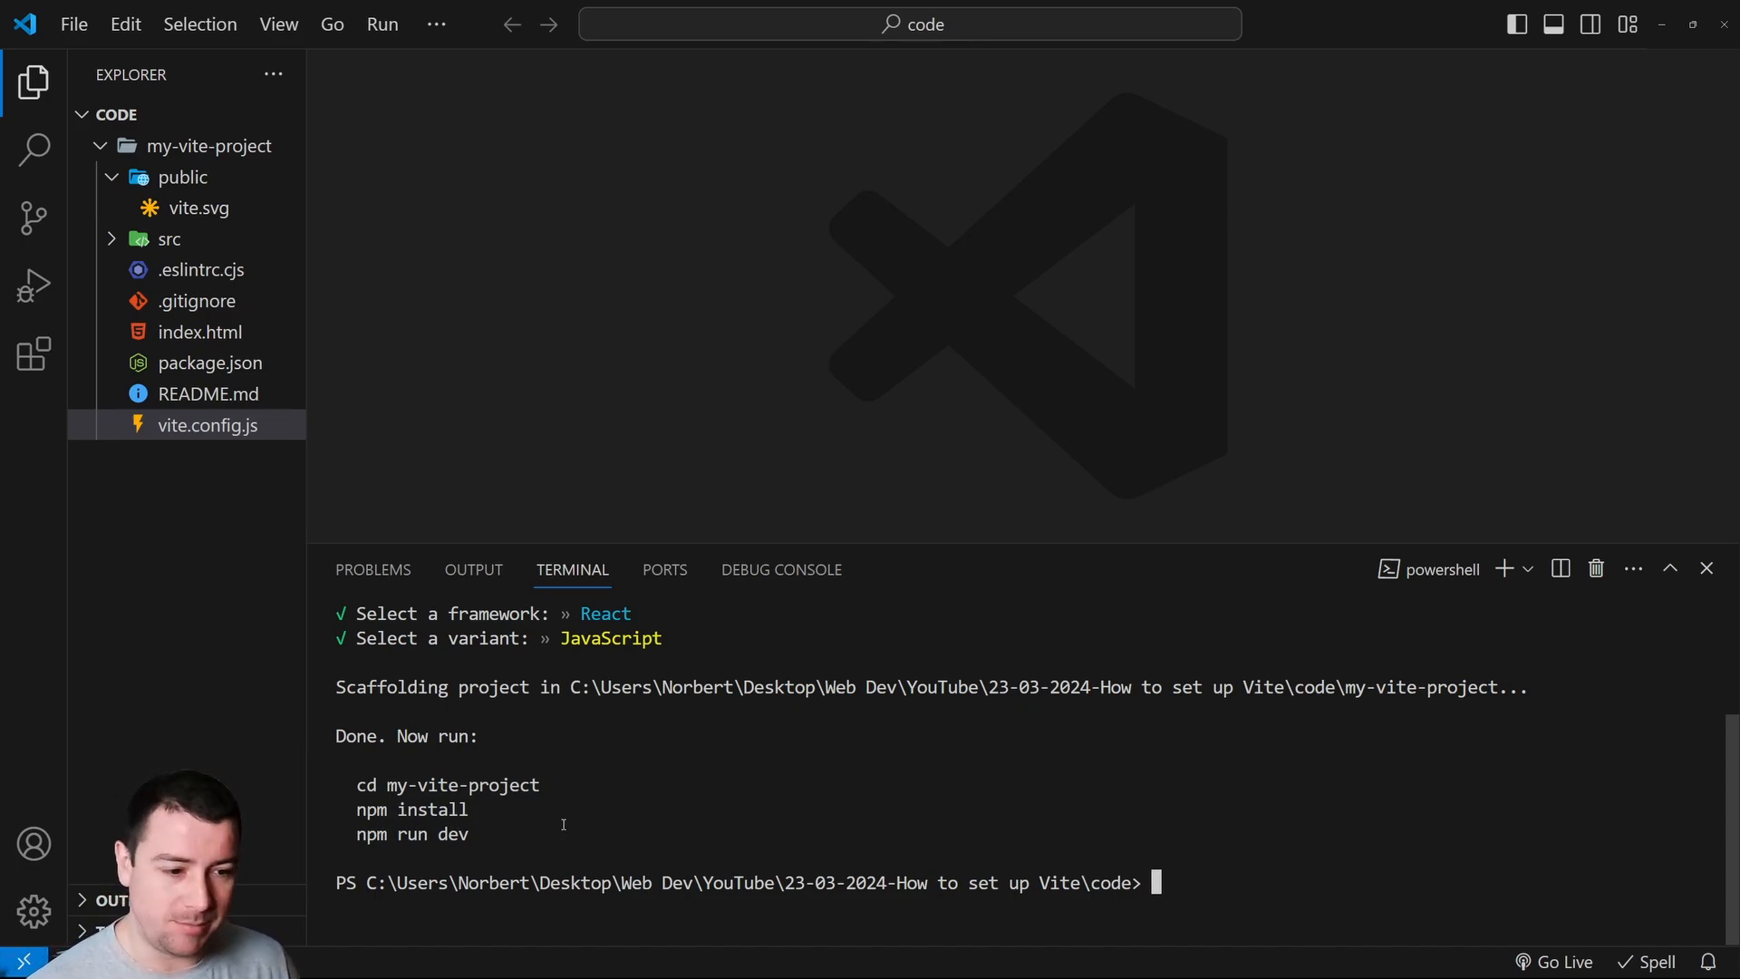
Change into .\my-vite-project\ and install dependencies with 'npm i'.
text(cd)
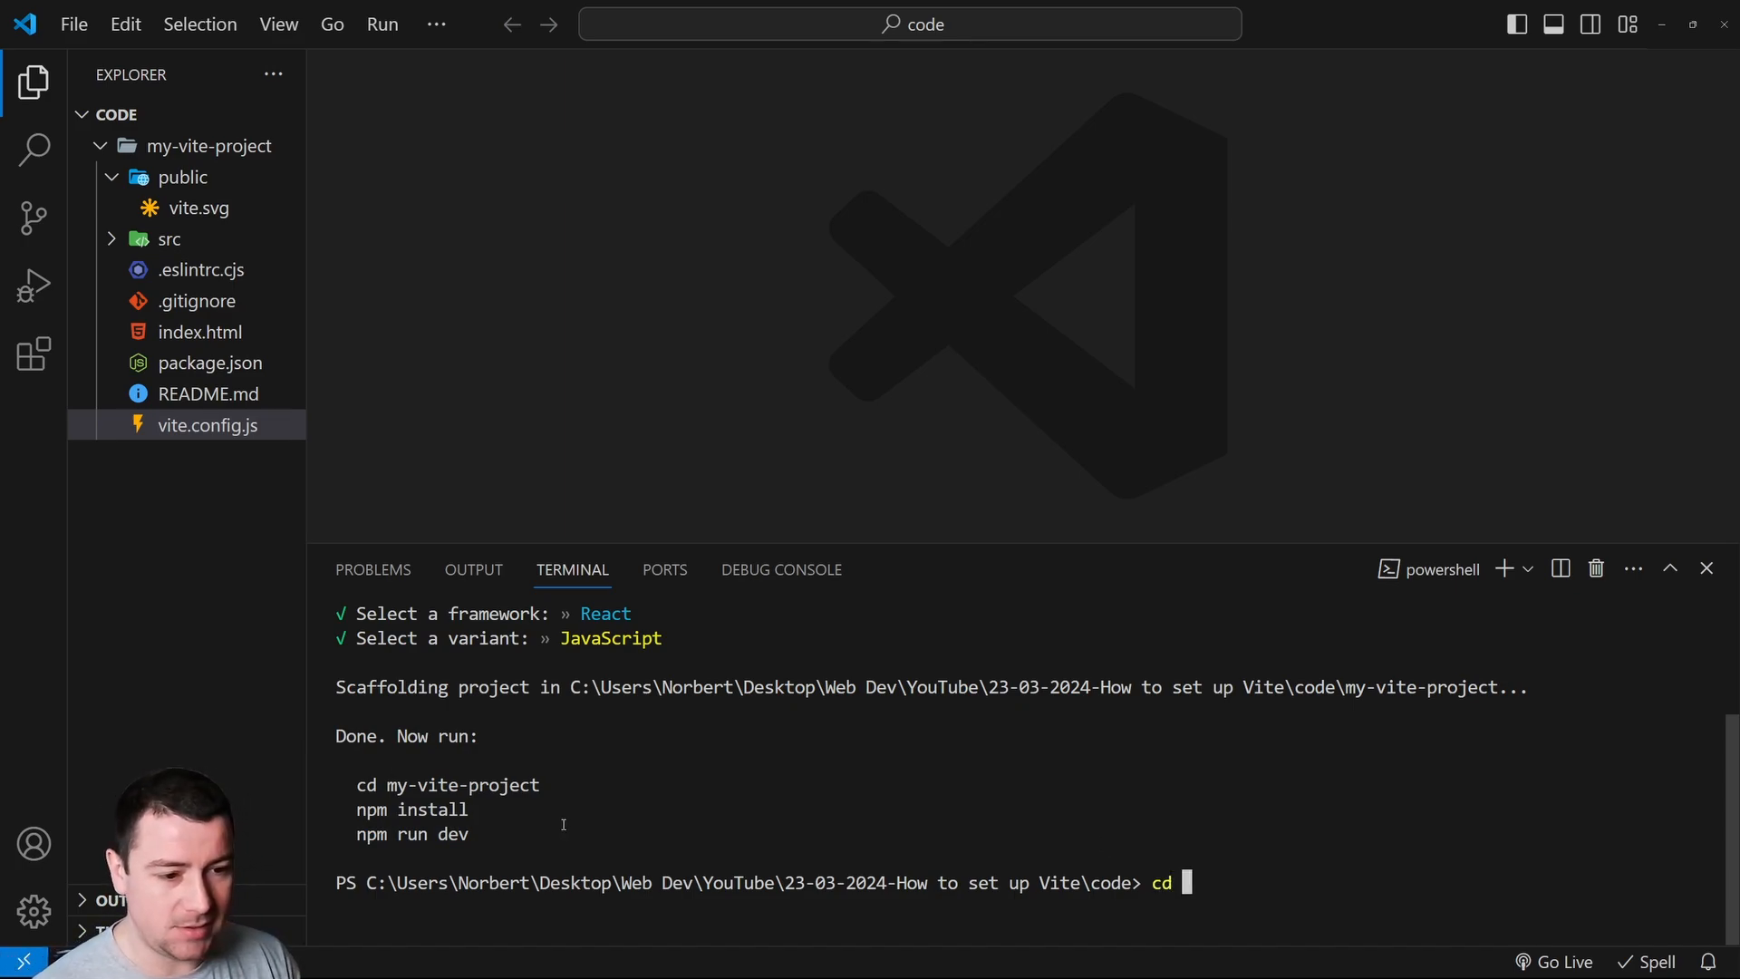
text(.\my-vite-project\)
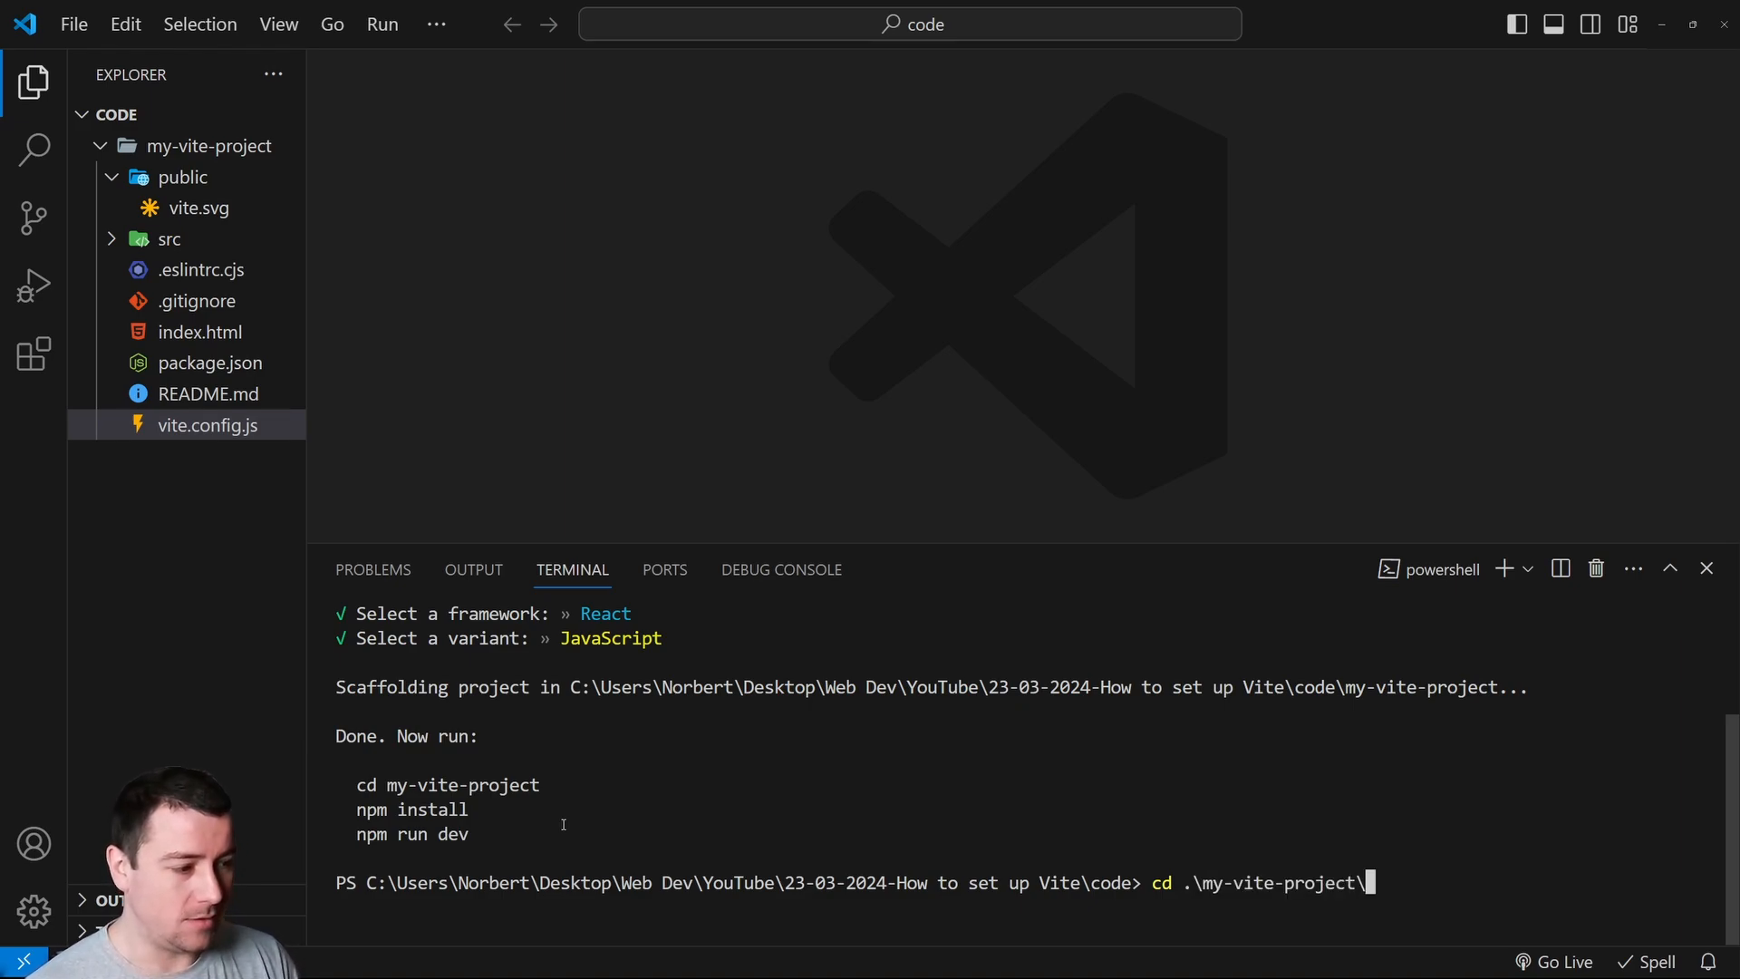
key(Enter)
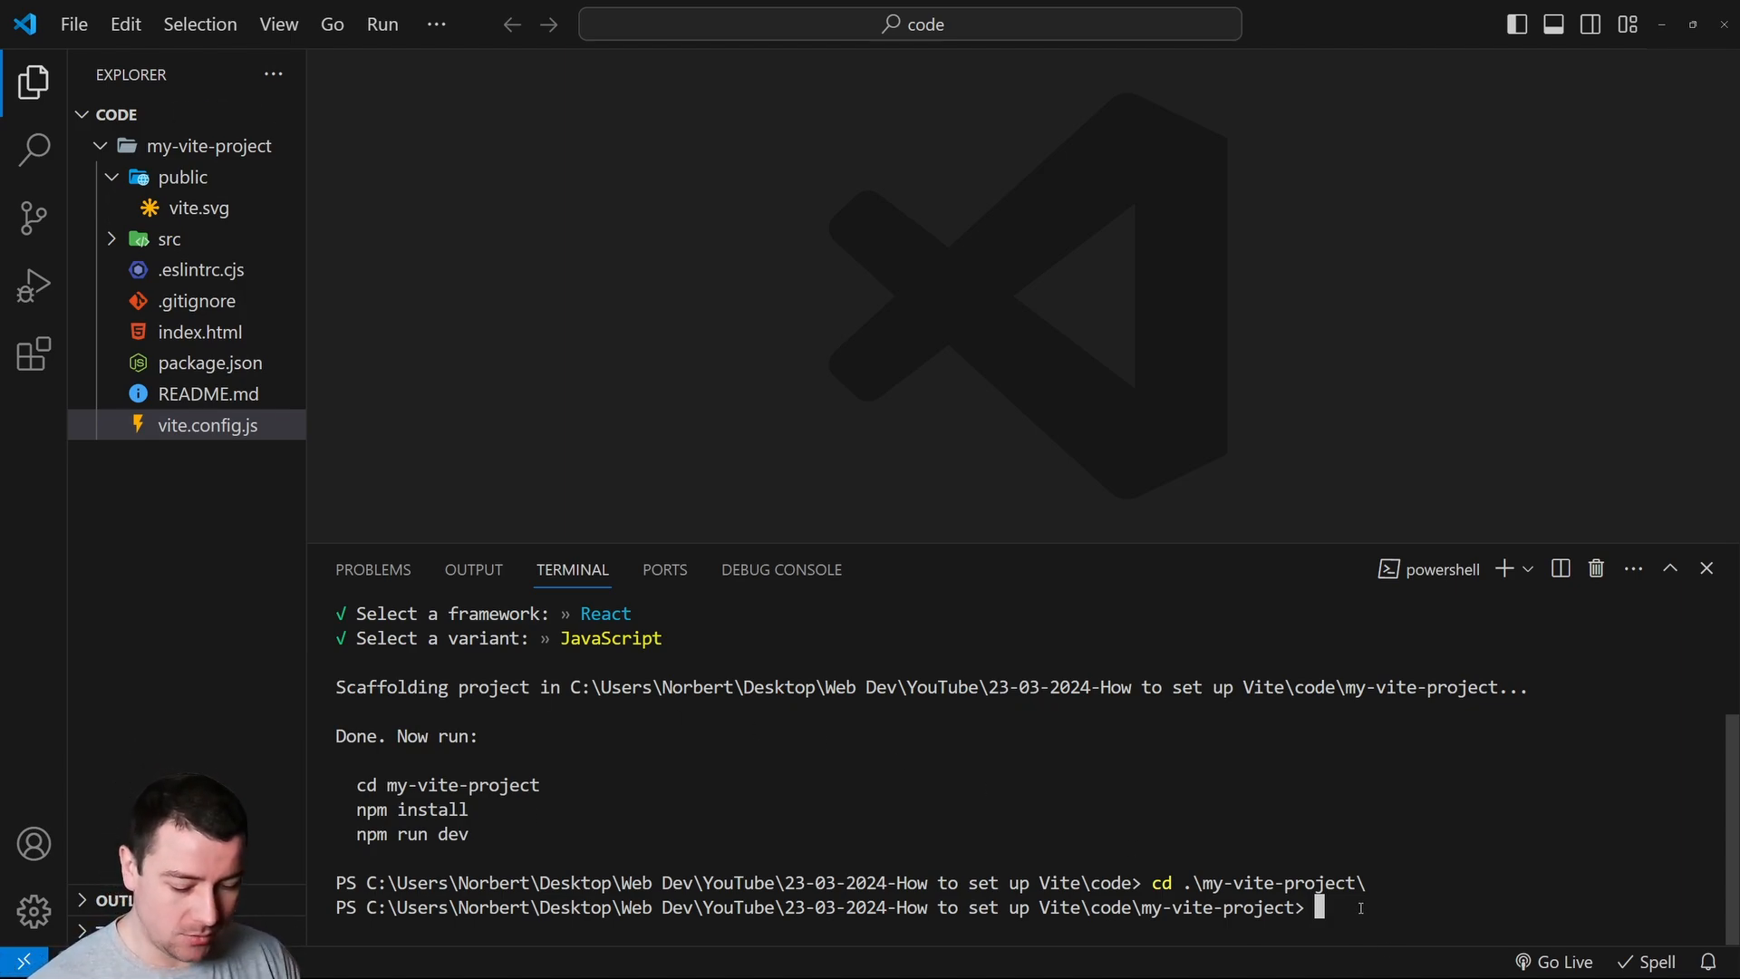
text(npm i)
text(npm run dev)
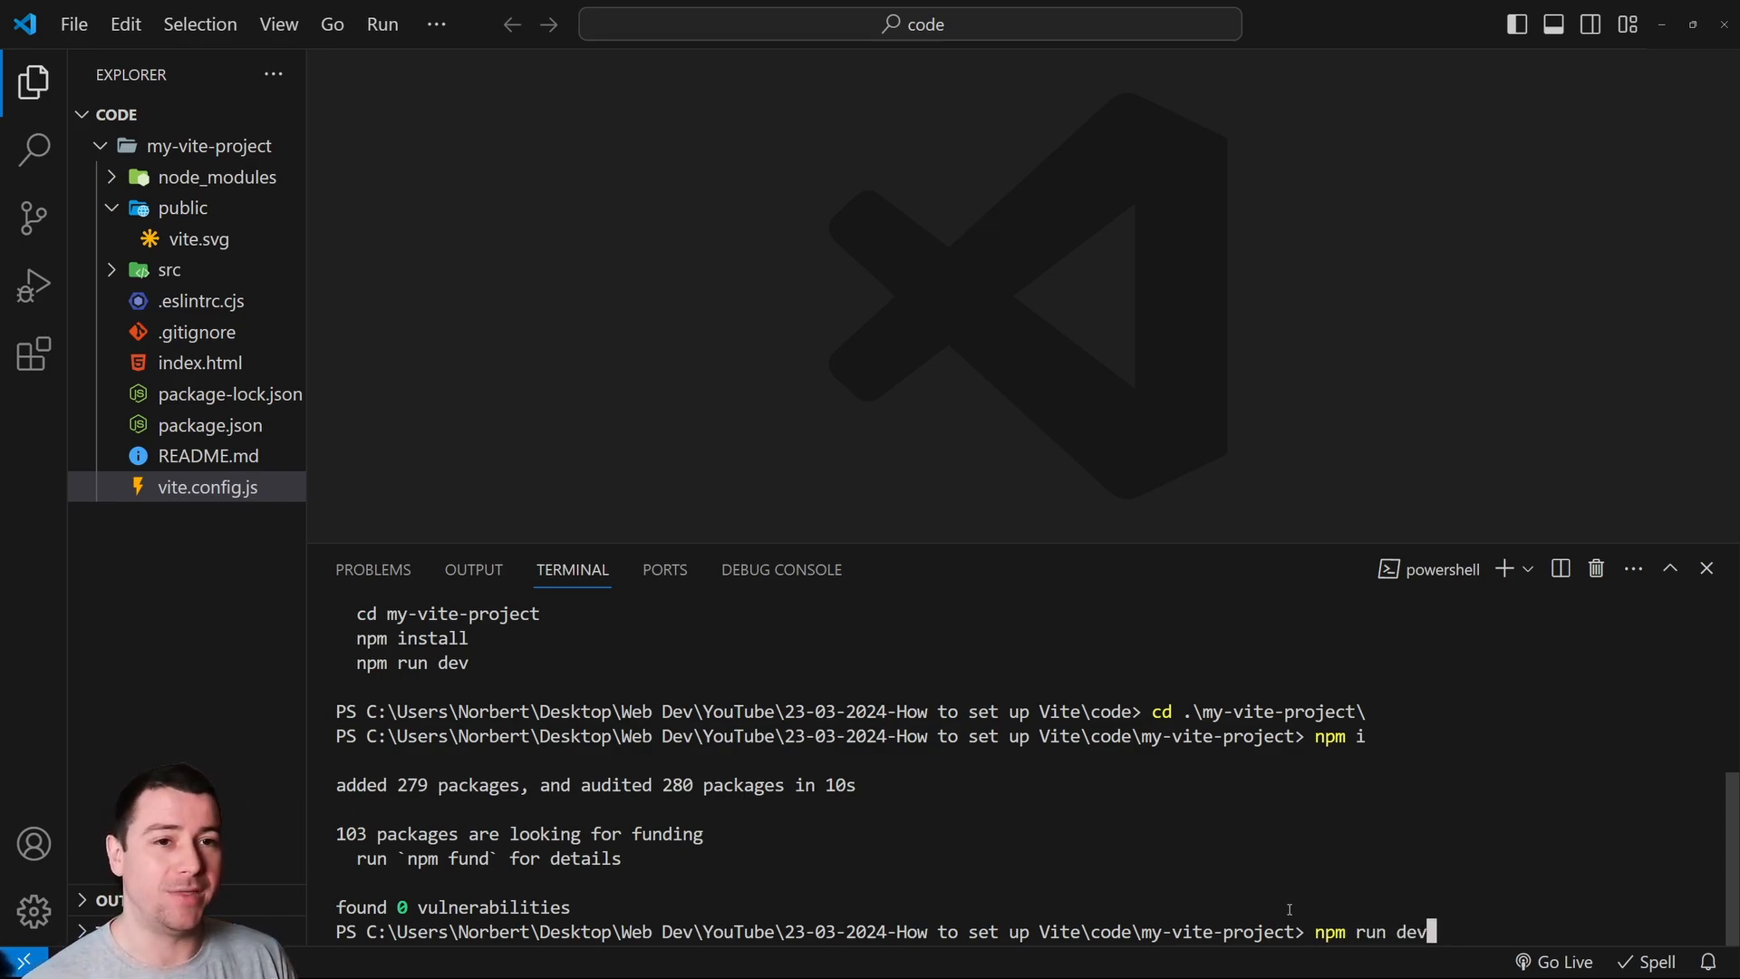
key(Enter)
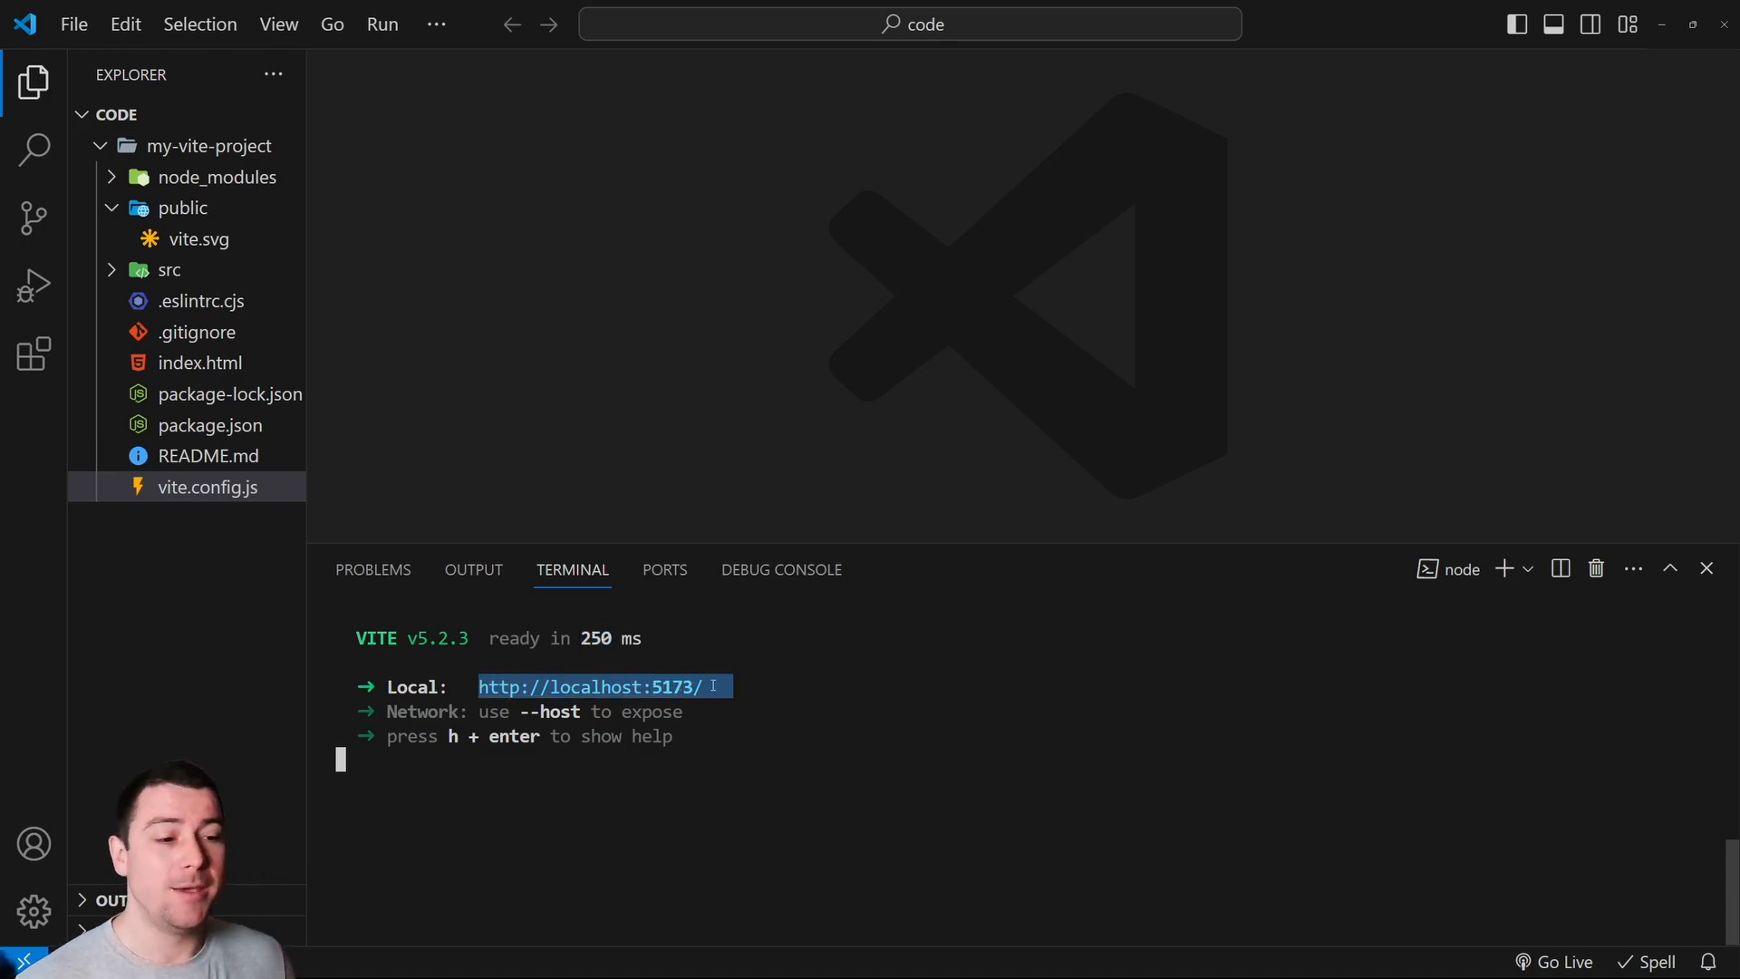
mouse_move(632, 696)
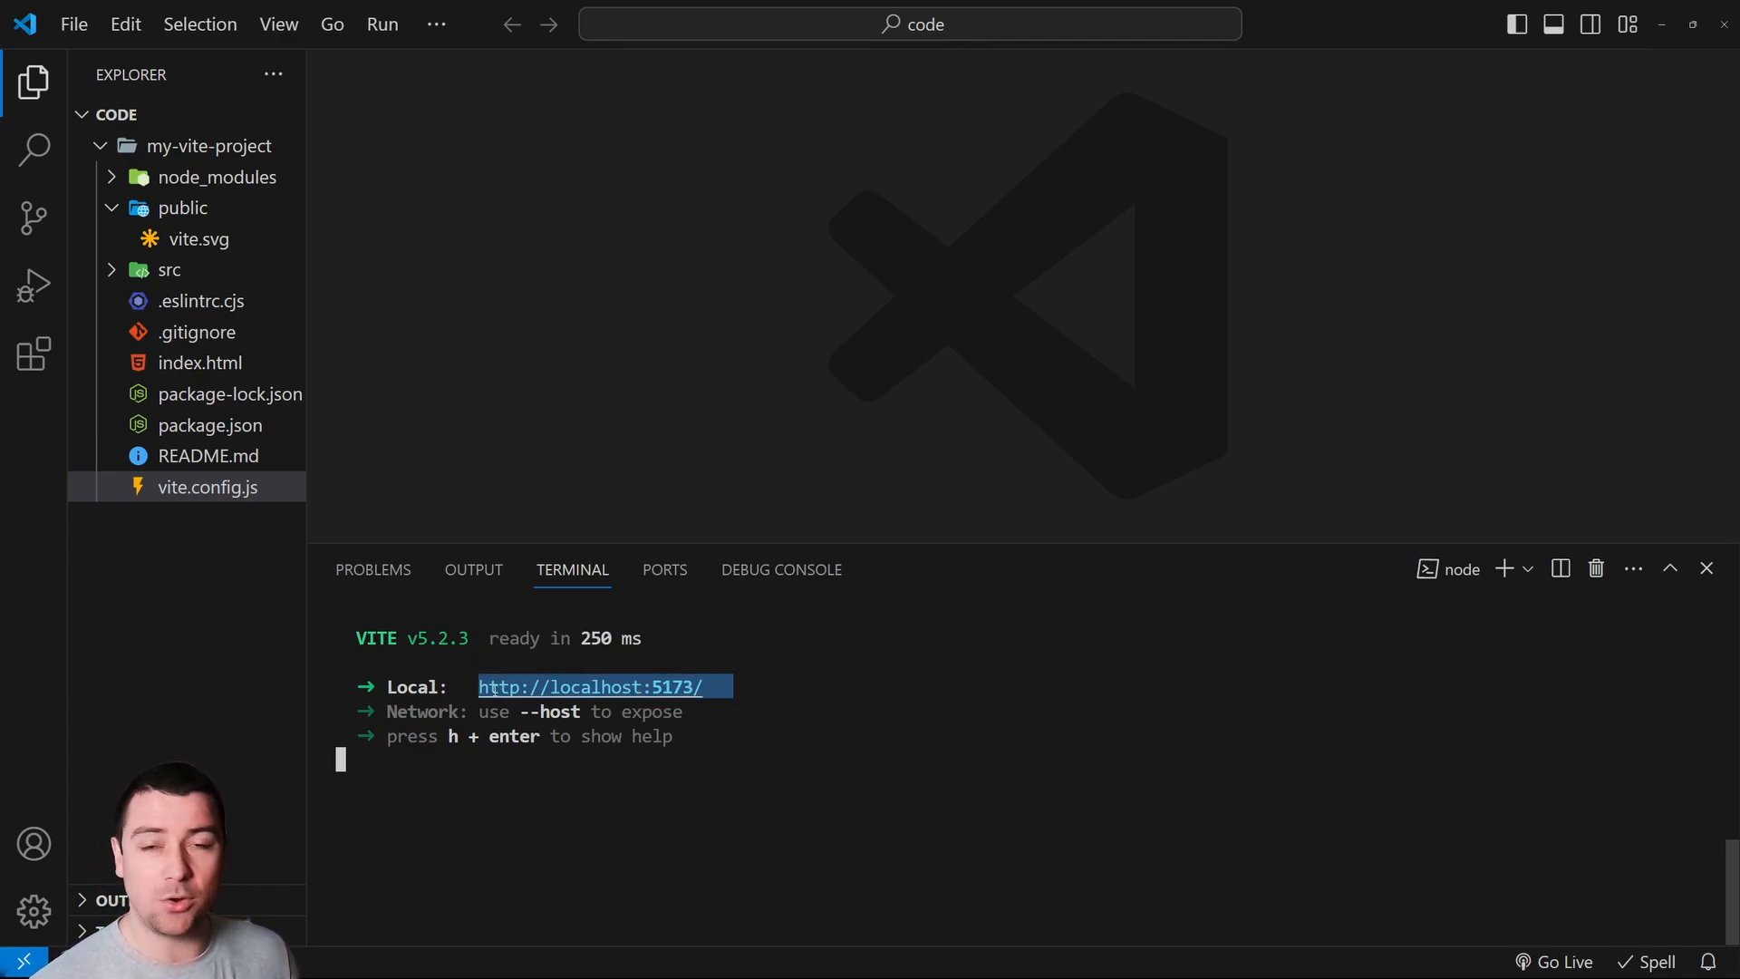
mouse_move(630, 690)
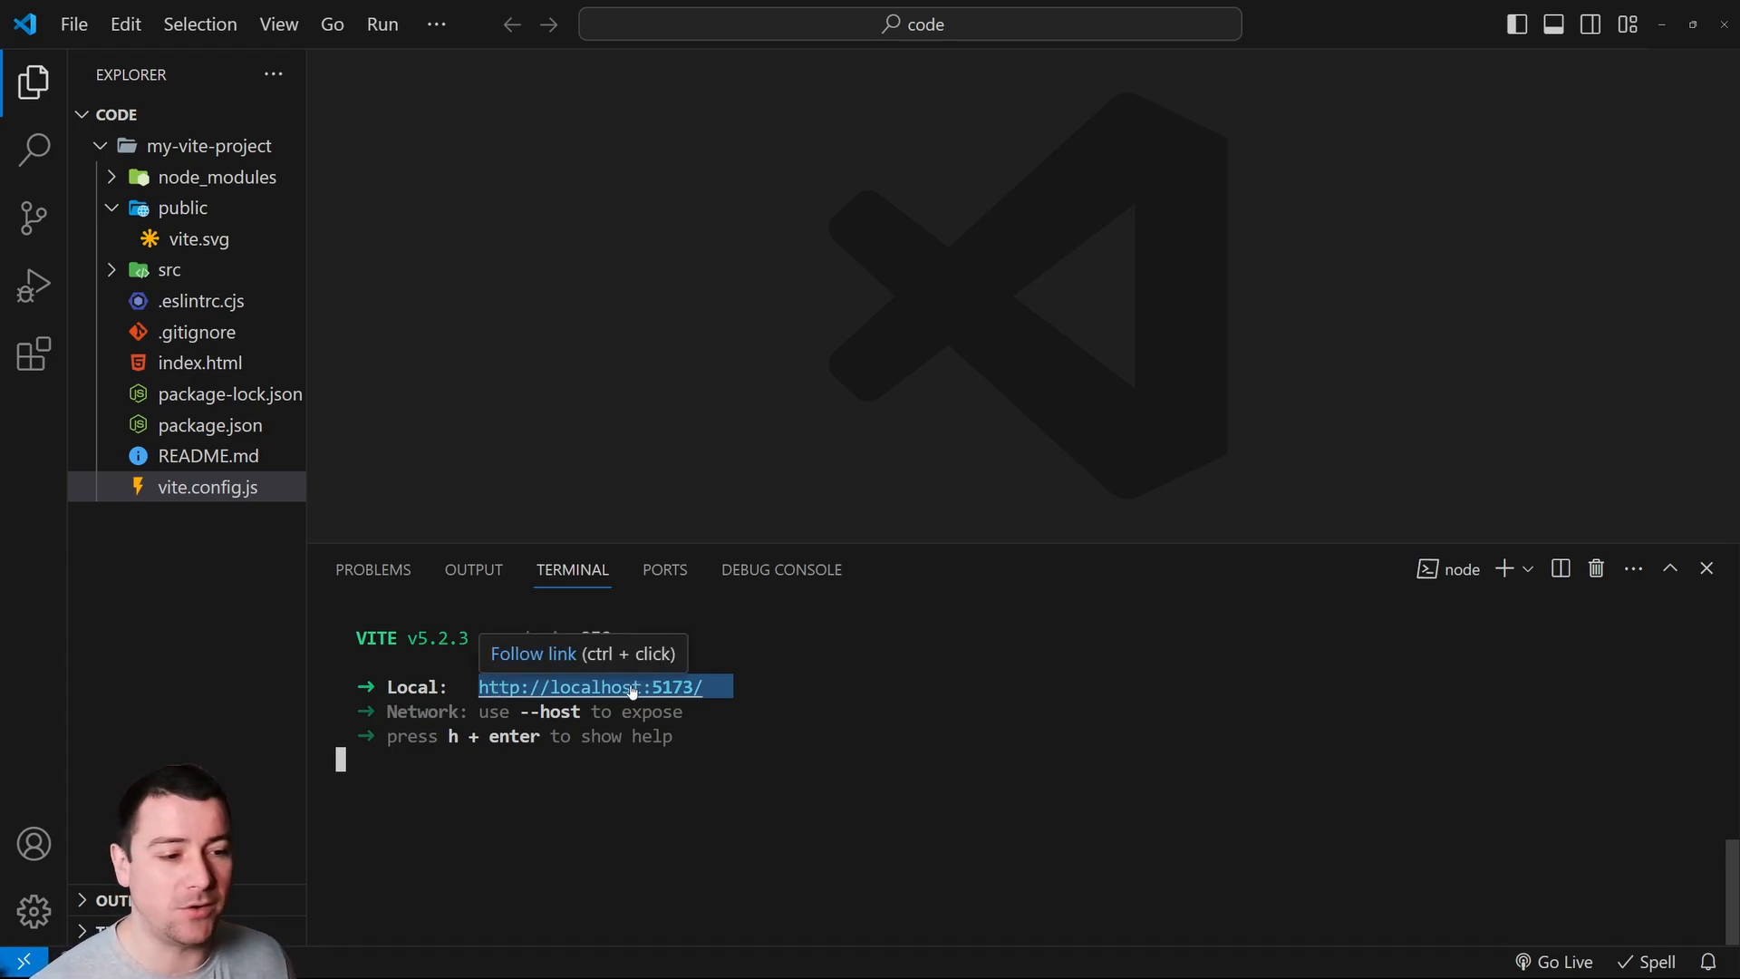
click(631, 687)
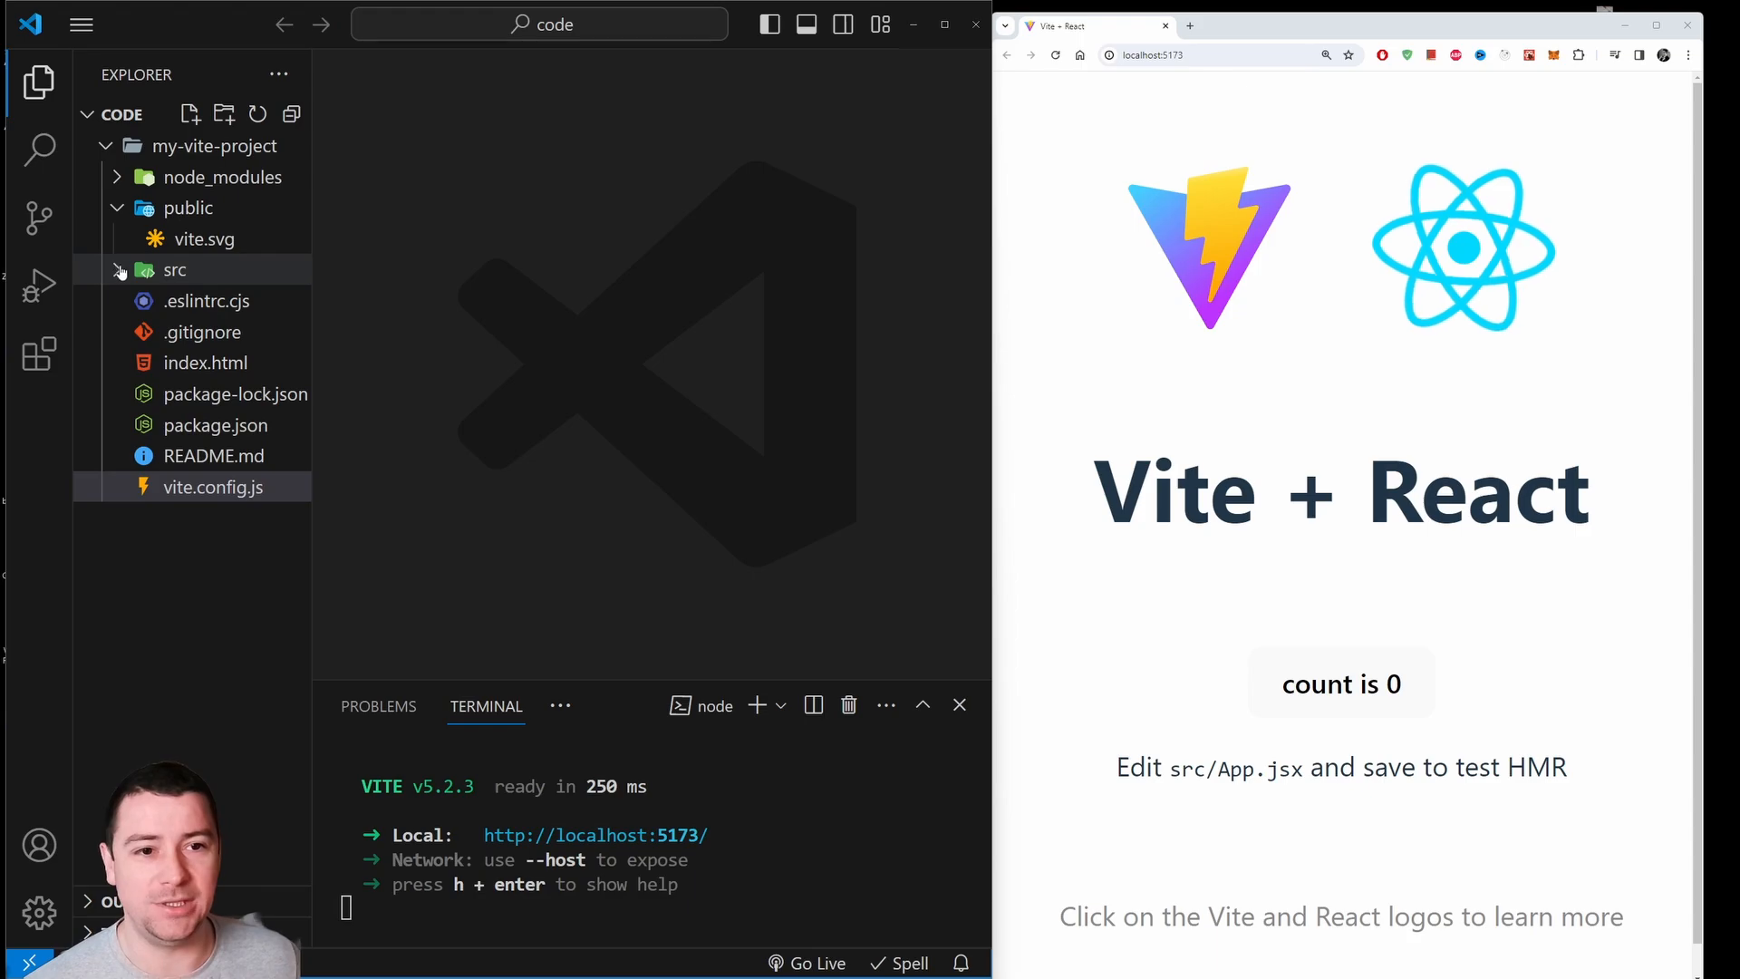
Open src/App.jsx and scroll to its returned JSX.
click(173, 270)
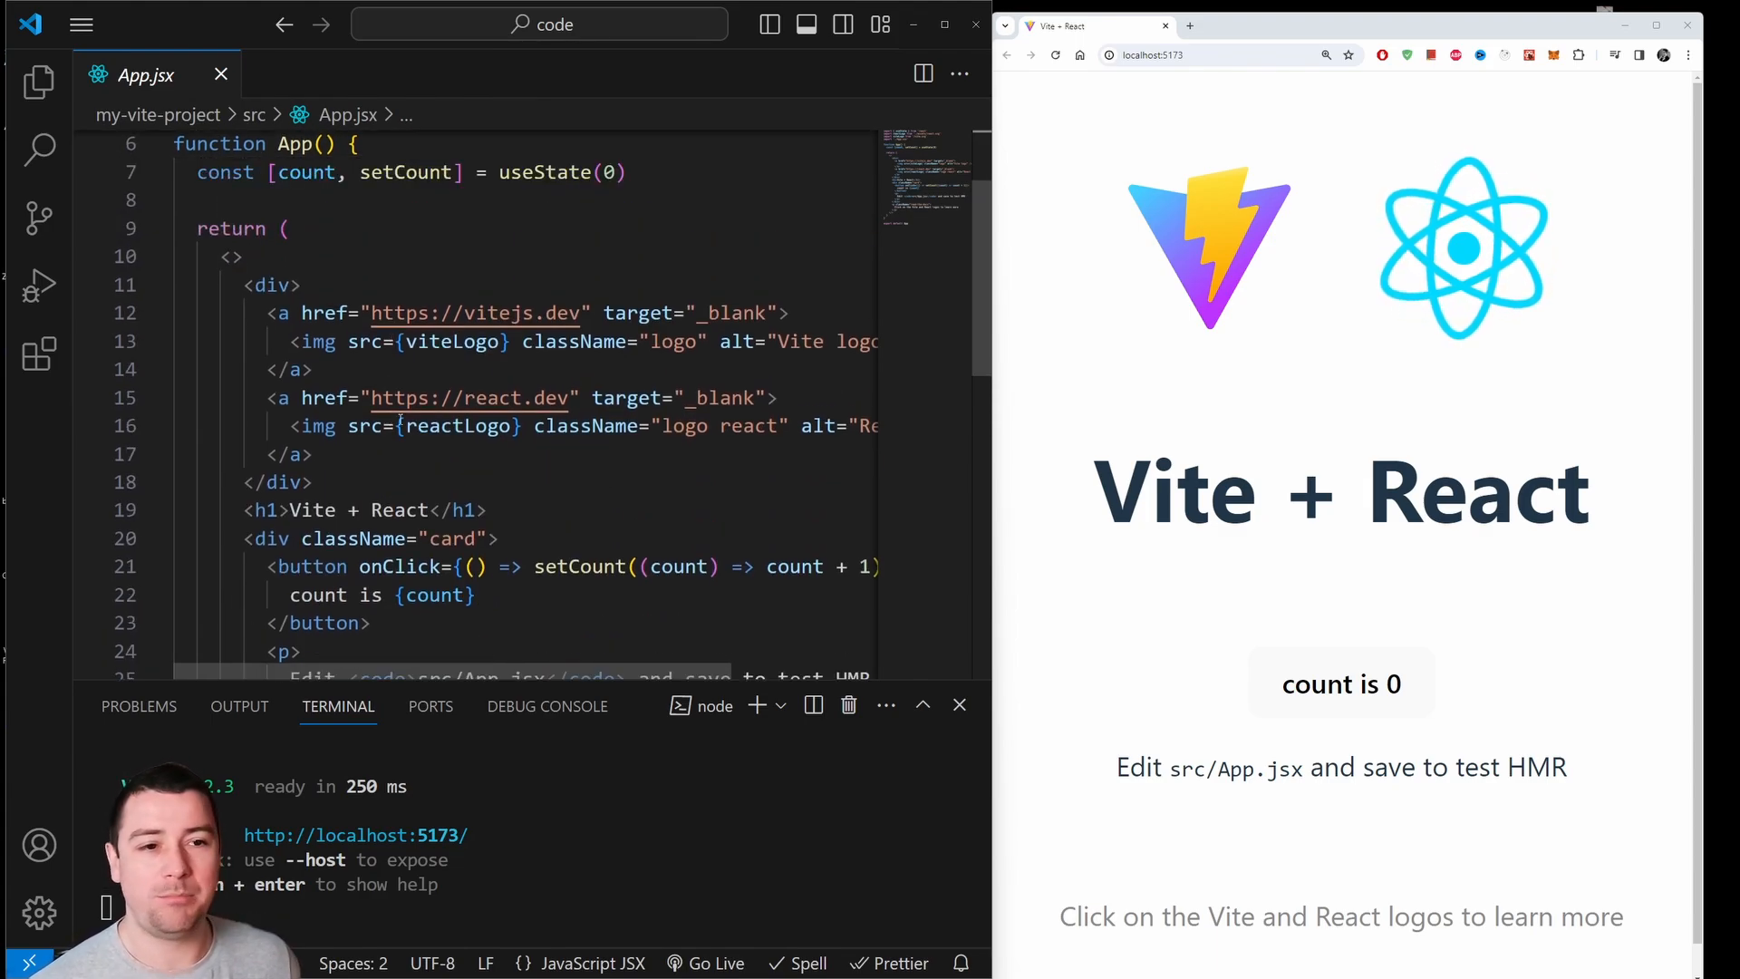
scroll(down, 3)
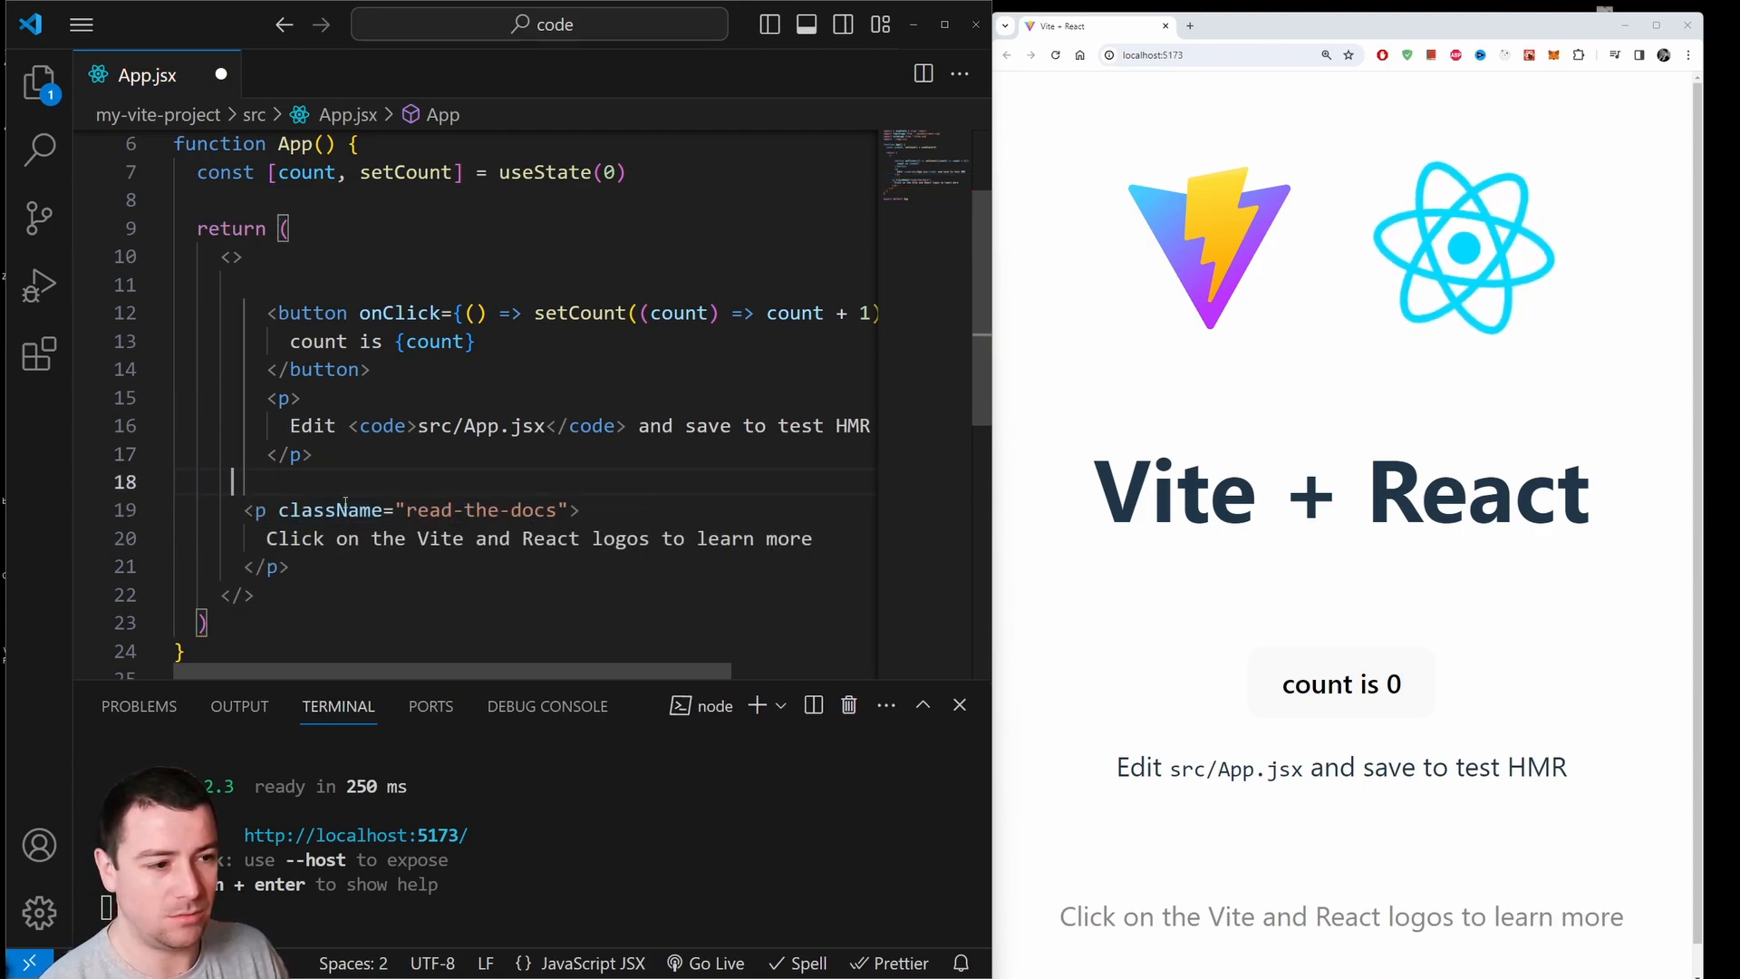
Save App.jsx, delete the read-the-docs paragraph, and edit the count paragraph and button label.
key(Ctrl+s)
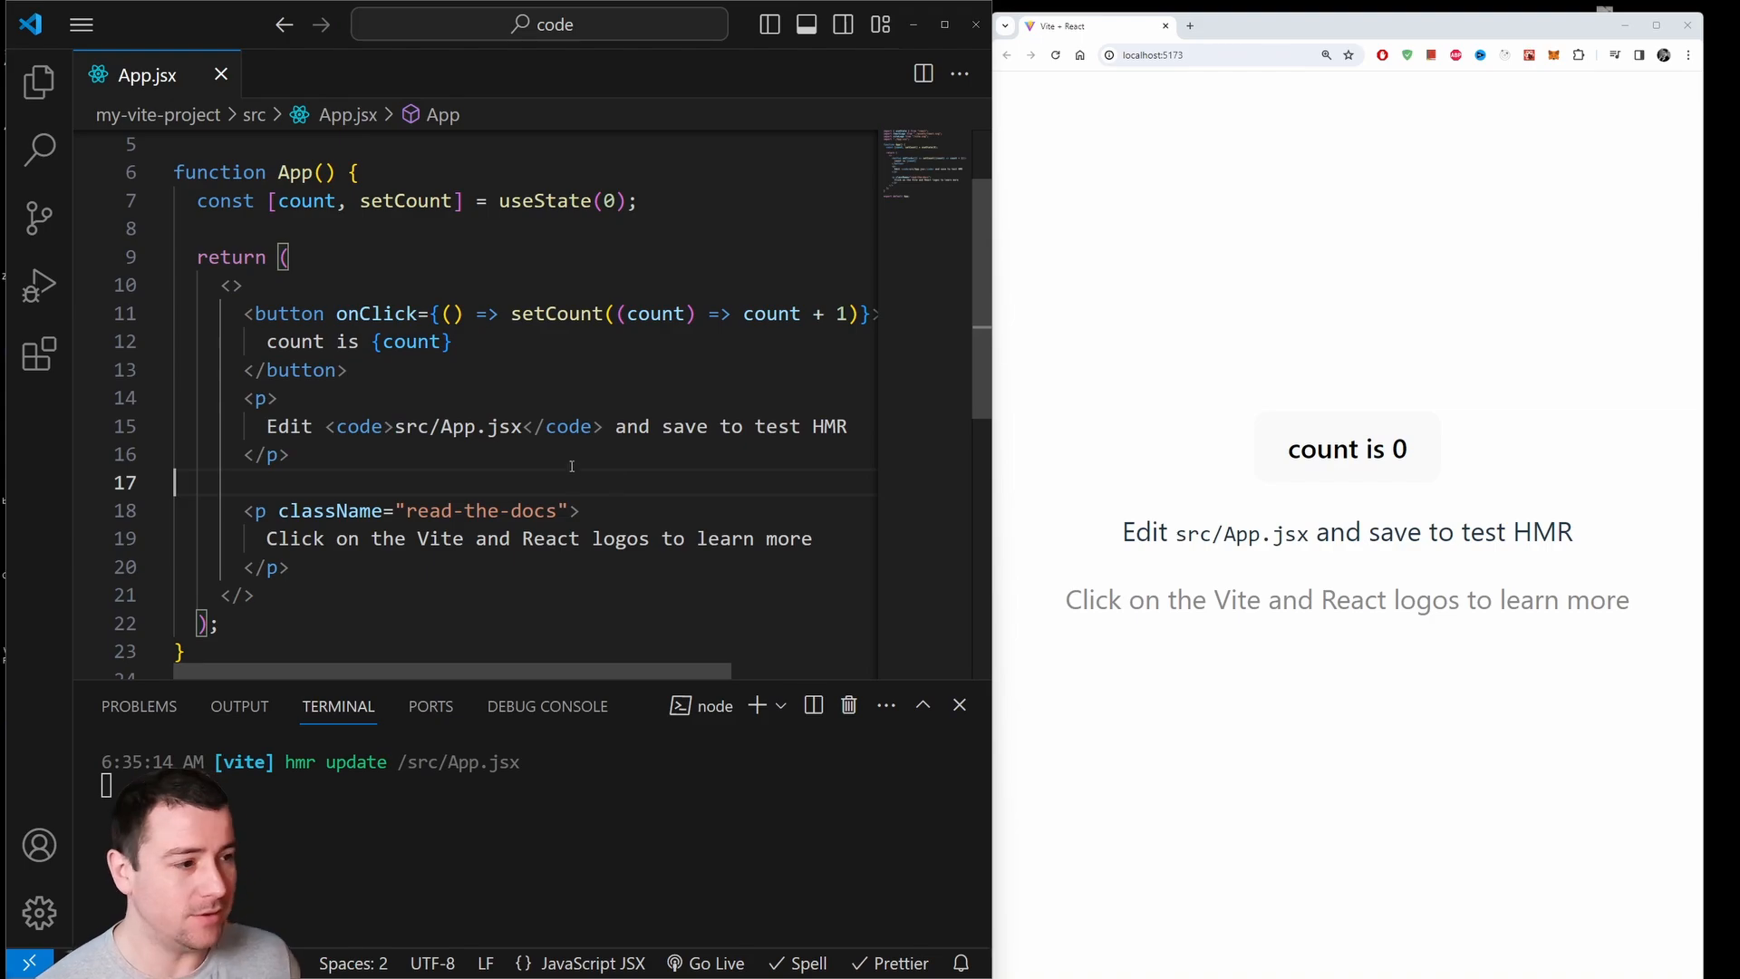
drag(173, 481, 291, 568)
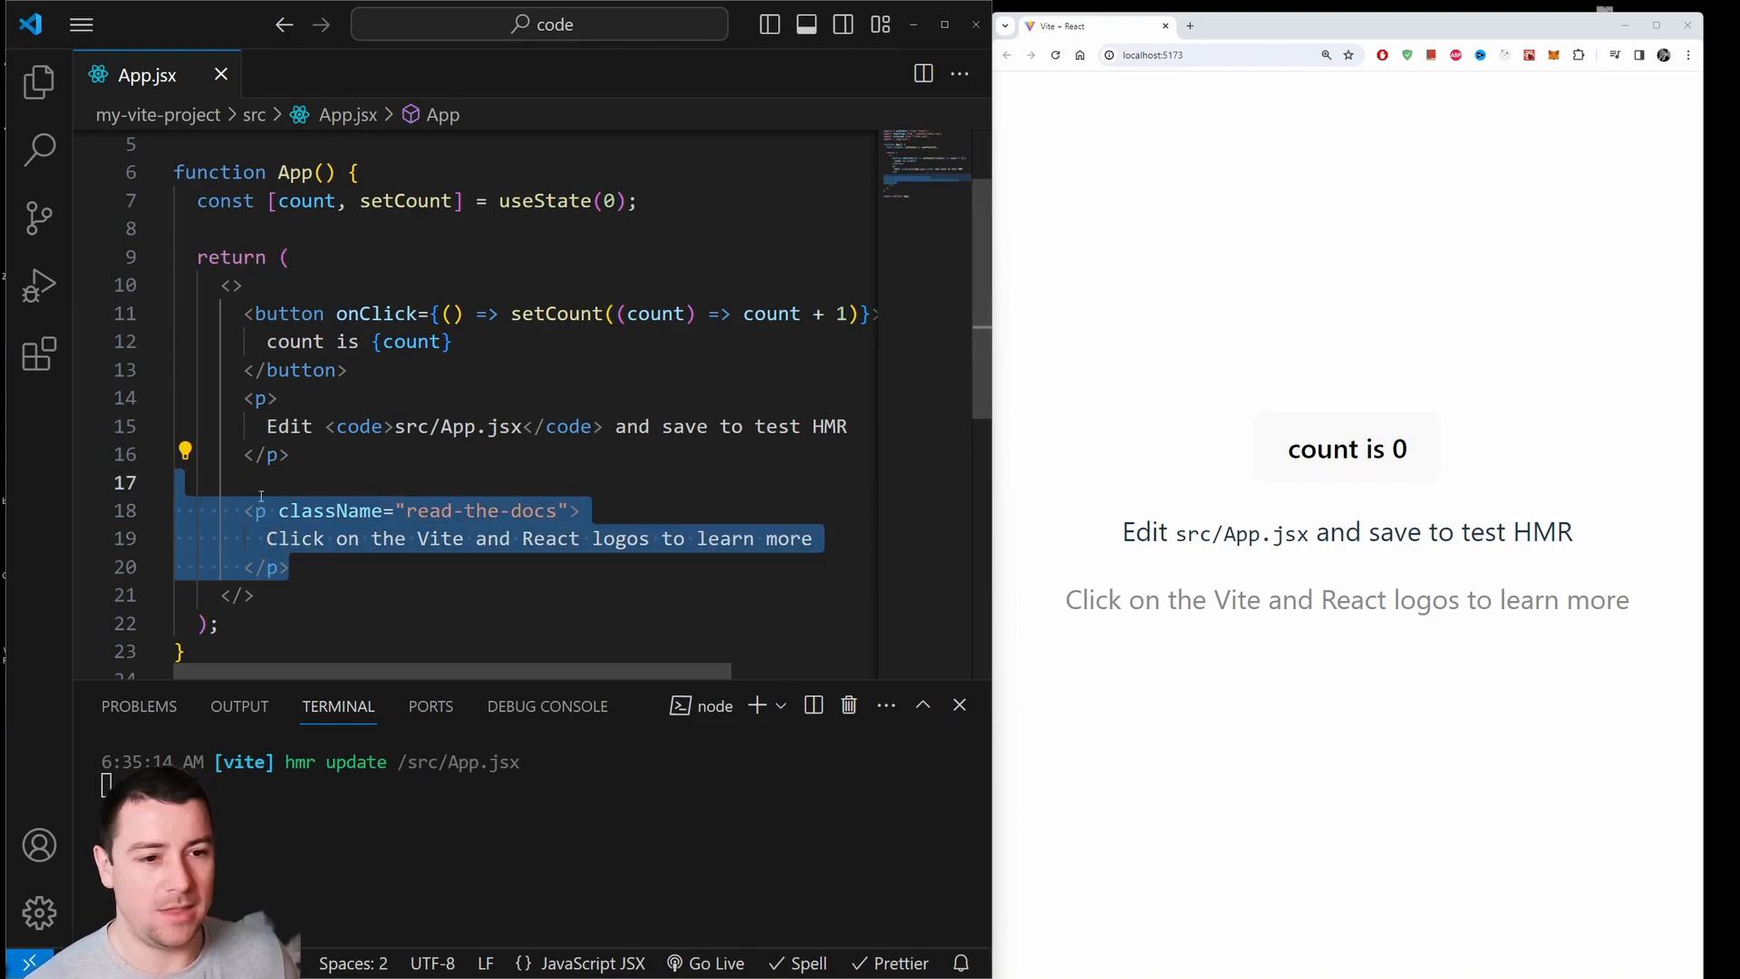
key(Delete)
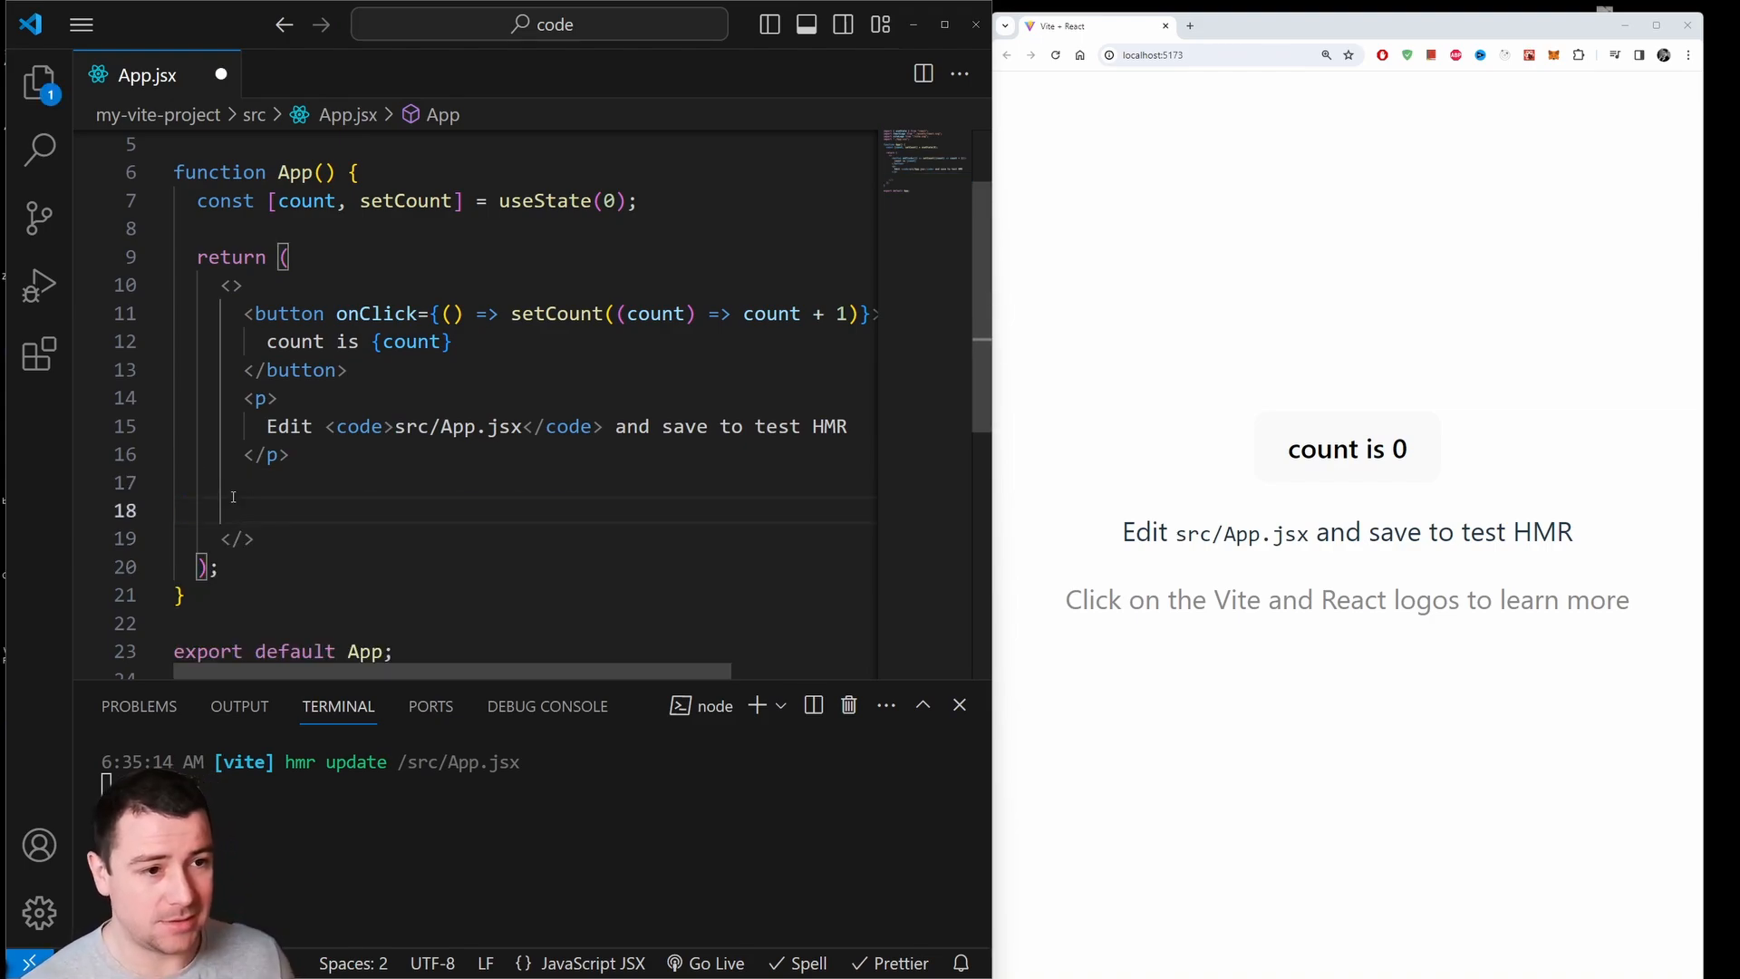
drag(240, 396, 291, 454)
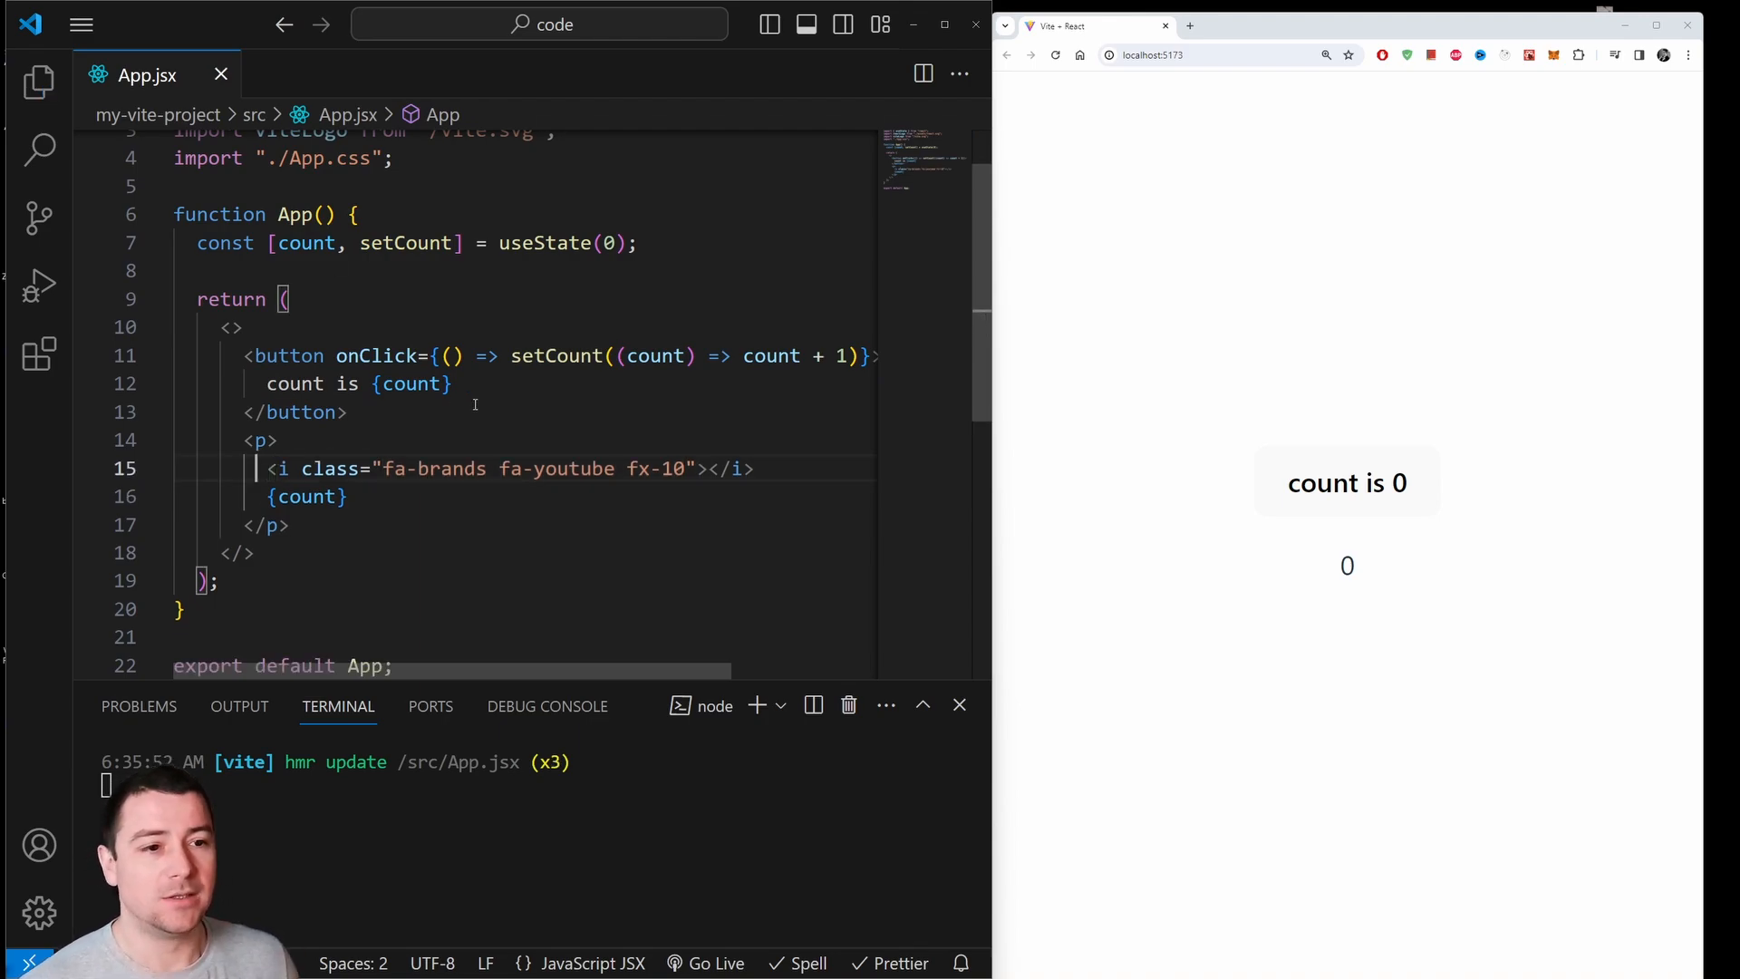
click(1357, 492)
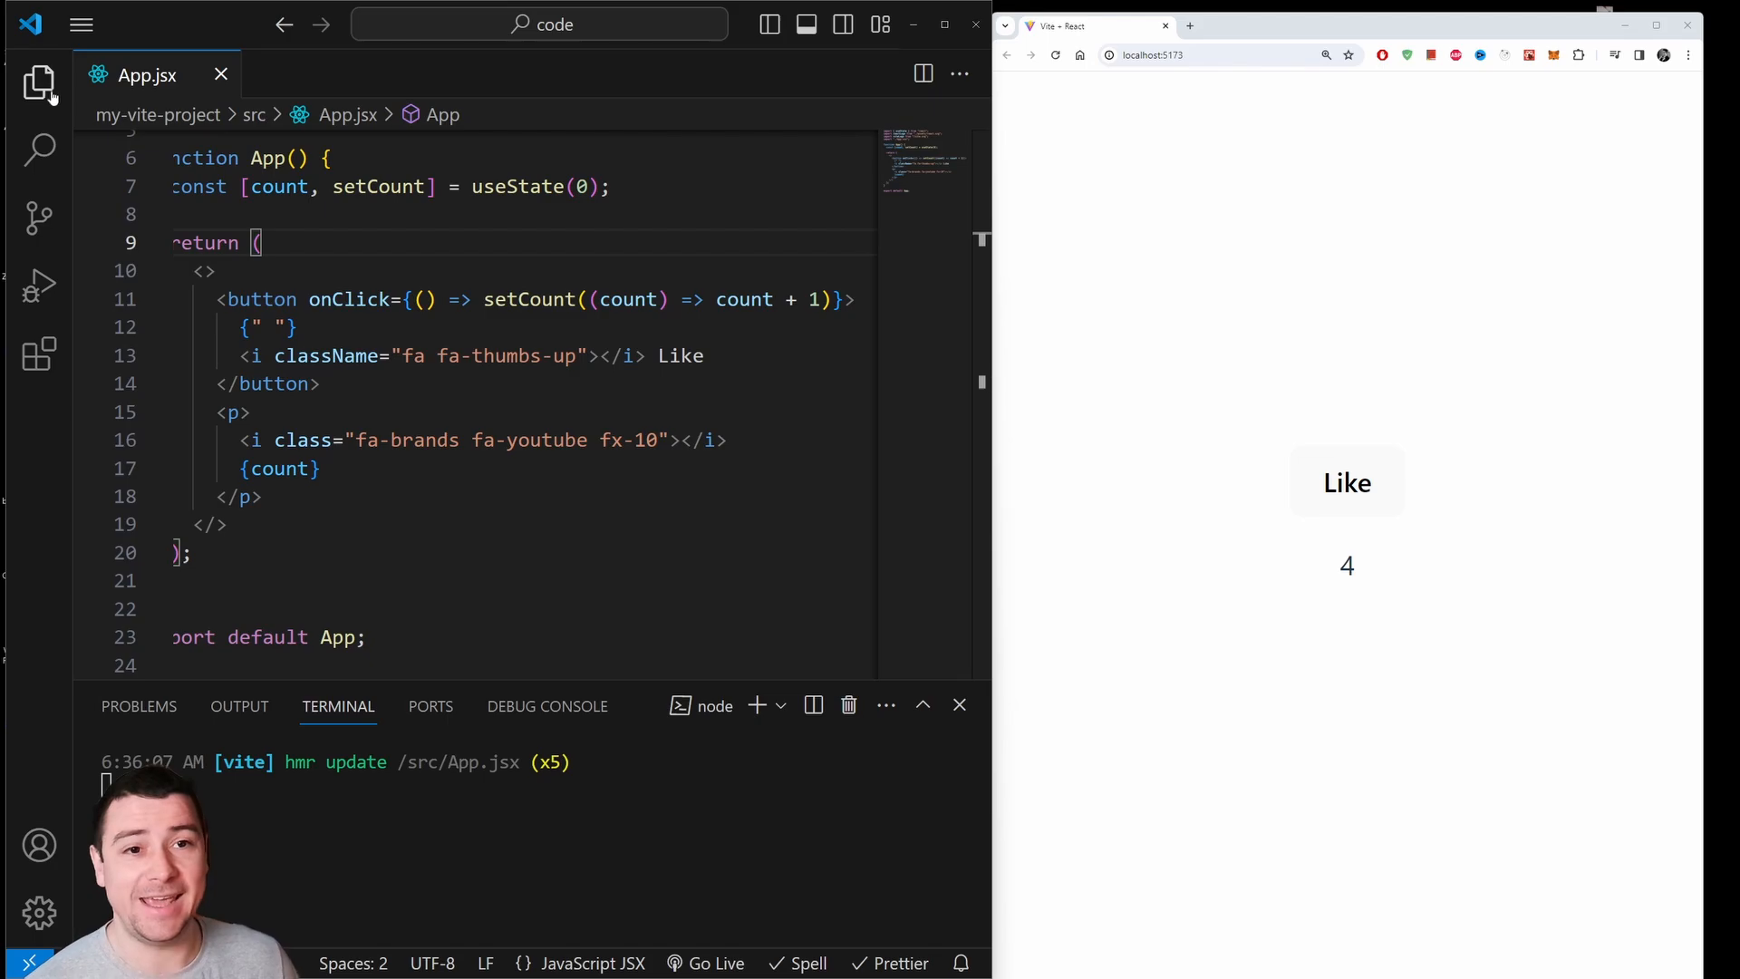
Add the Font Awesome CDN link to index.html, then click Like twice to test.
click(35, 83)
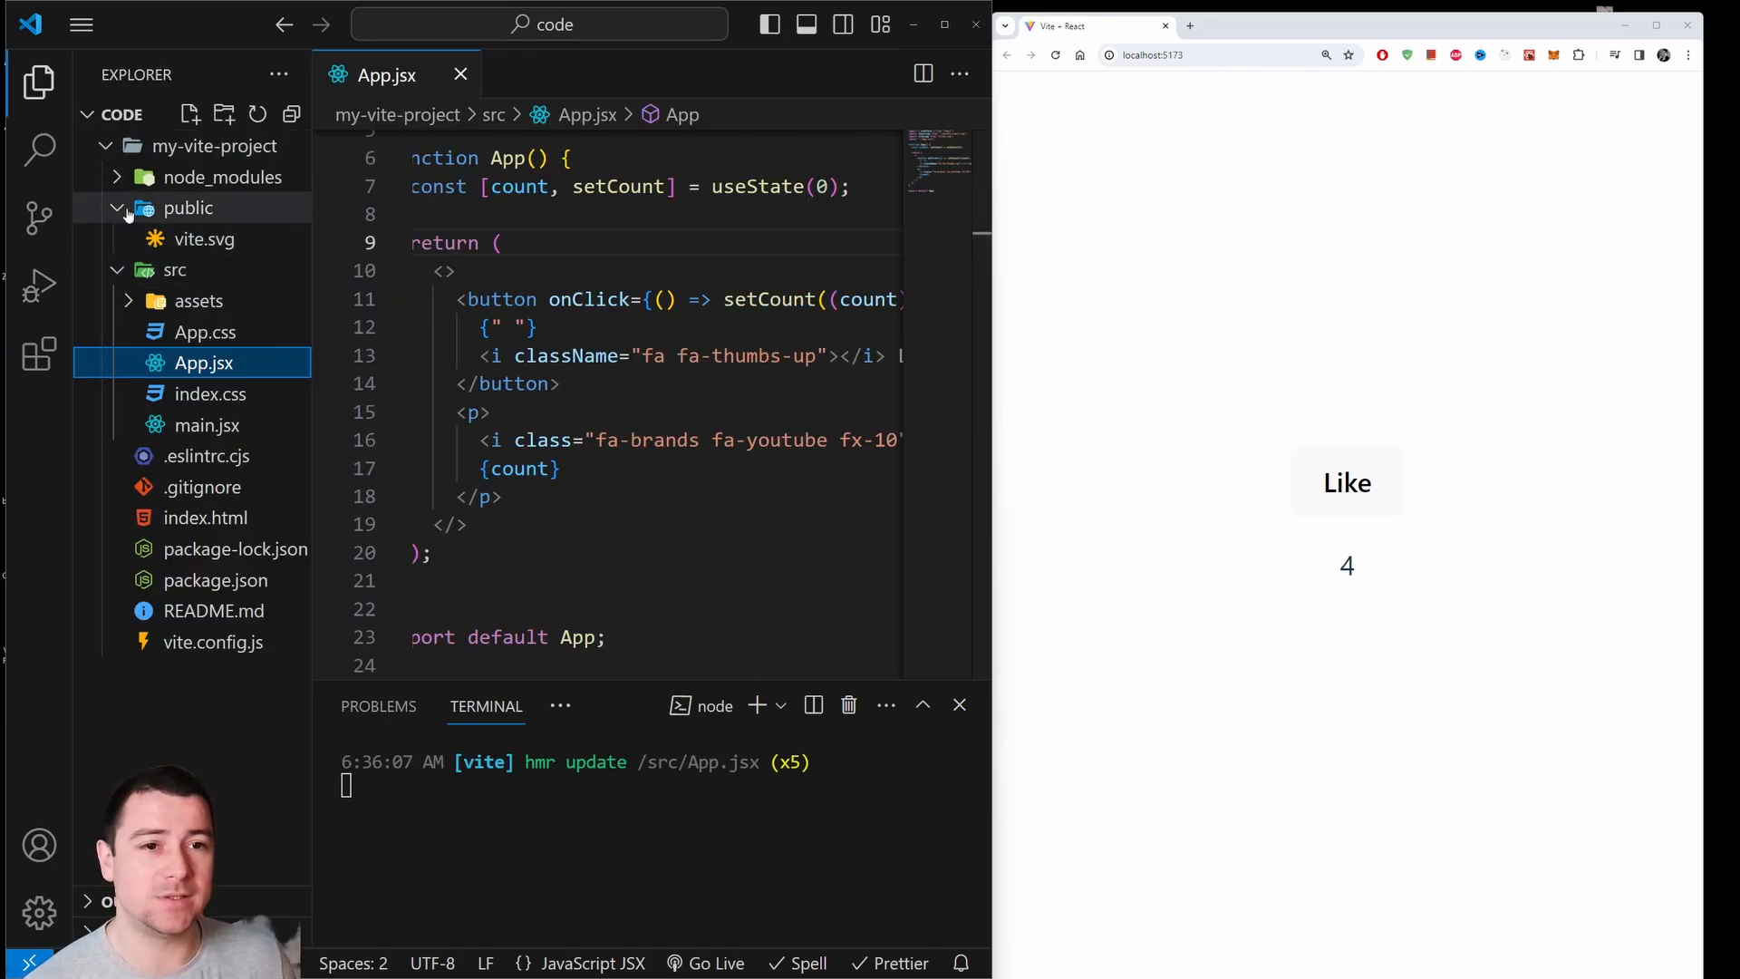
mouse_move(187, 208)
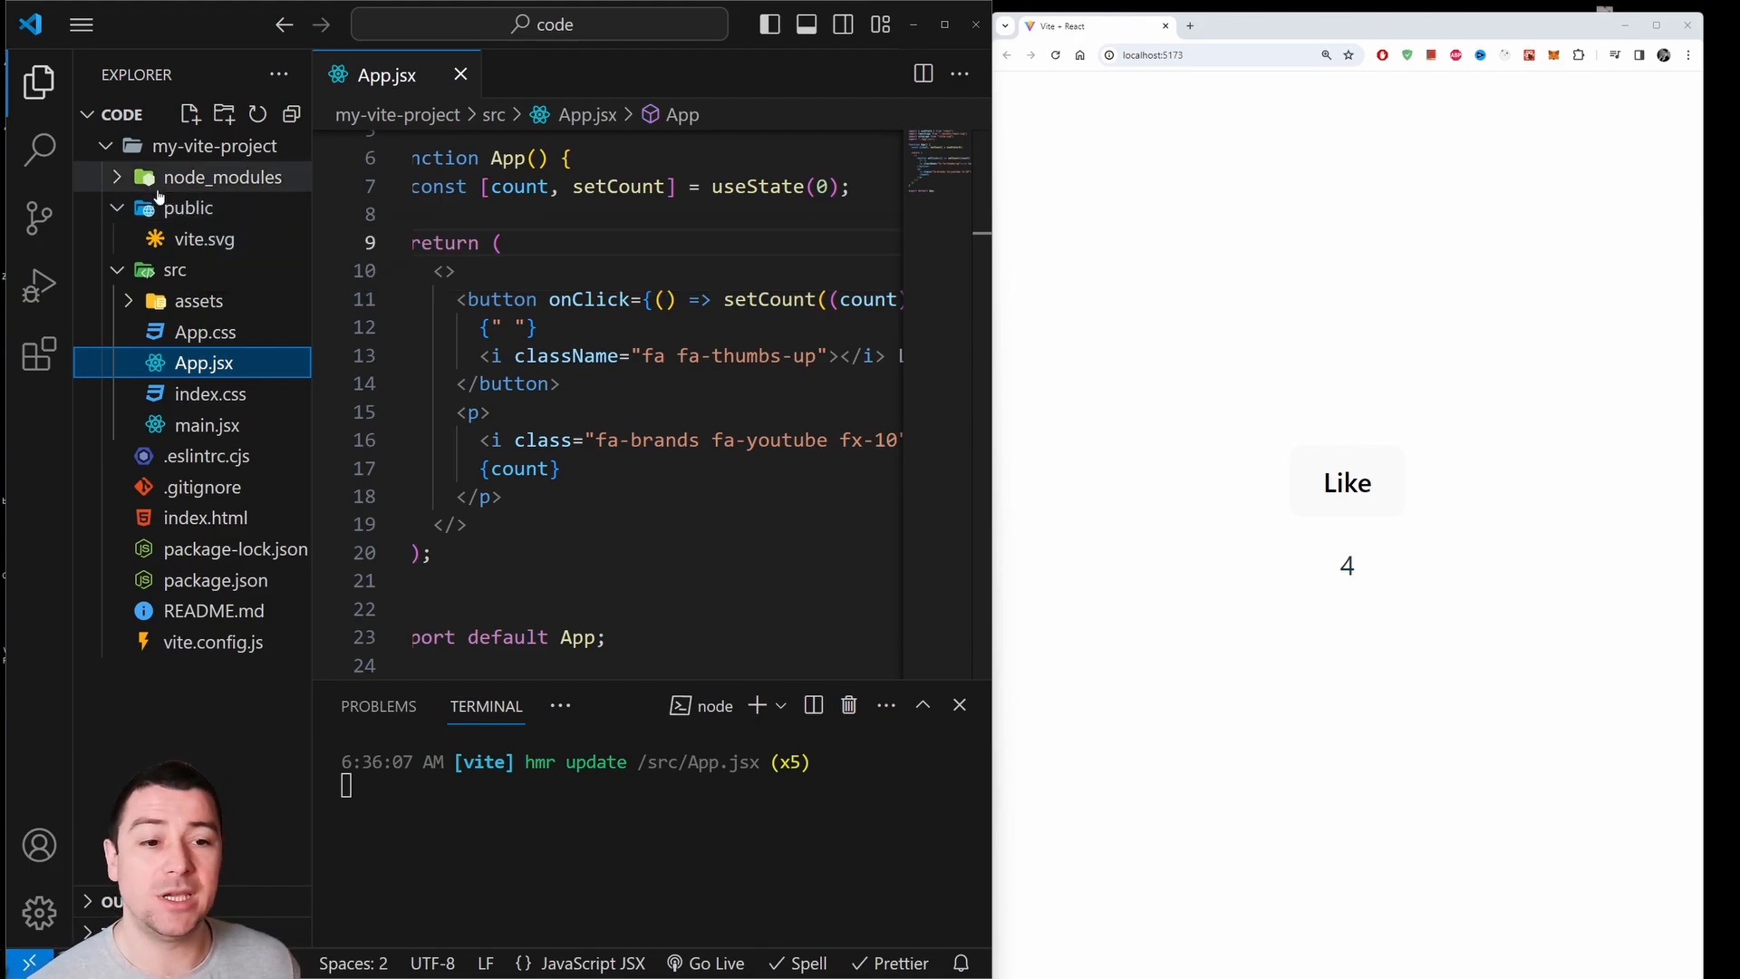
click(205, 518)
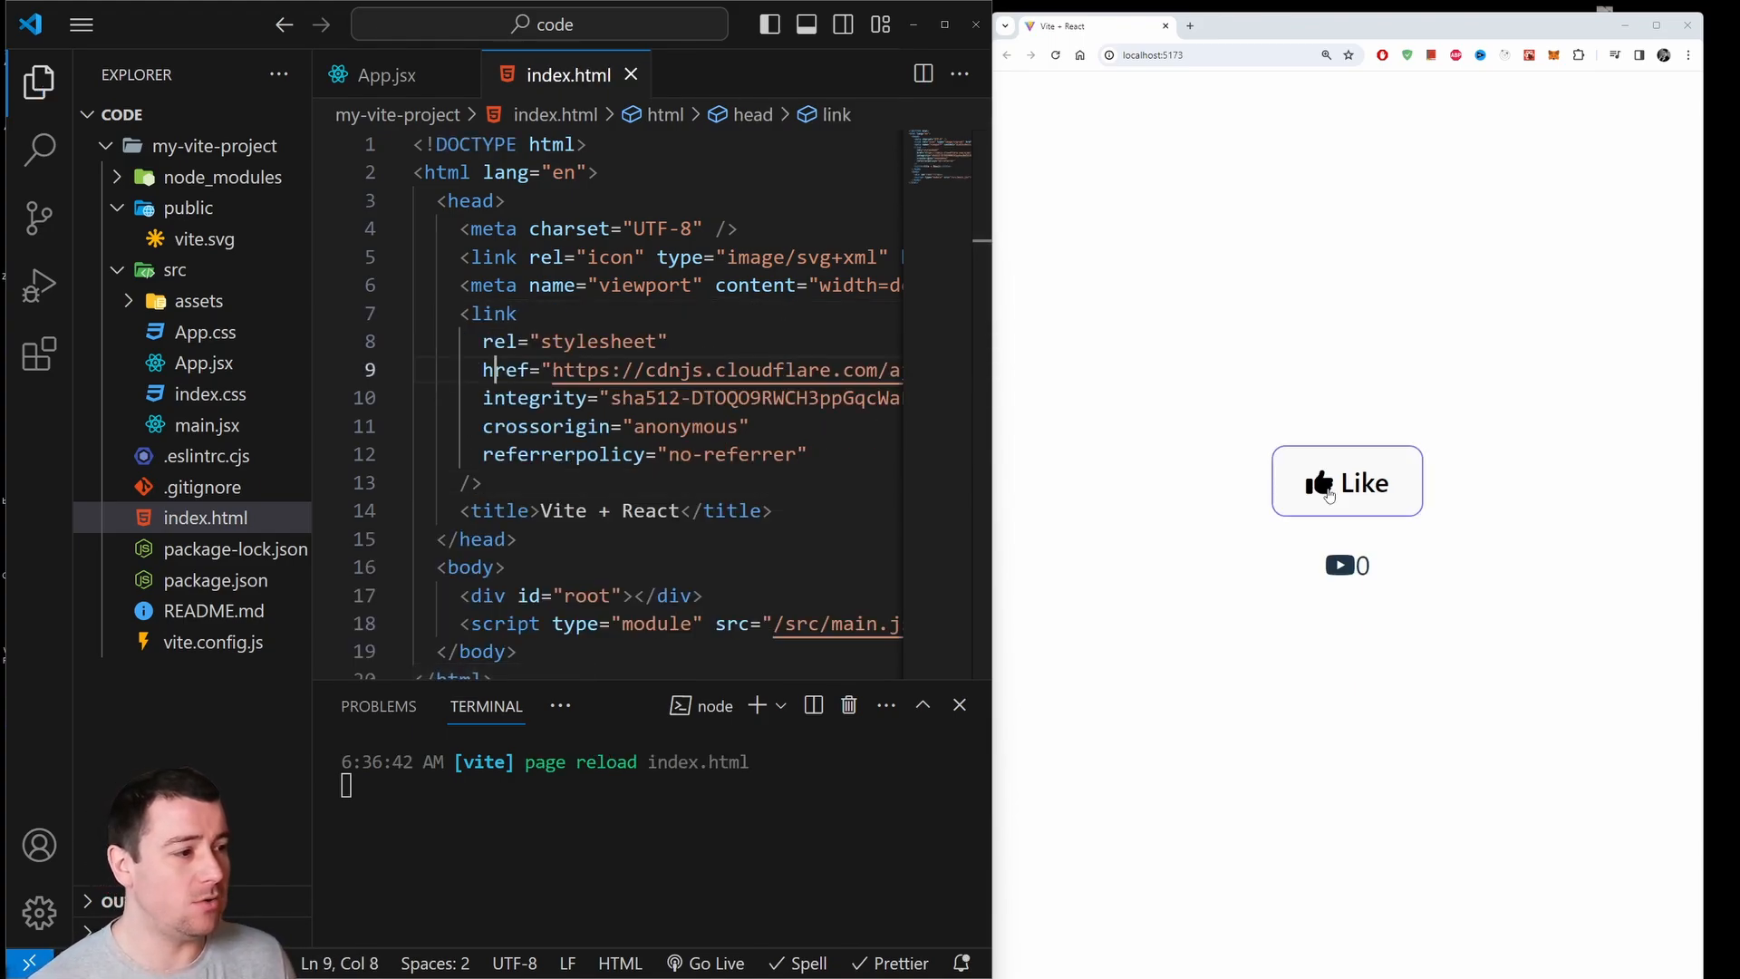
click(1382, 488)
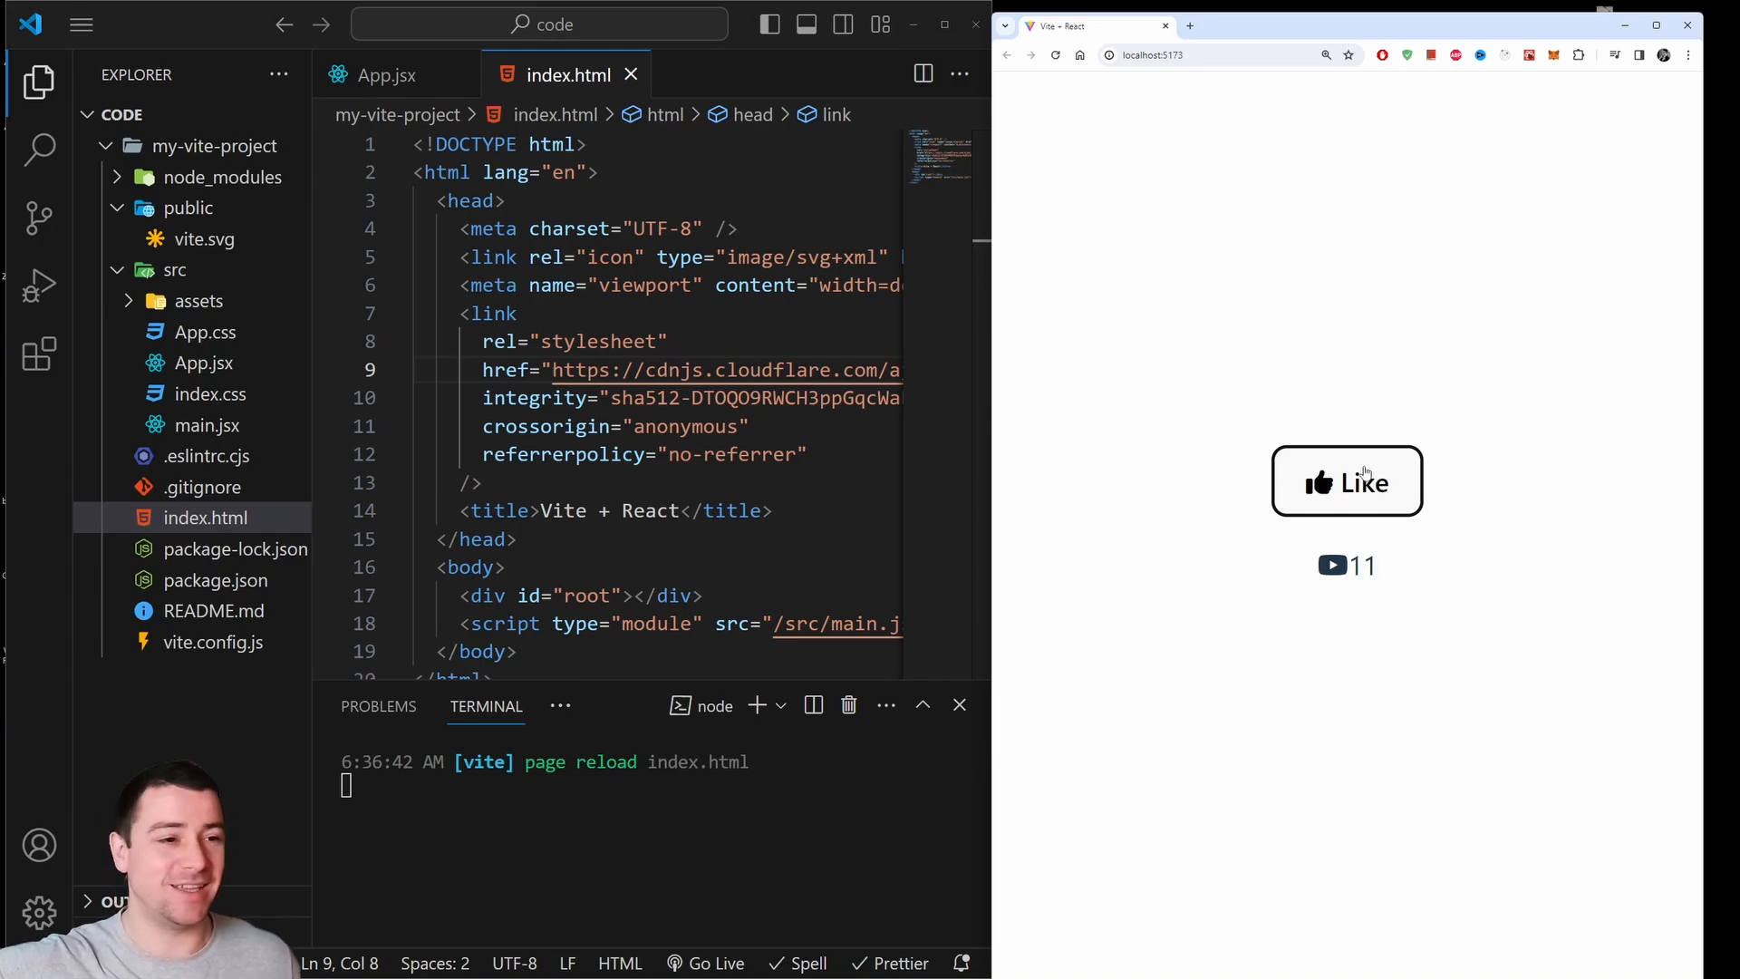
click(1346, 481)
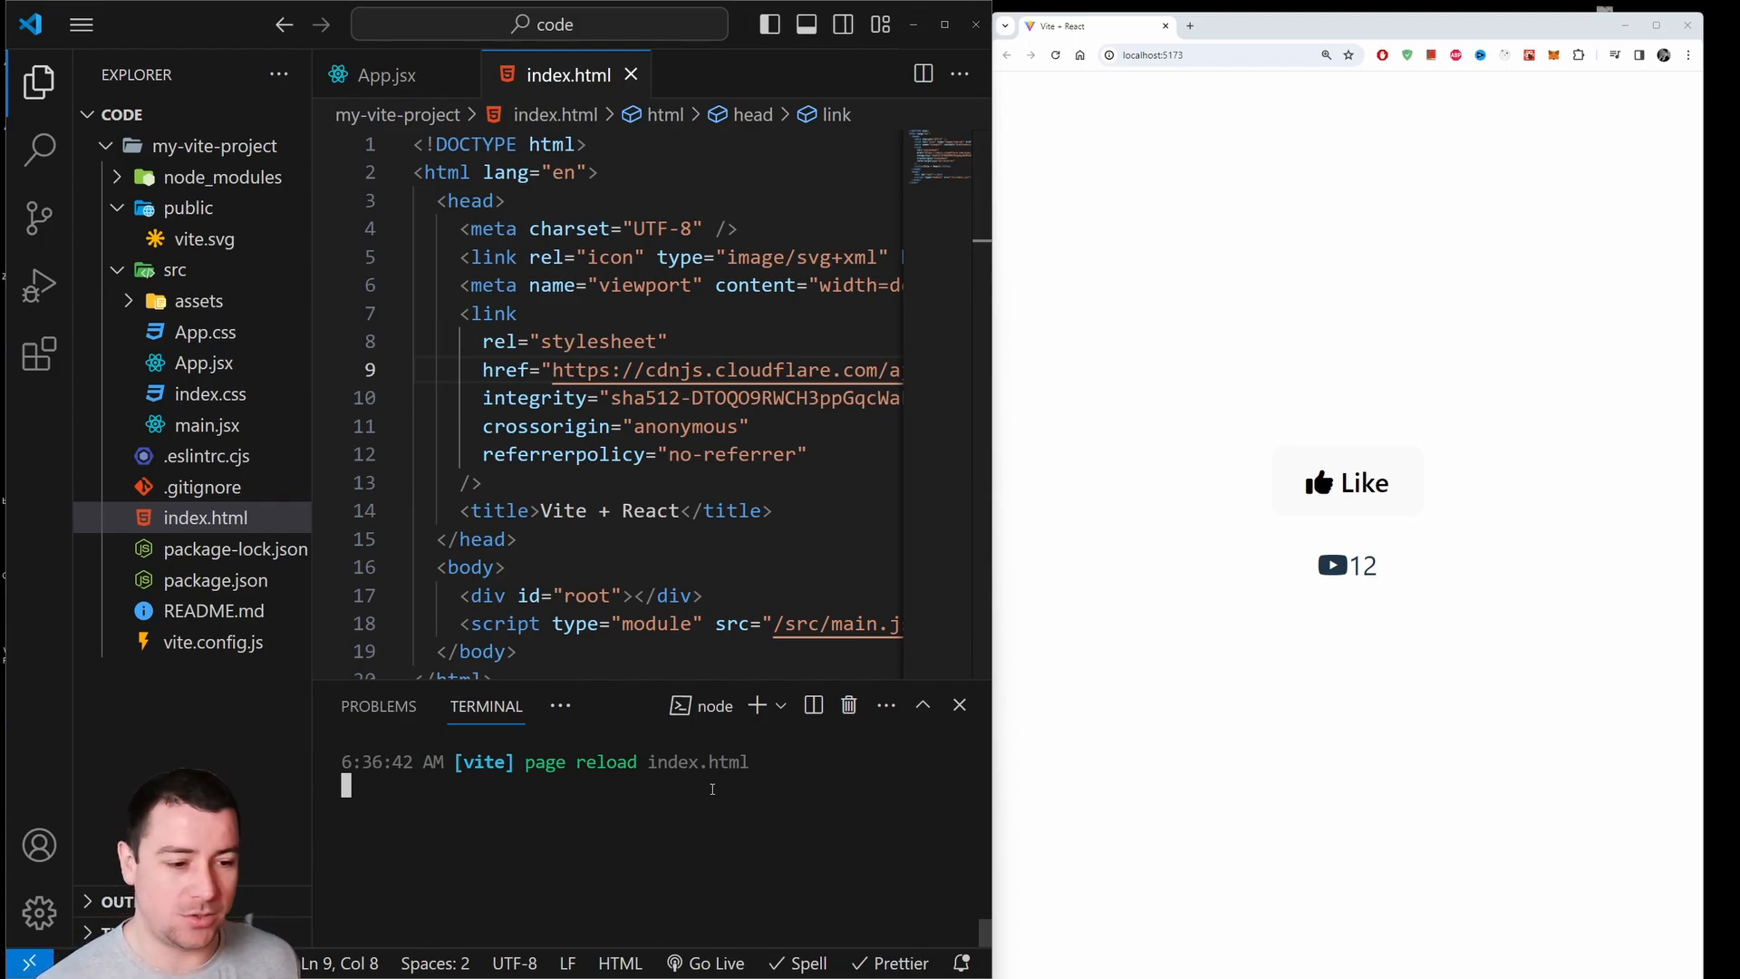
Stop the dev server with Ctrl+C and y, then run 'npm run build'.
key(Ctrl+c)
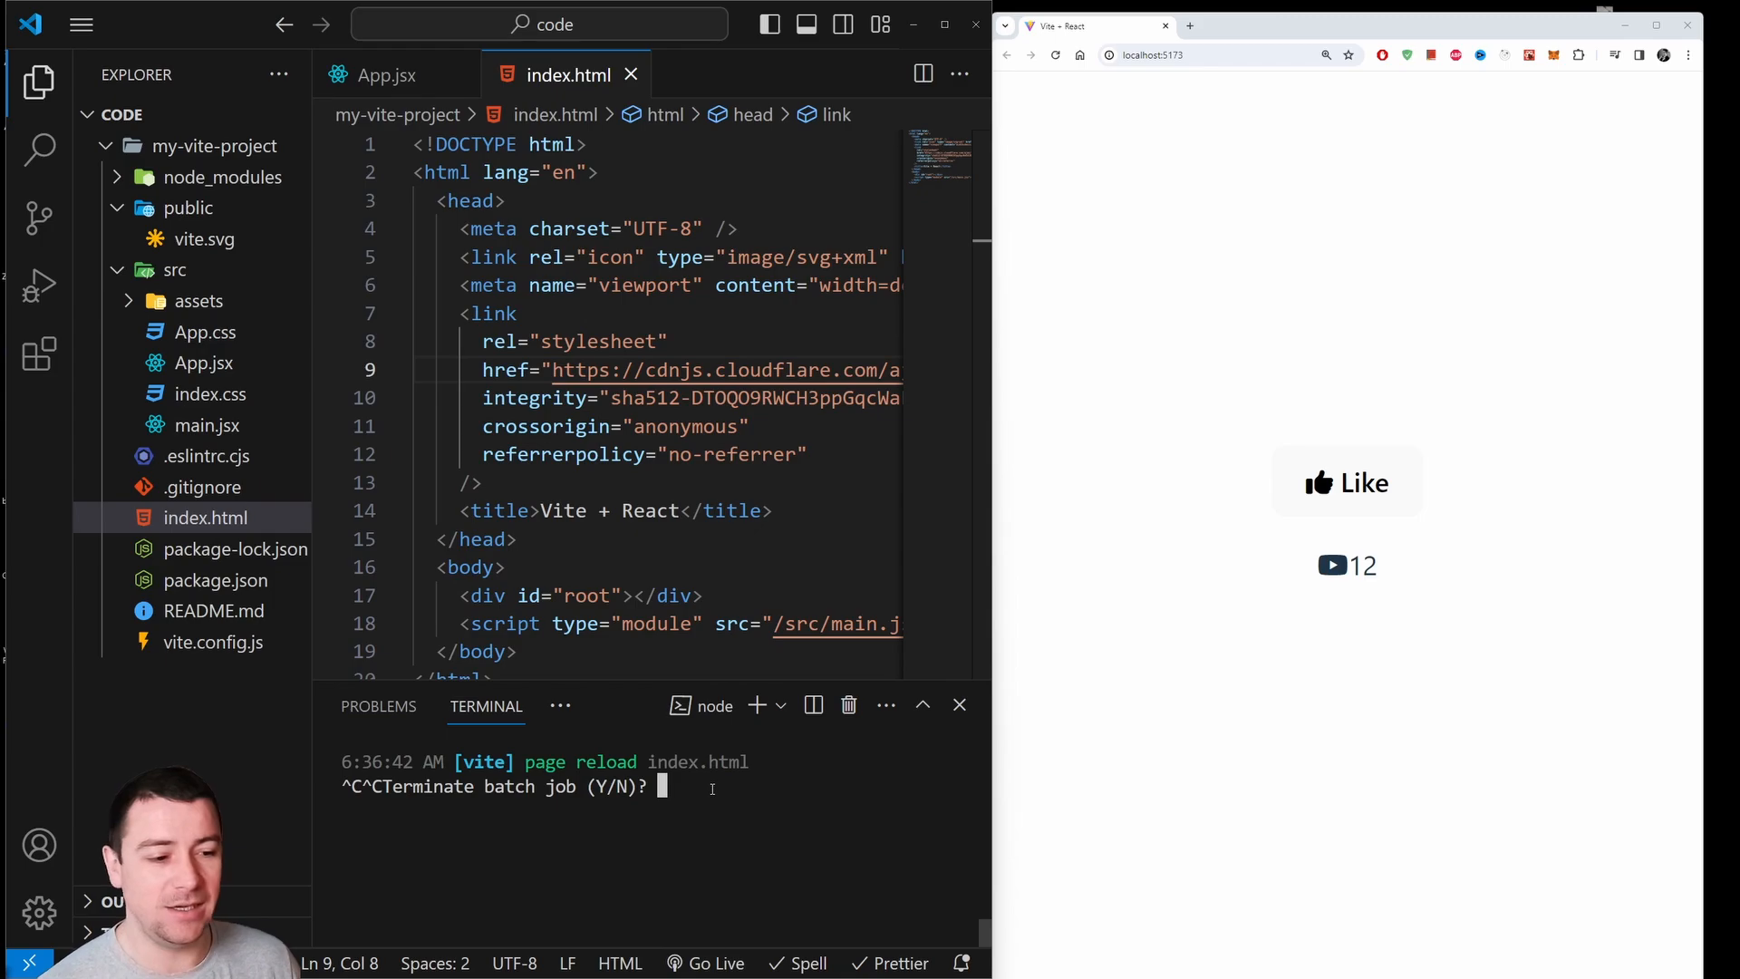
text(y)
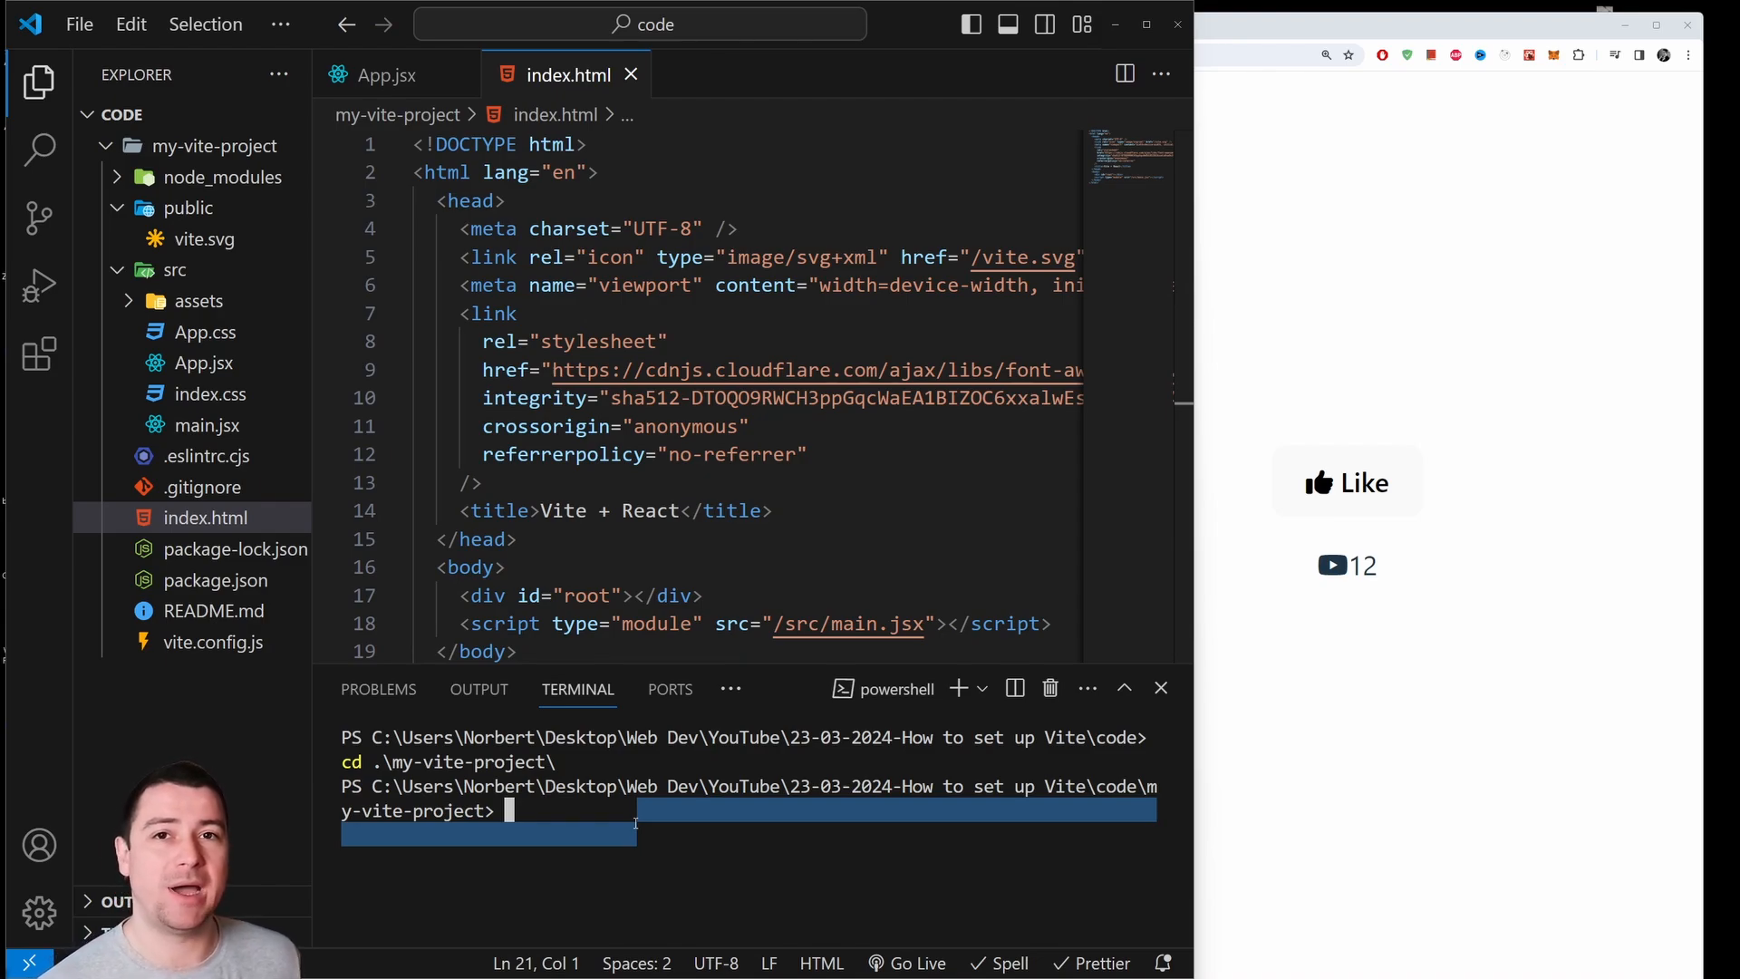
text(npm)
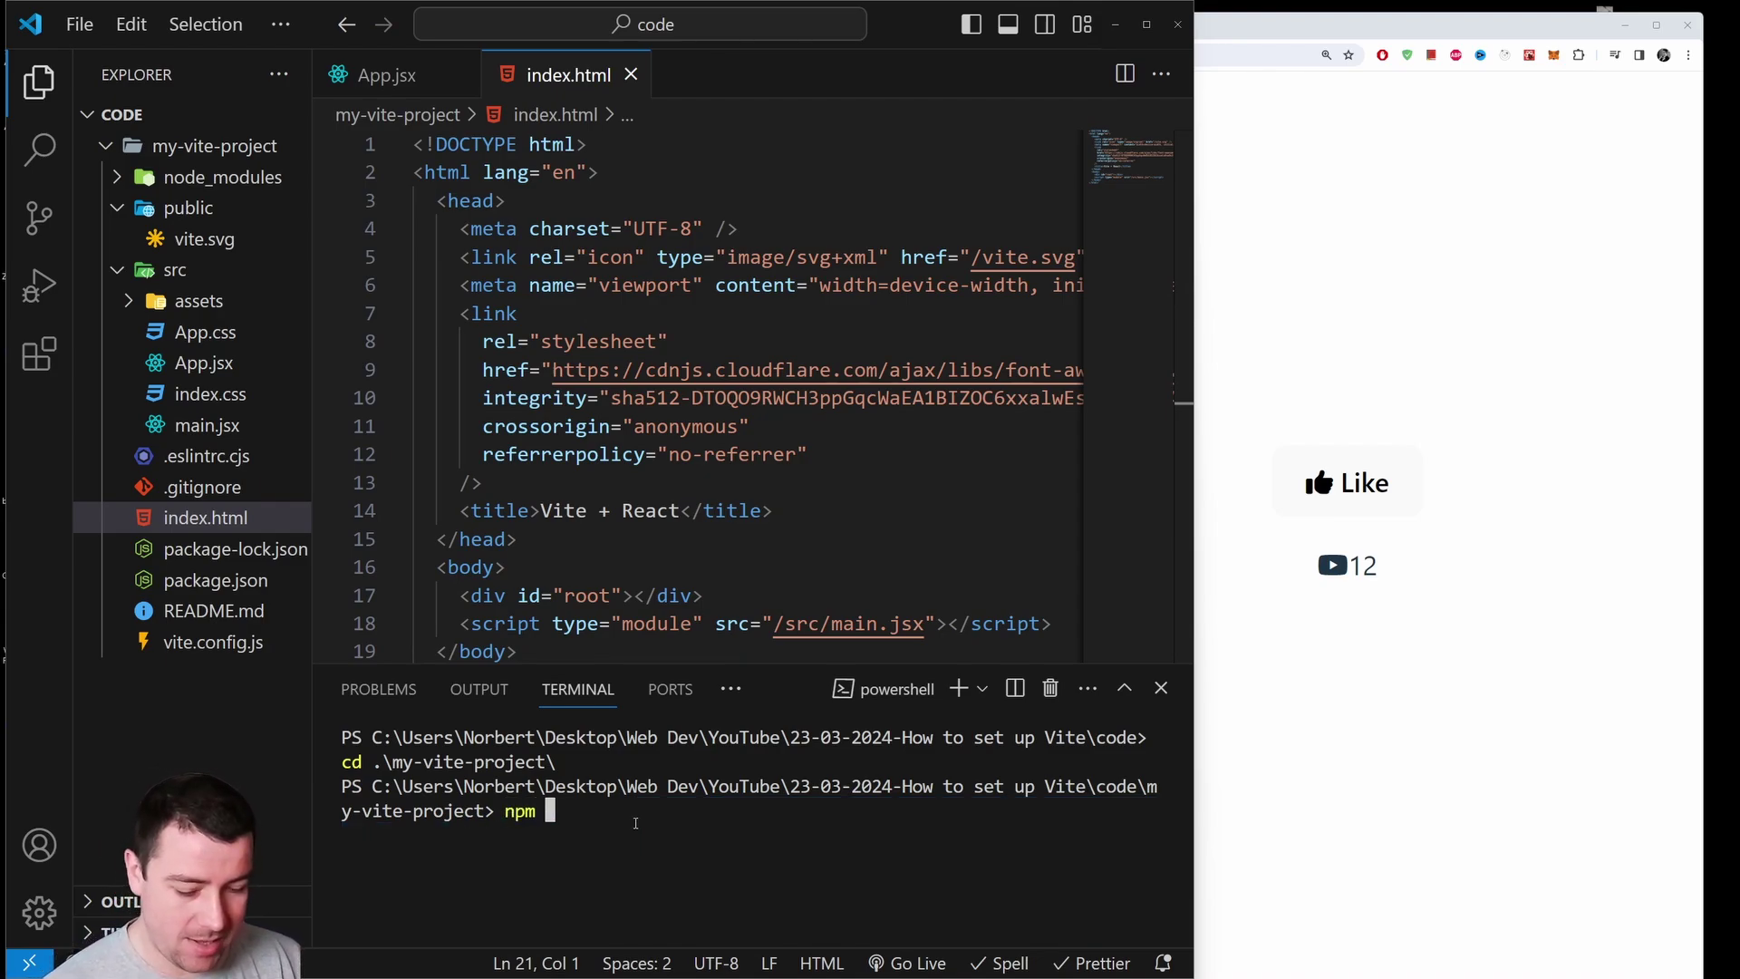
text(run build)
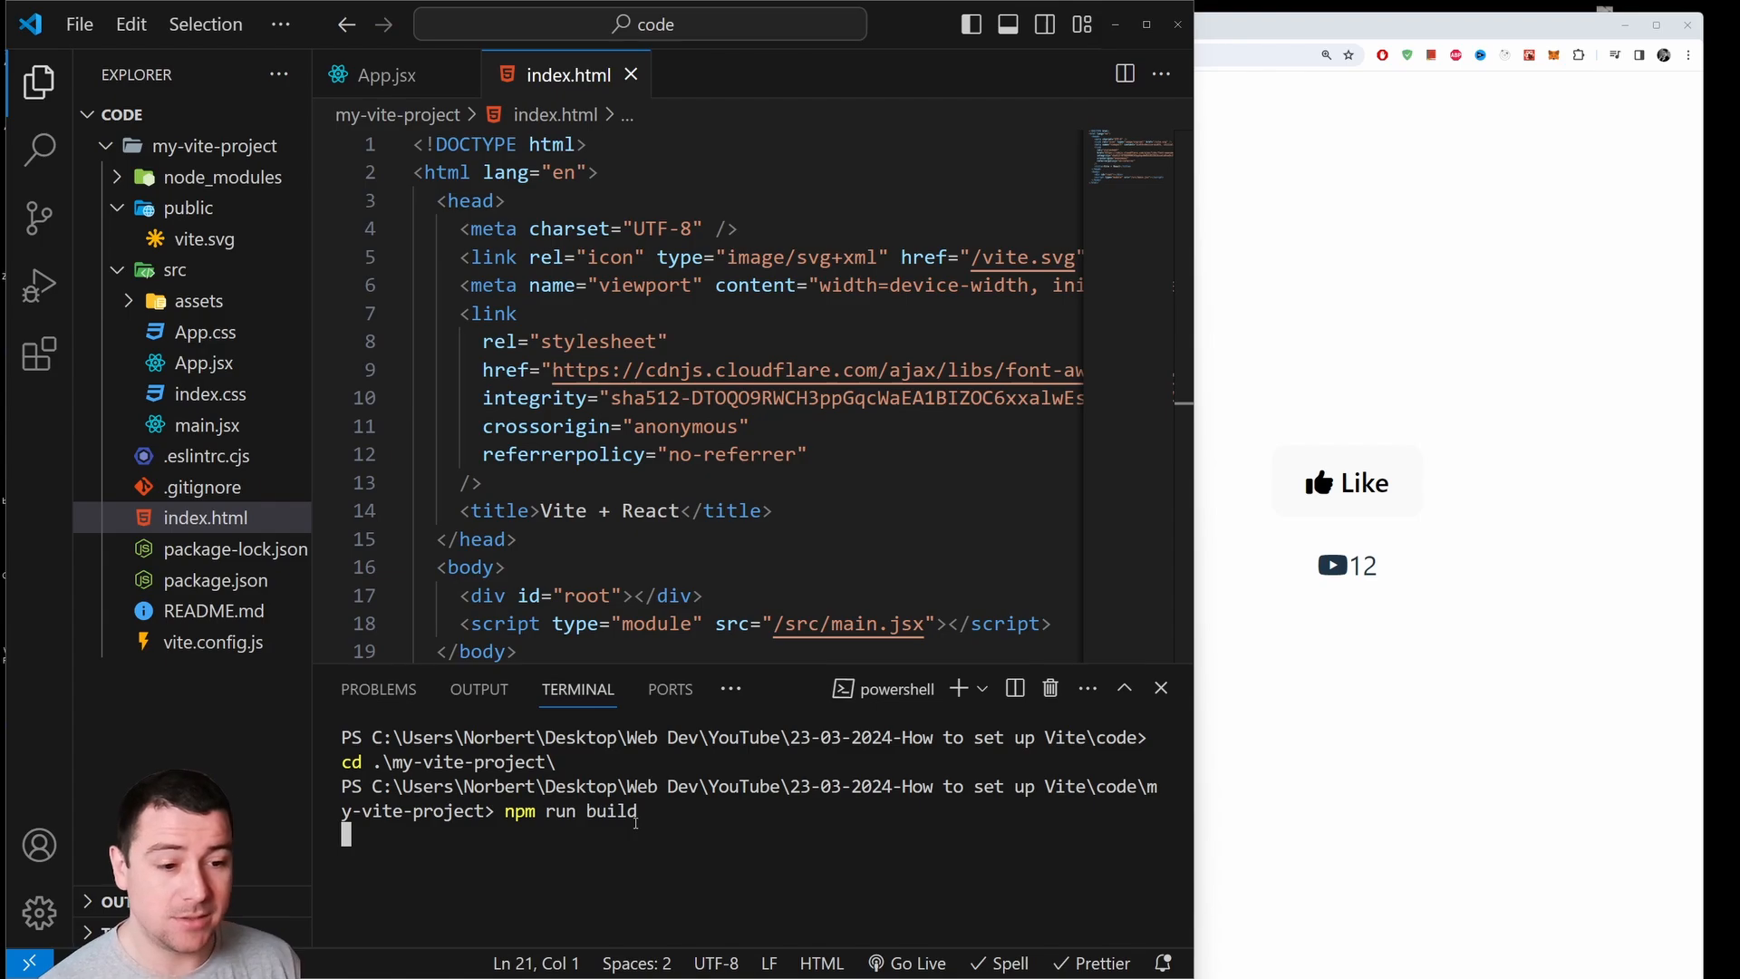
key(Enter)
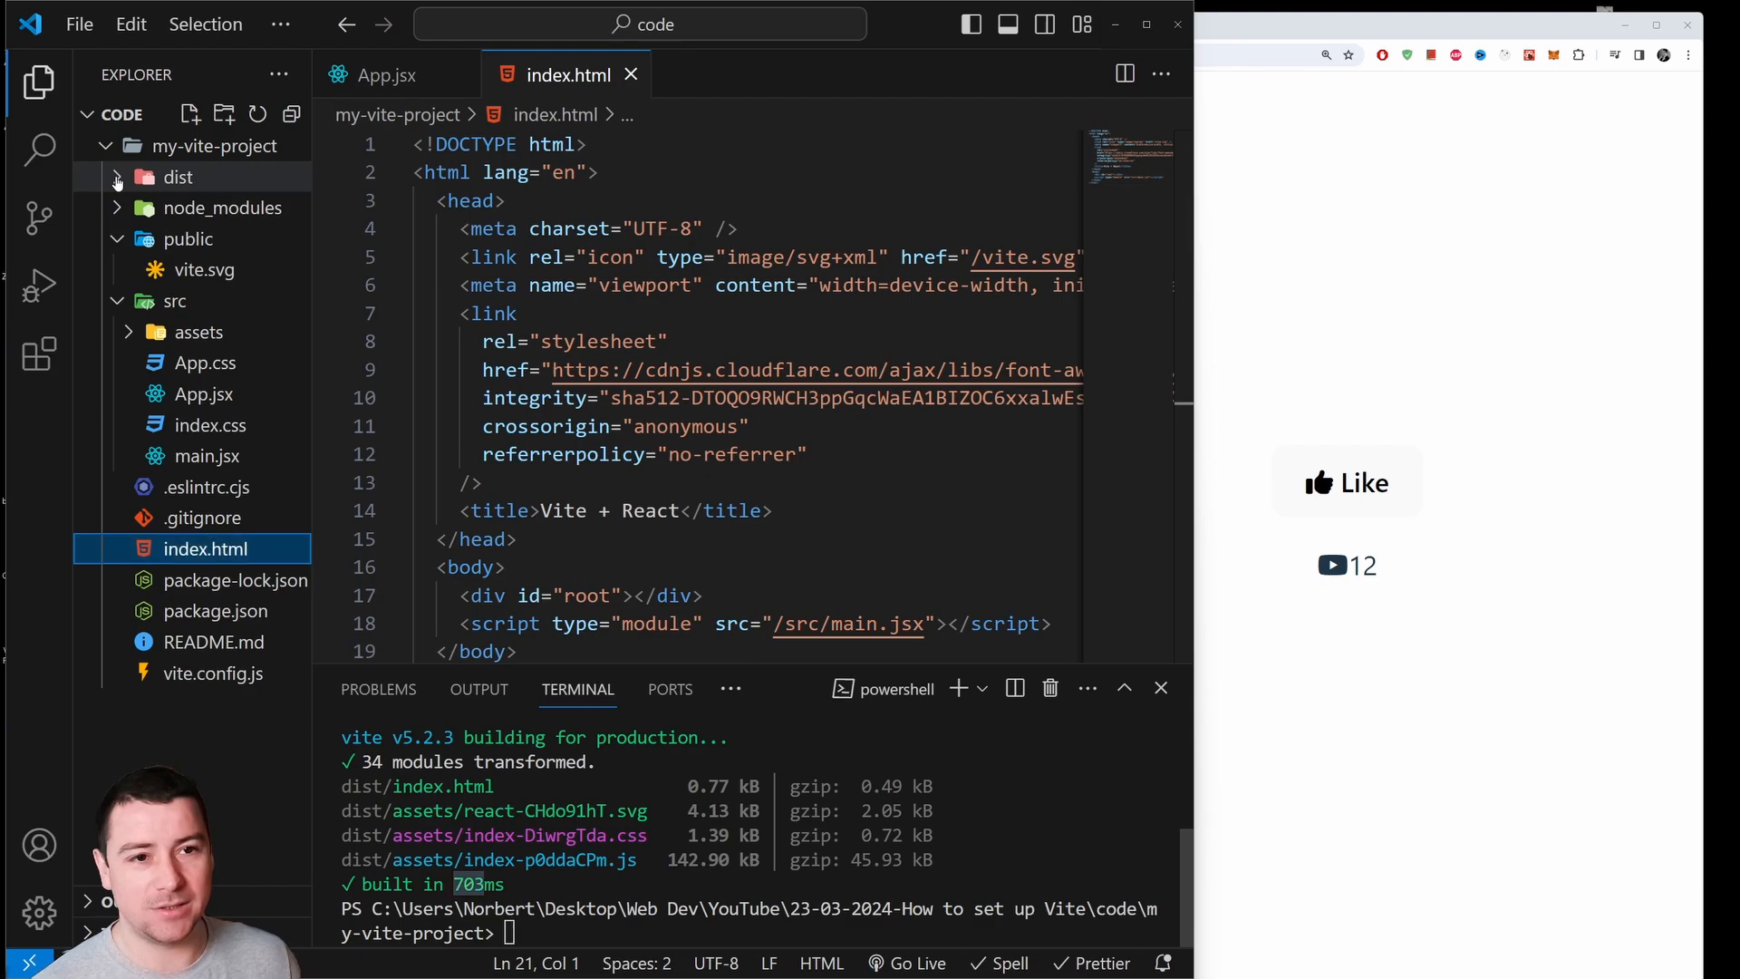
Expand dist, open dist/index.html, and click Like again in the browser.
click(117, 176)
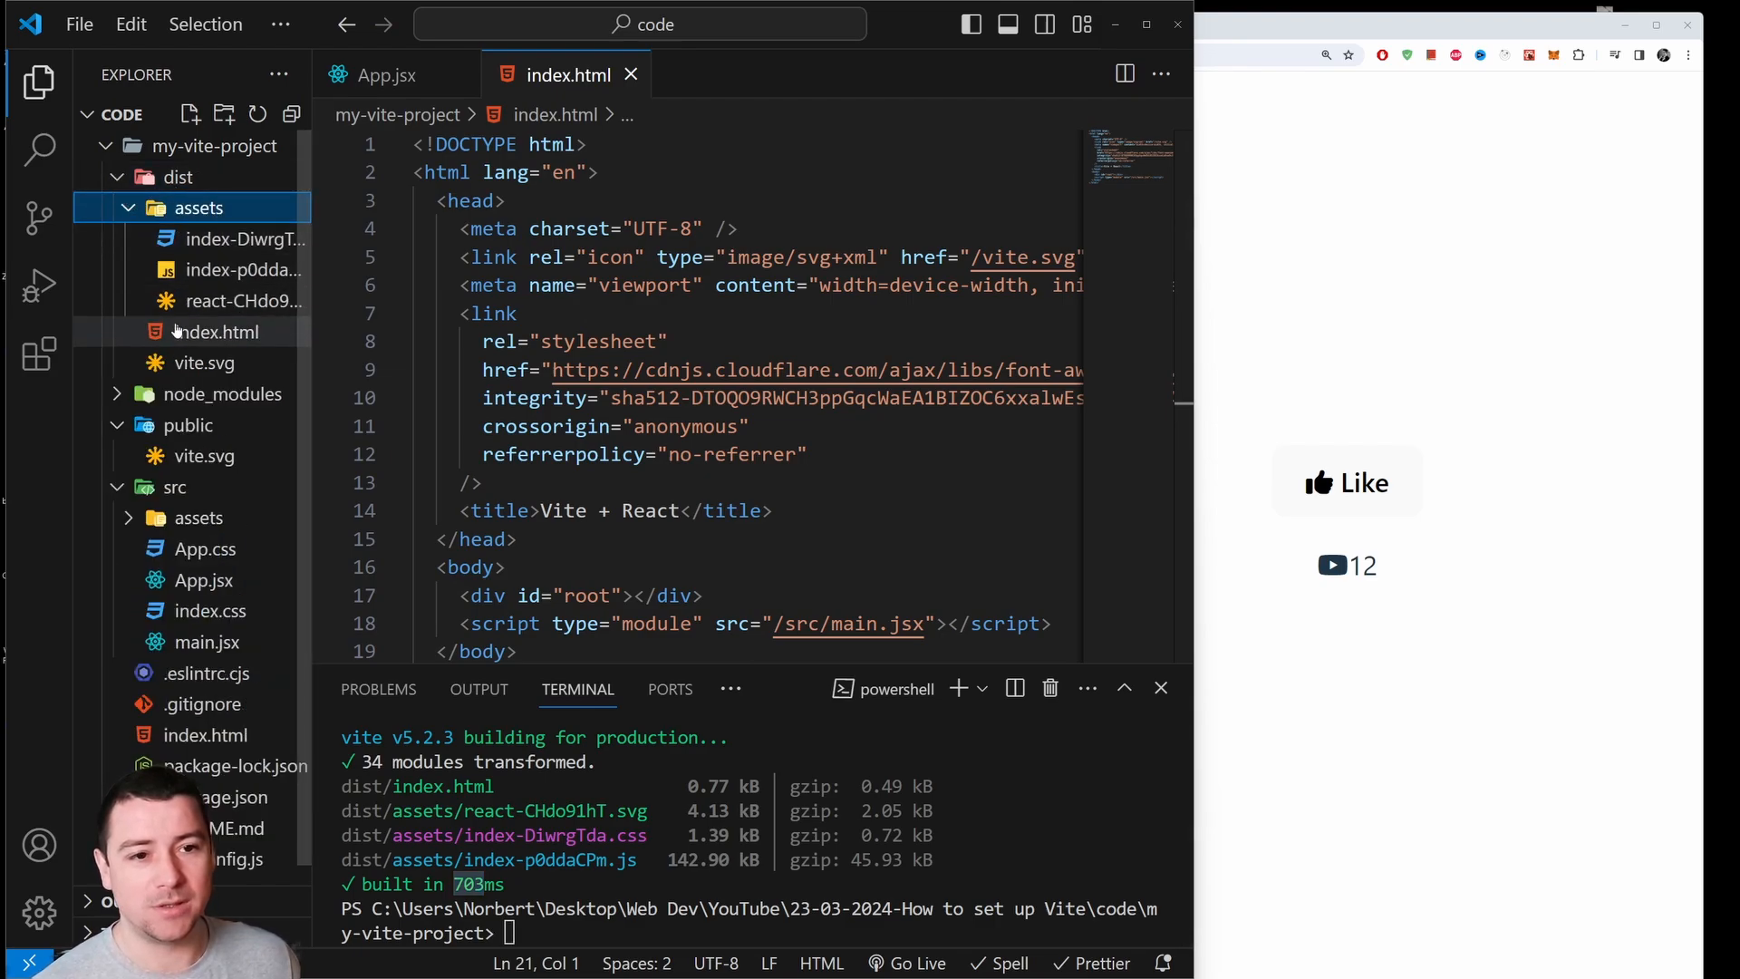
click(217, 332)
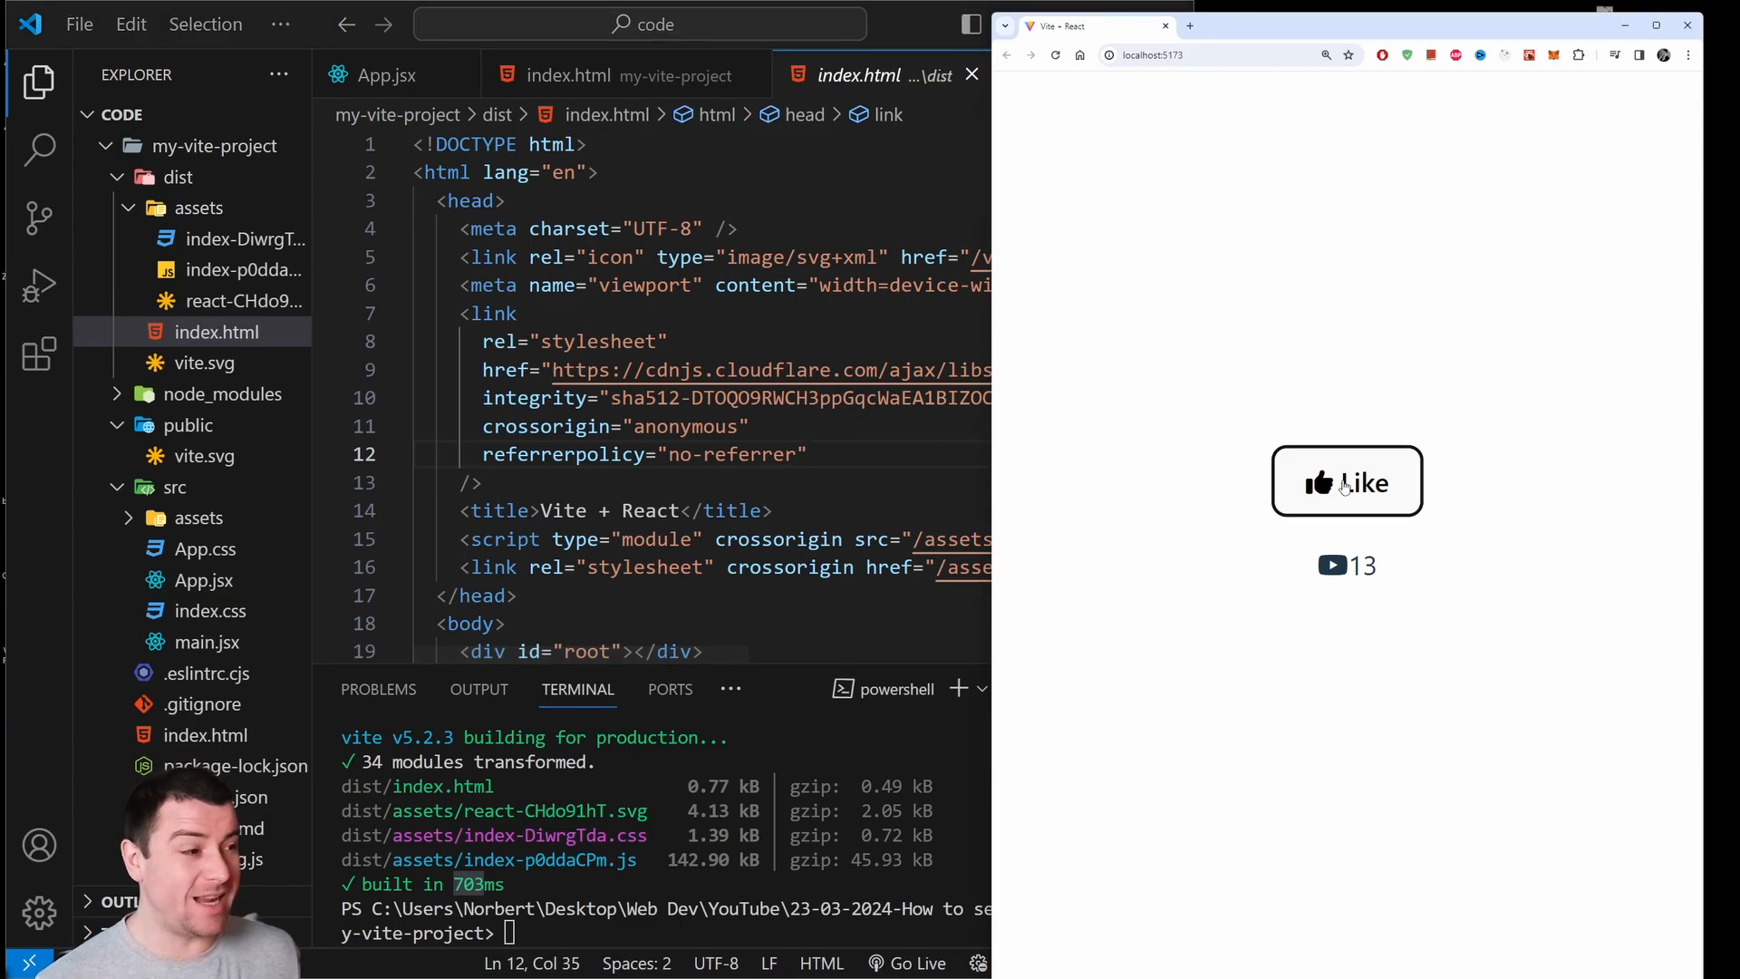
click(1346, 483)
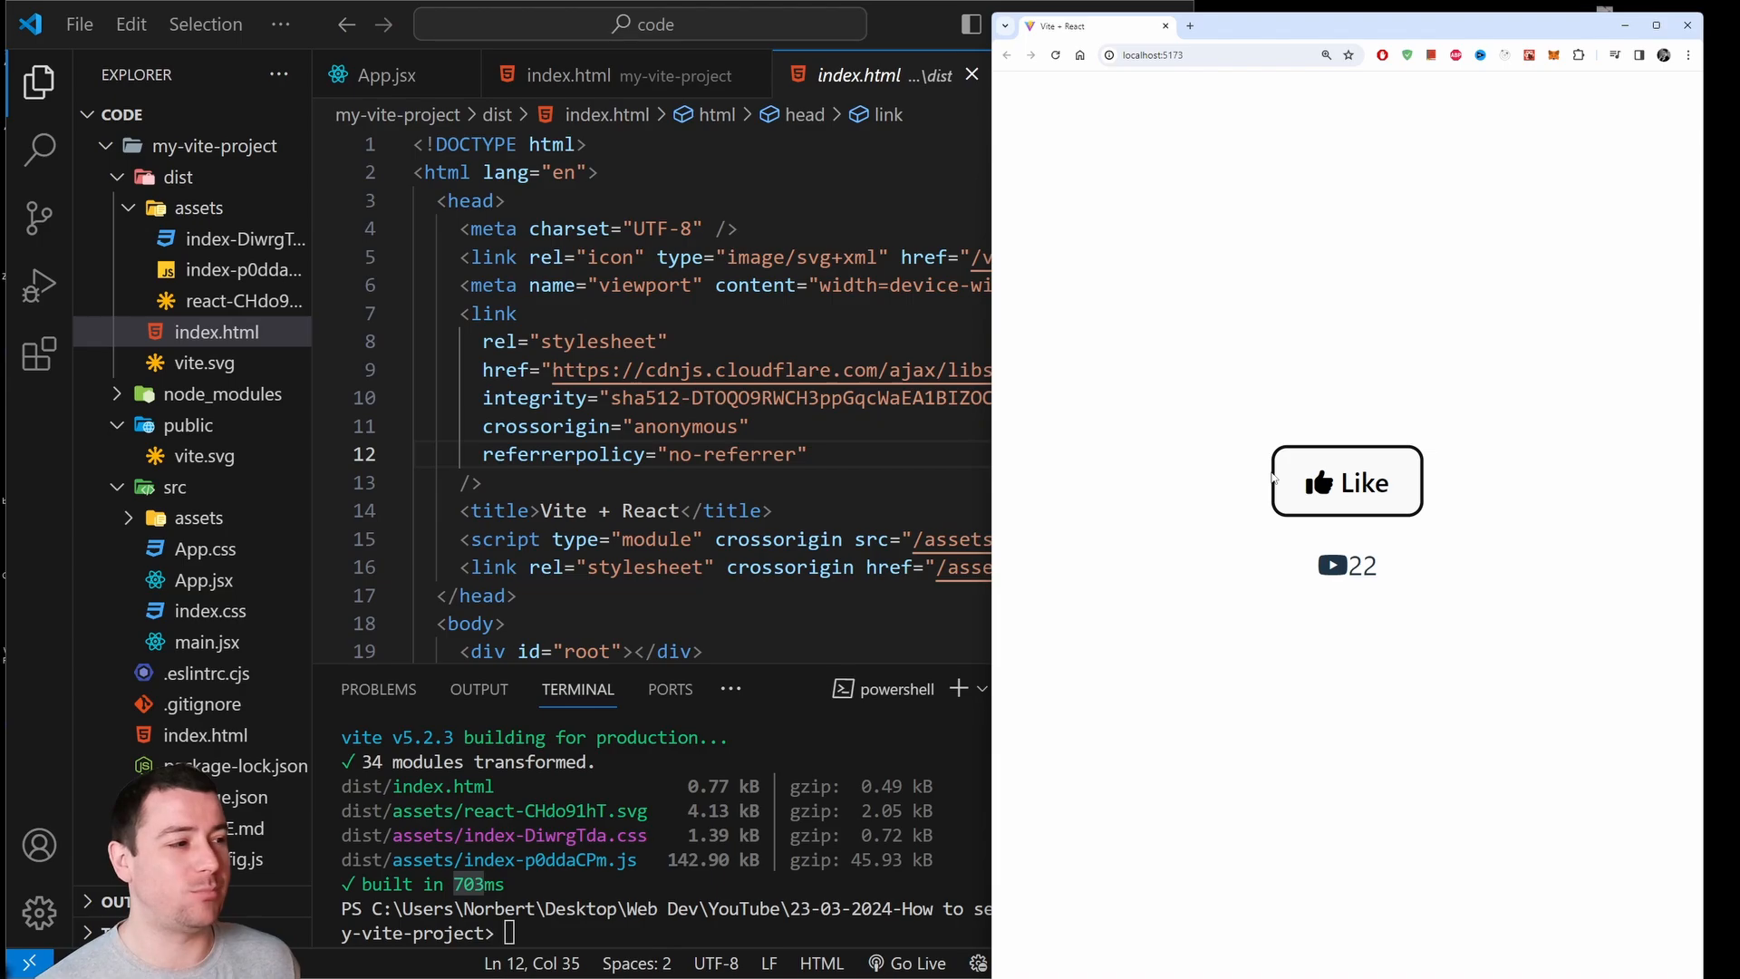
mouse_move(1004, 415)
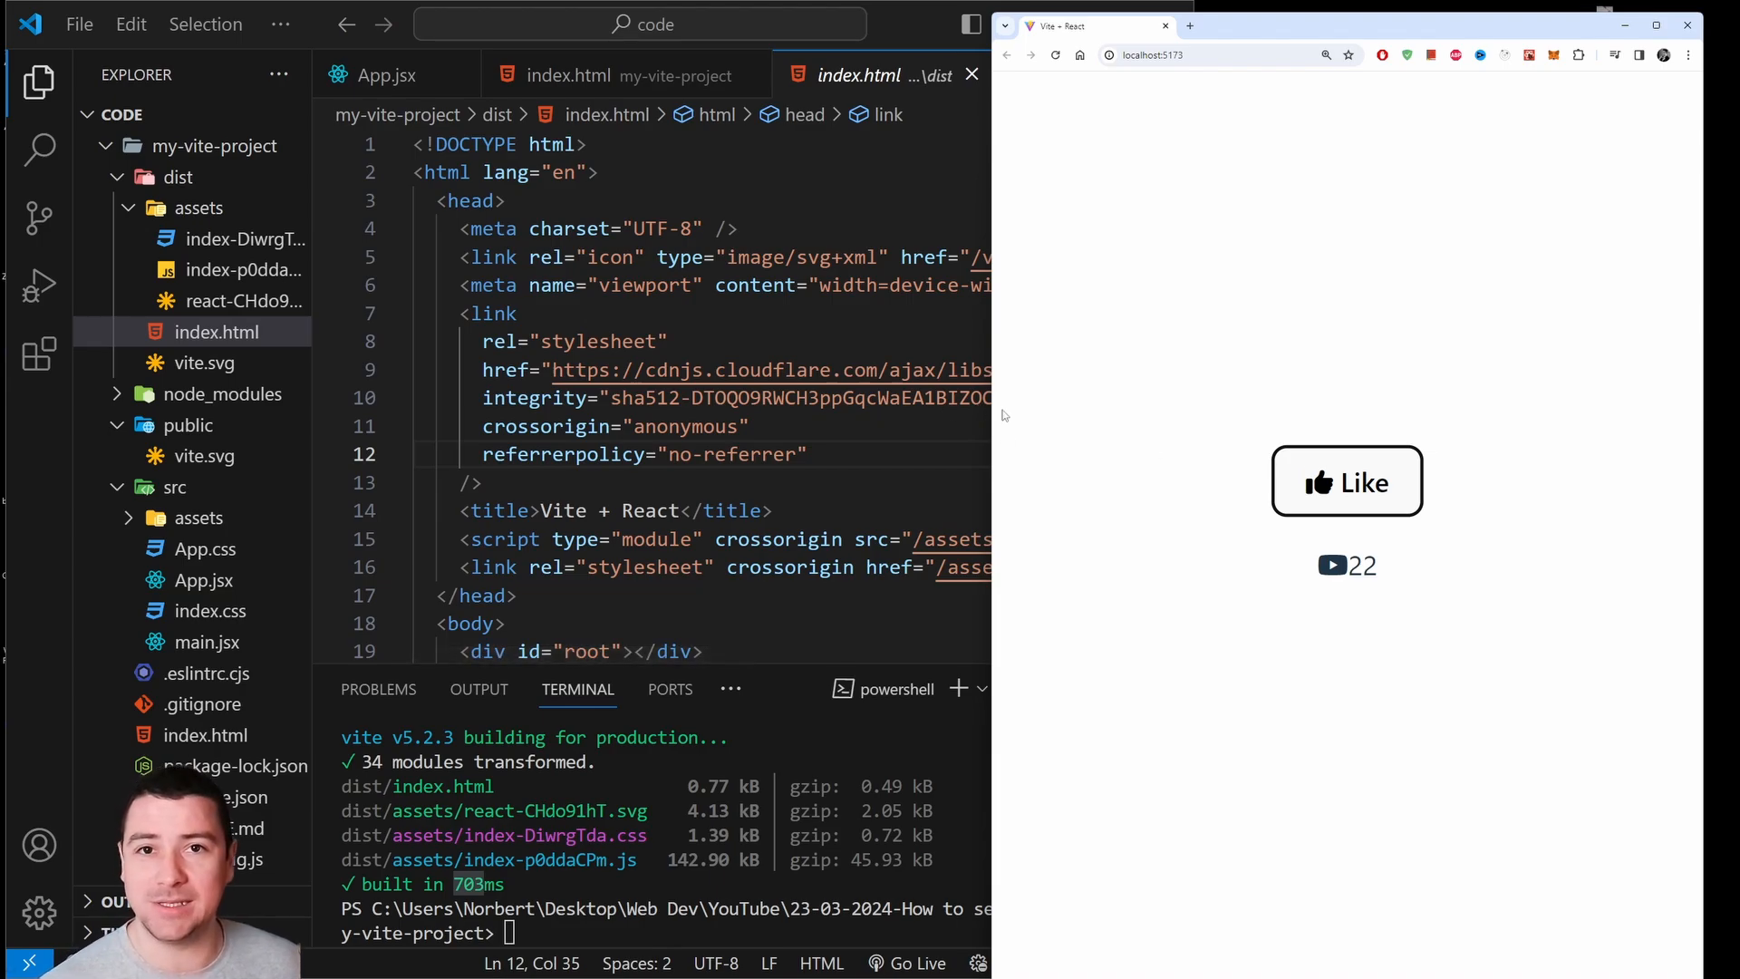